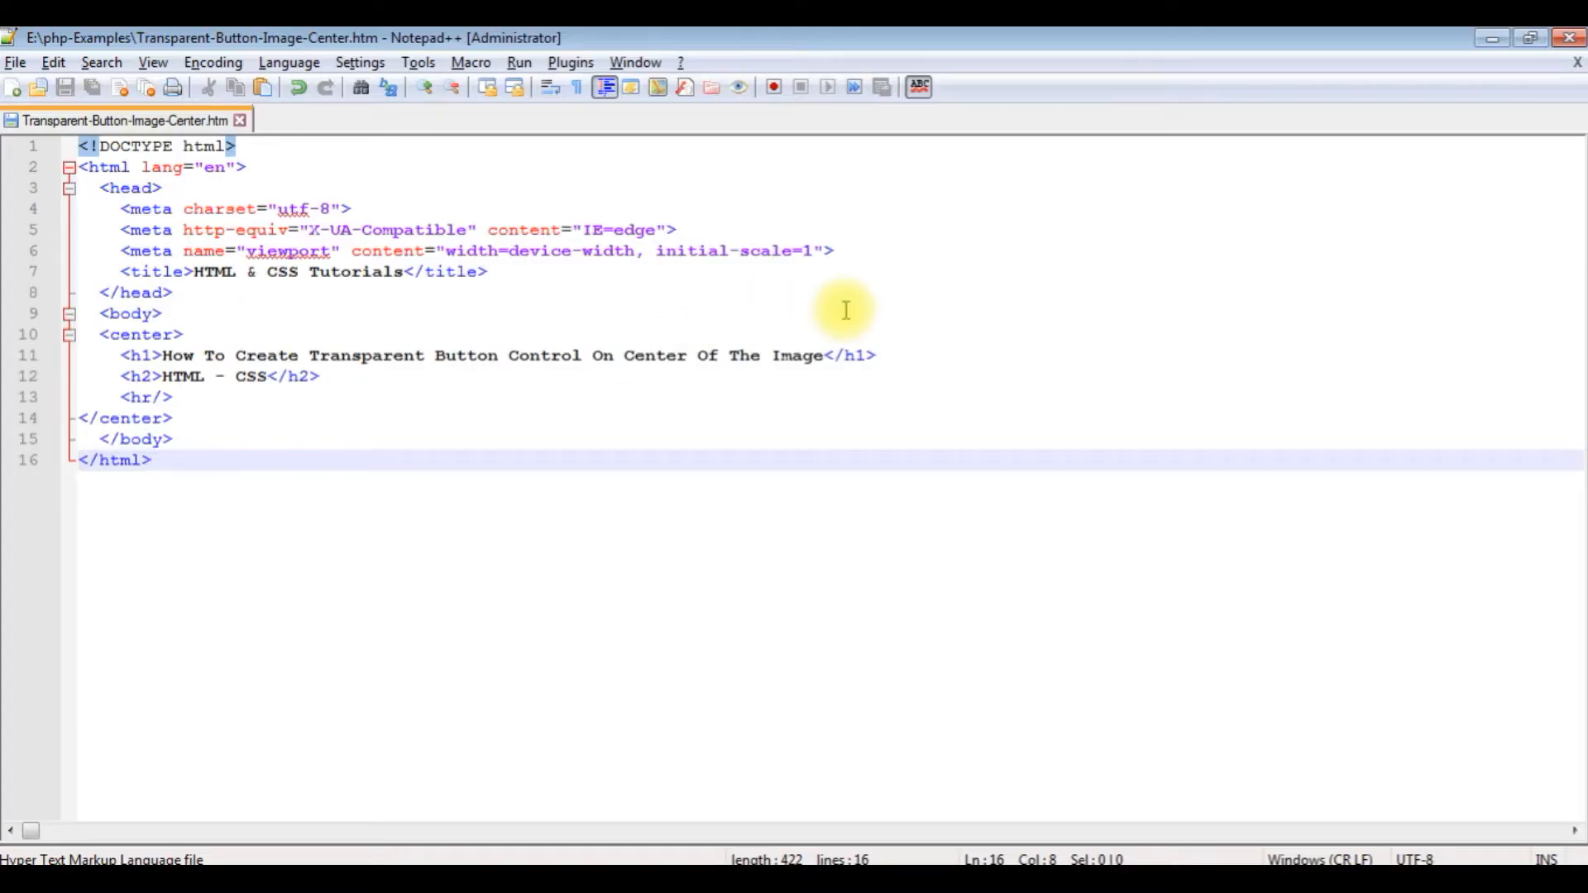
{"action": "mouse_move", "coordinate": [332, 400]}
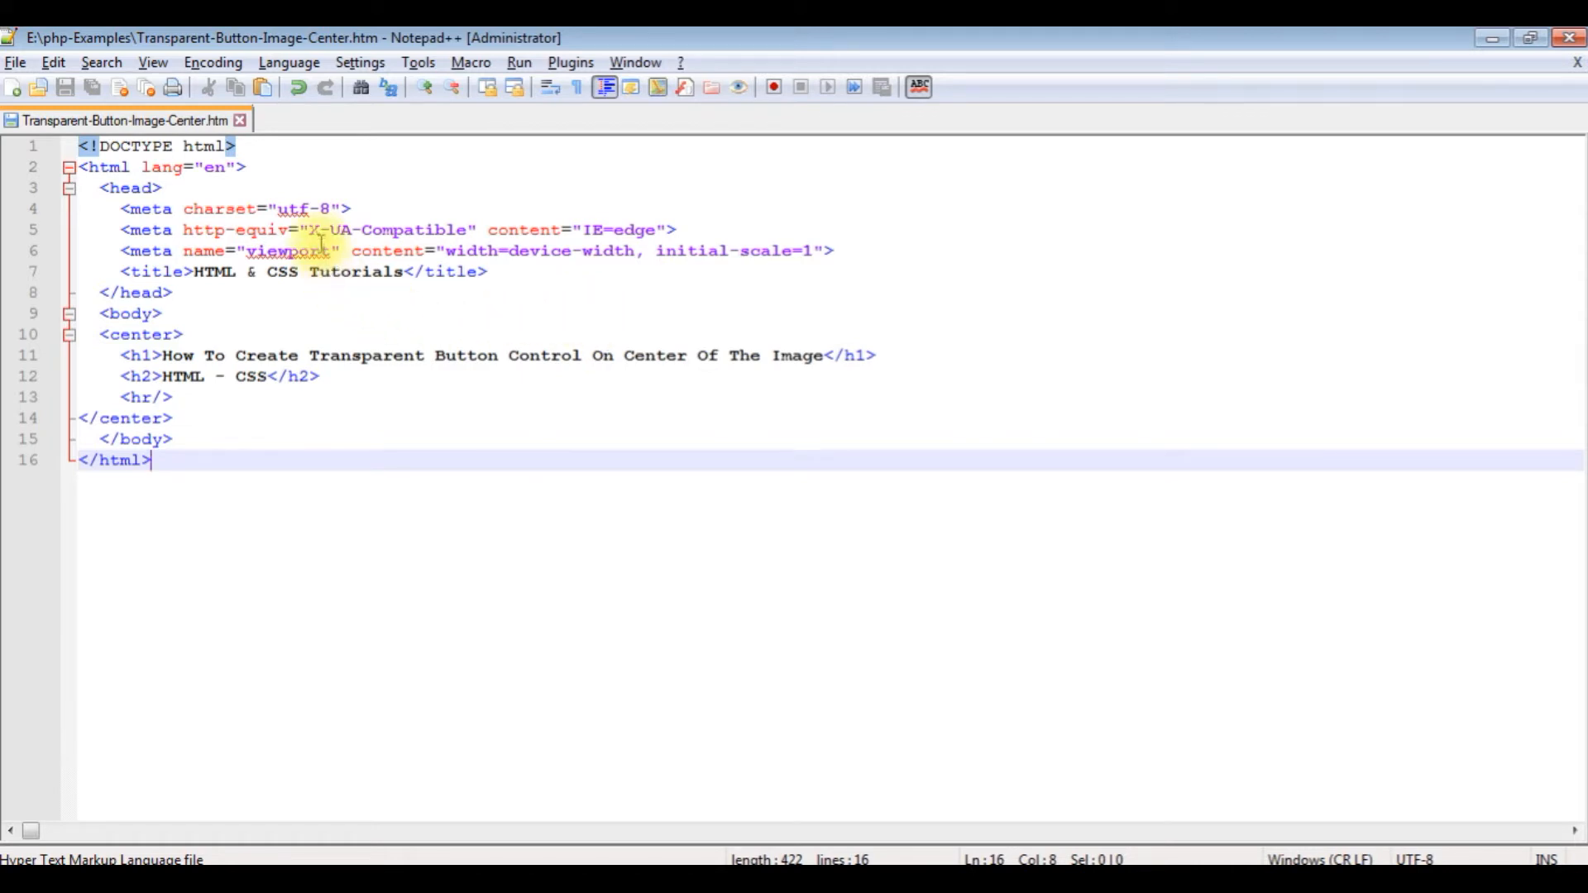
{"action": "mouse_move", "coordinate": [324, 423]}
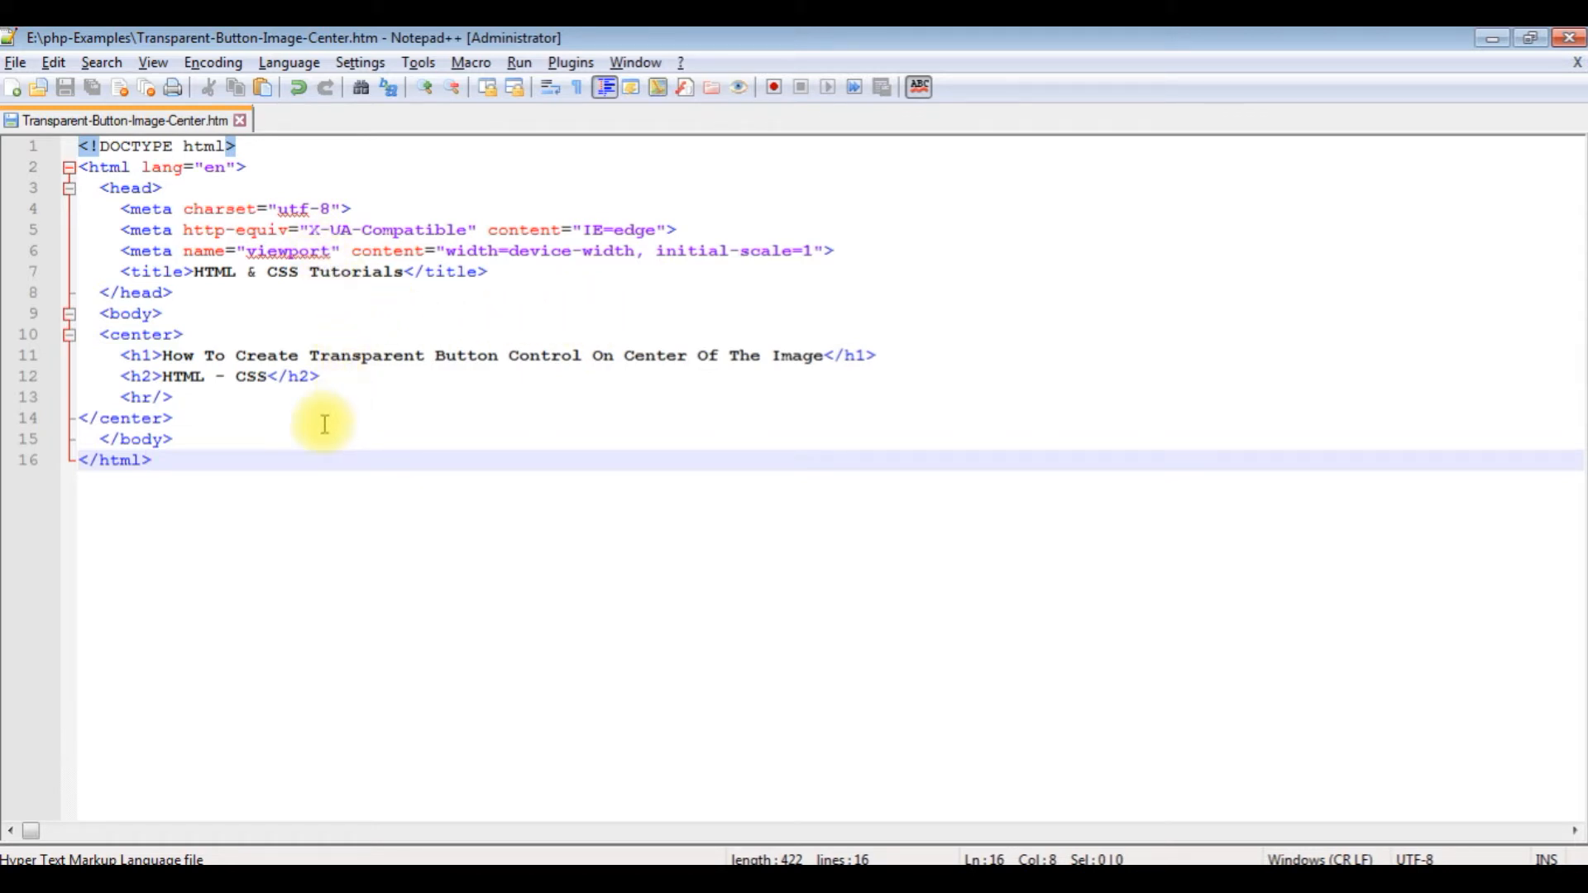
{"action": "mouse_move", "coordinate": [141, 376]}
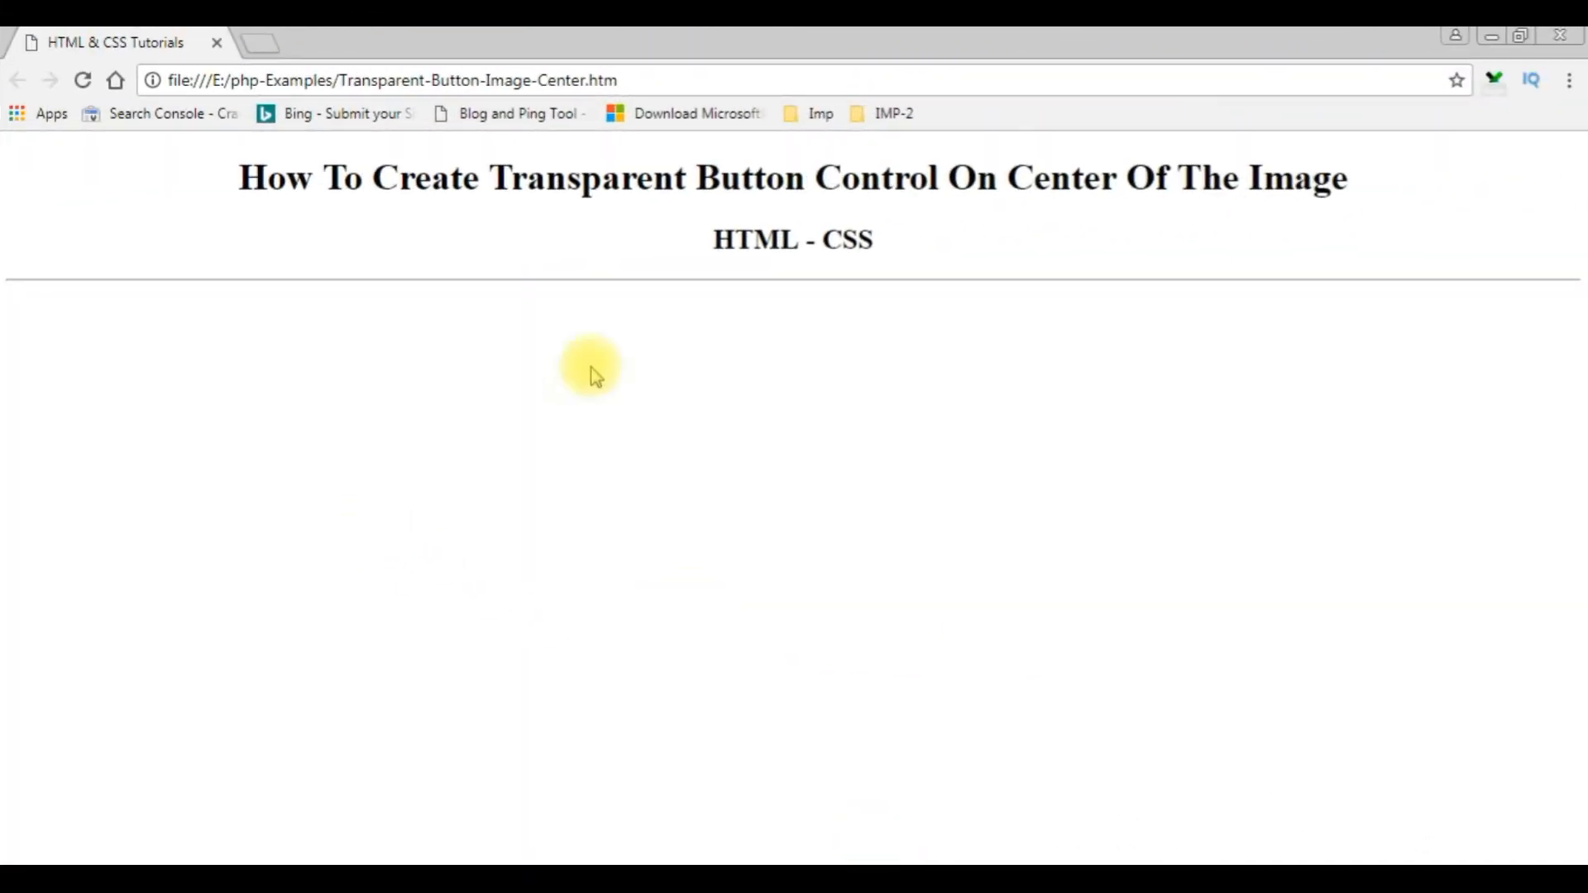
{"action": "mouse_move", "coordinate": [619, 597]}
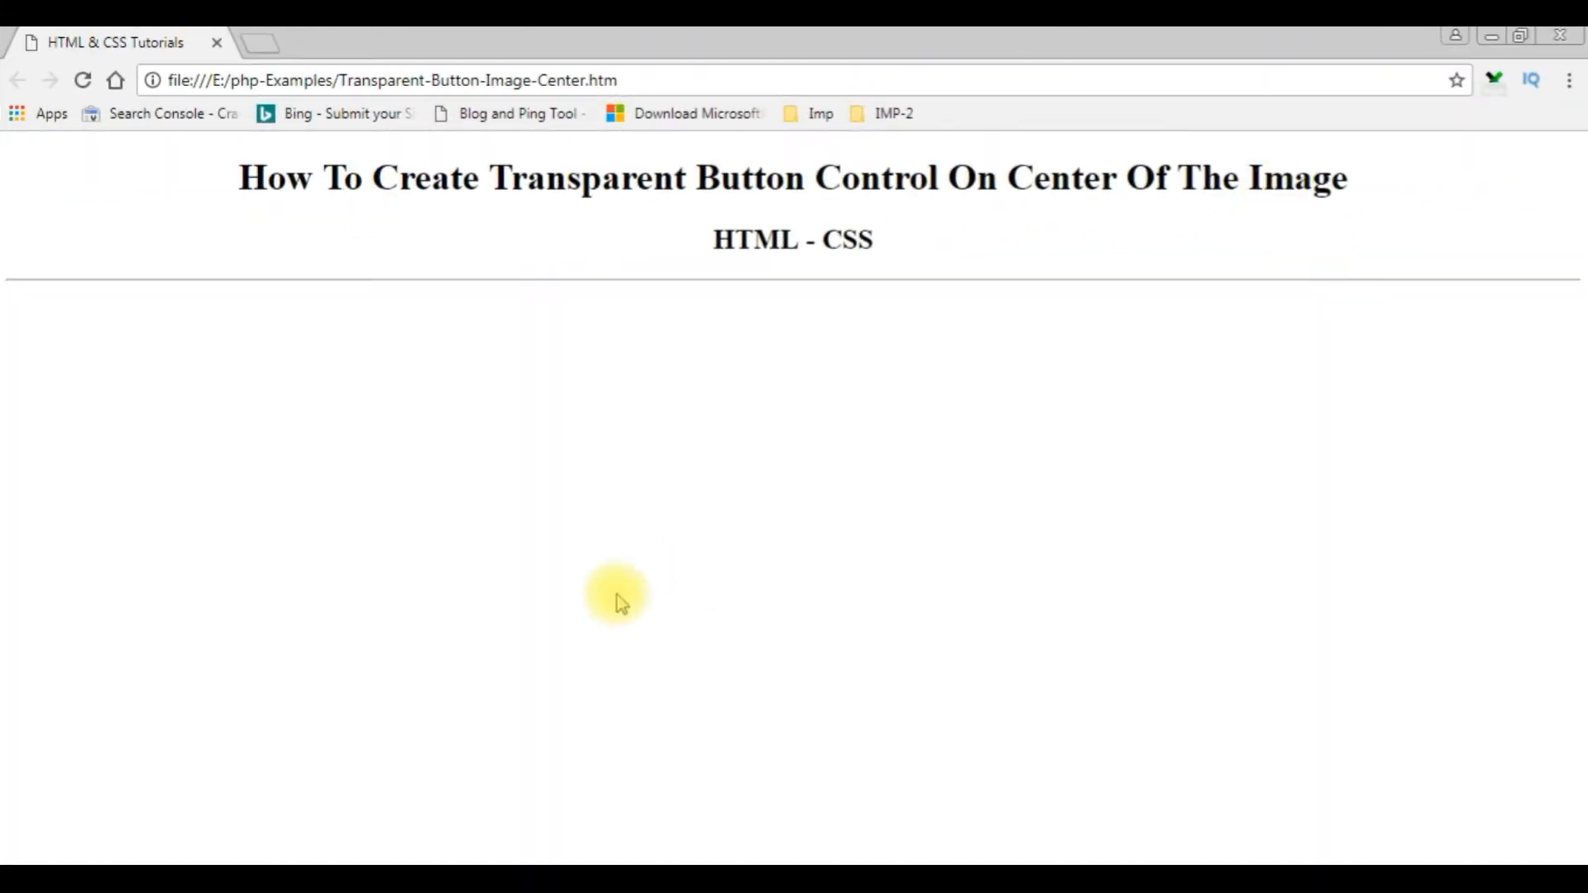
{"action": "mouse_move", "coordinate": [804, 441]}
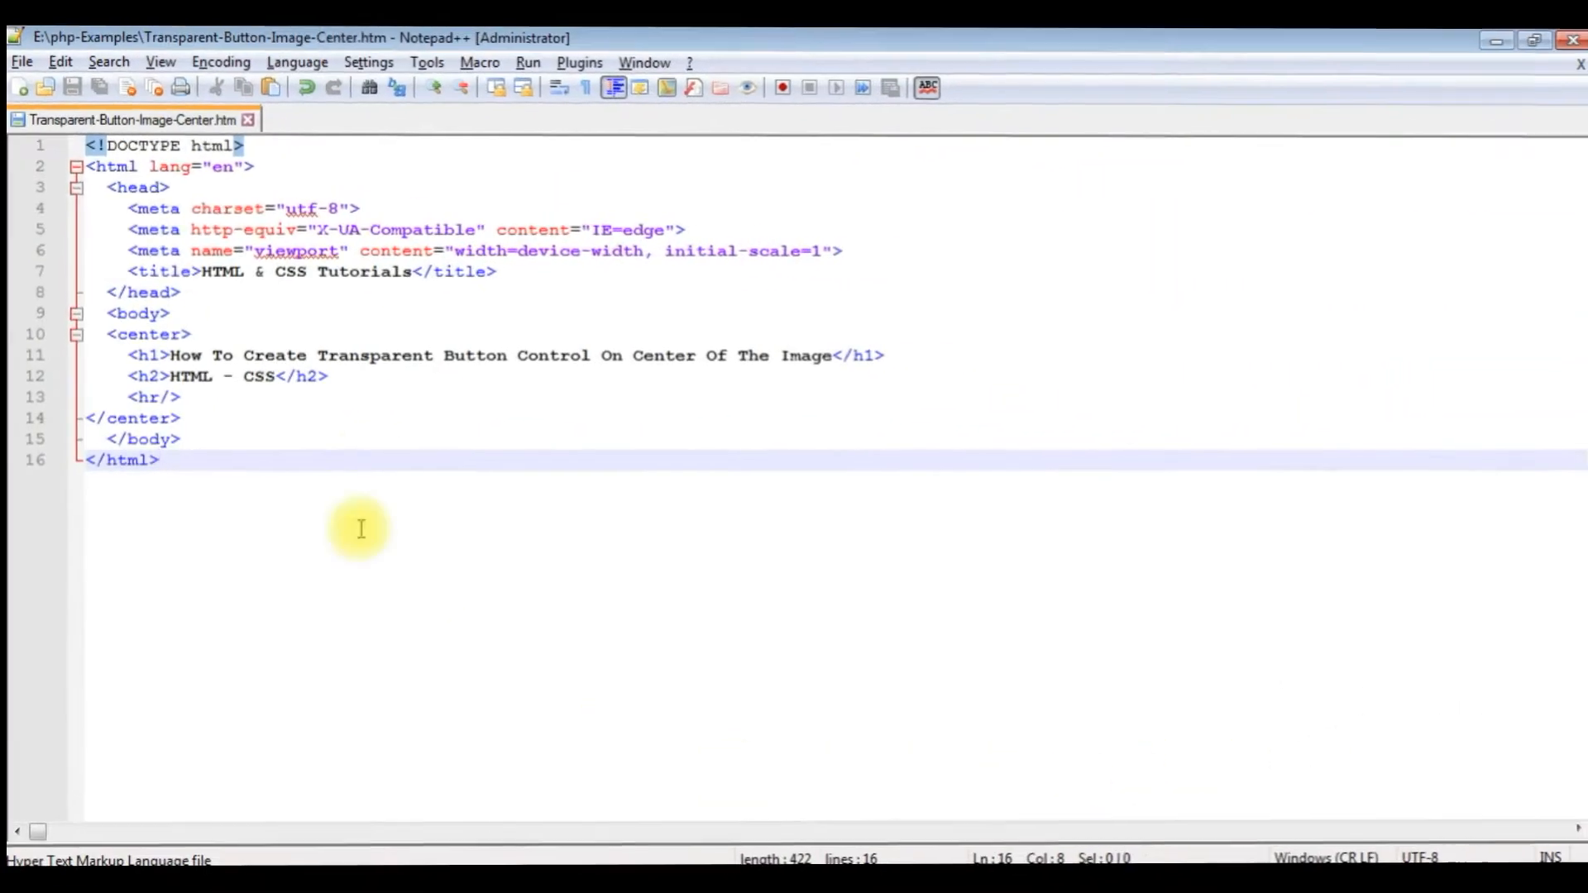
Step: After the horizontal rule, add a div containing the car1.jpg image with alt text 'car'
{"action": "left_click", "coordinate": [177, 396]}
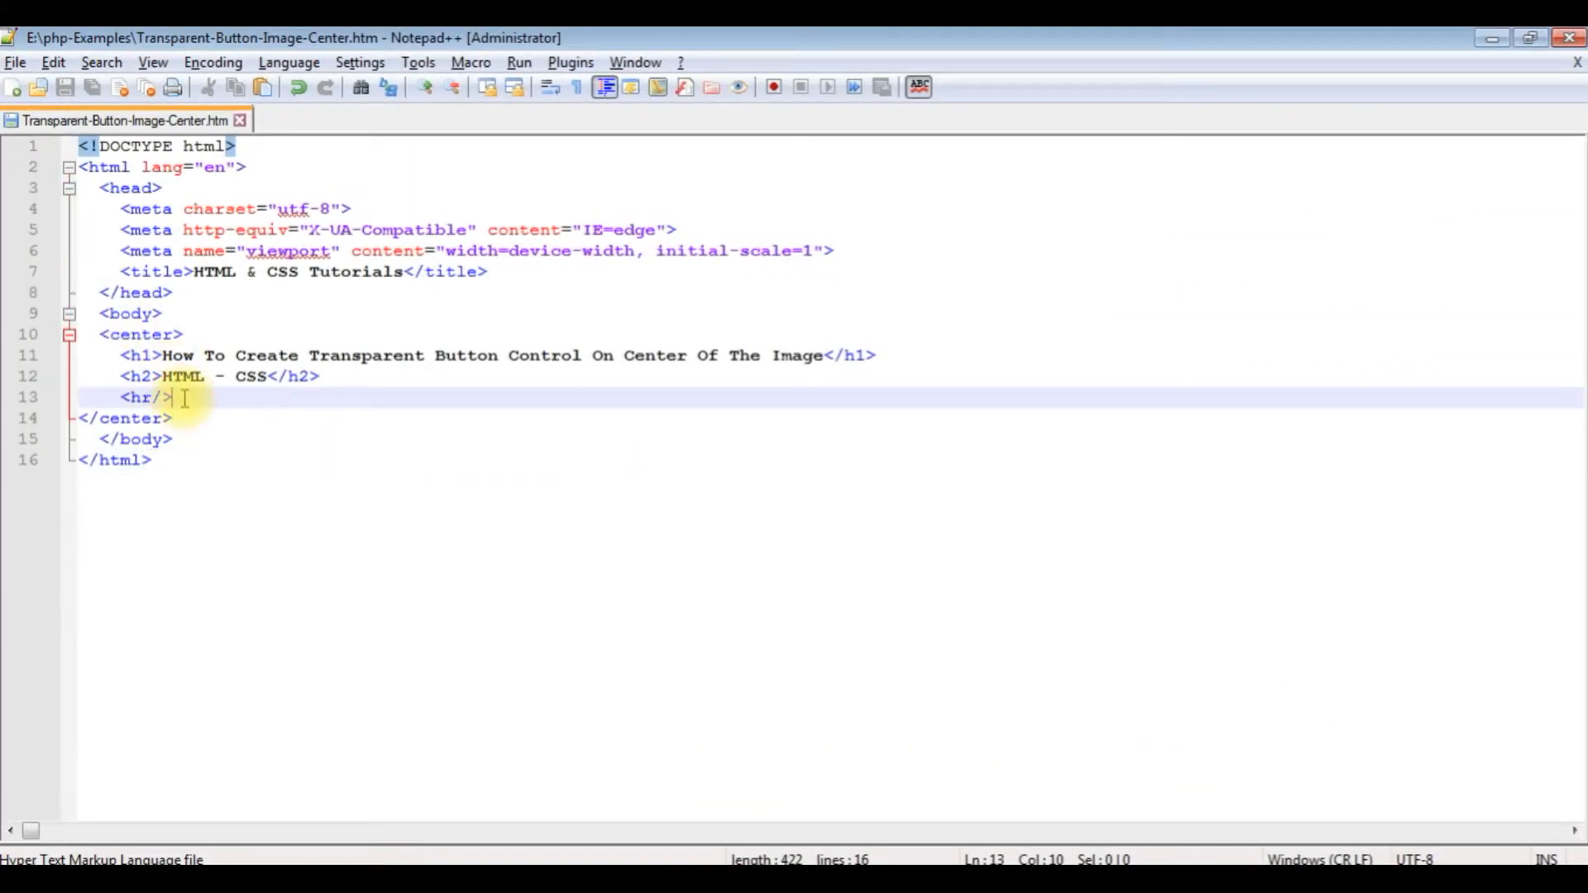
{"action": "type", "text": "<div>"}
{"action": "type", "text": "</div>"}
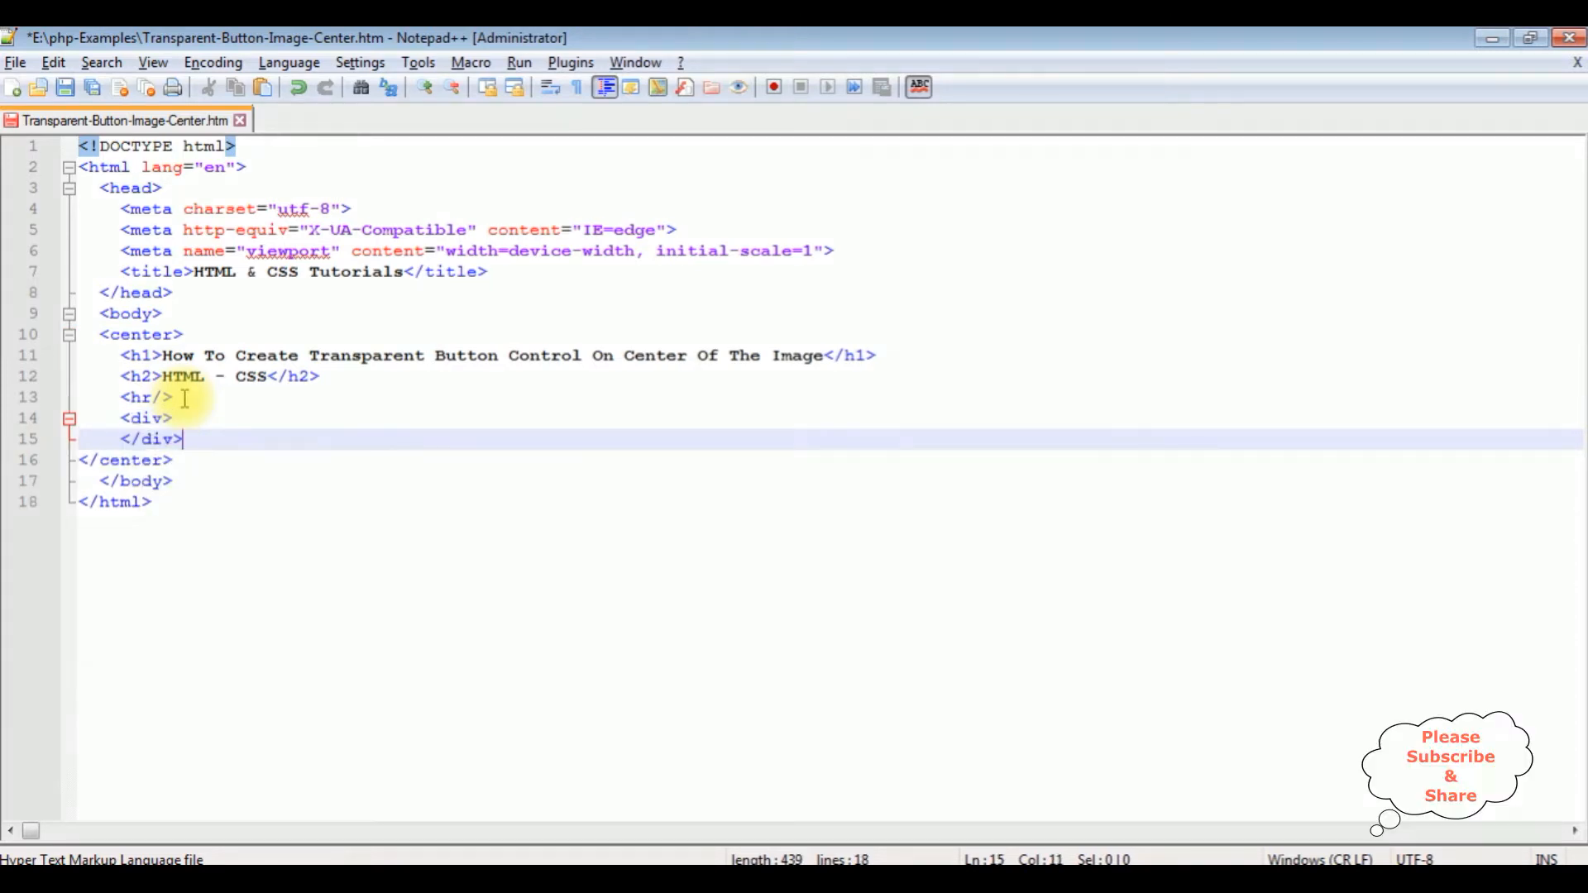
{"action": "type", "text": "<img src=\""}
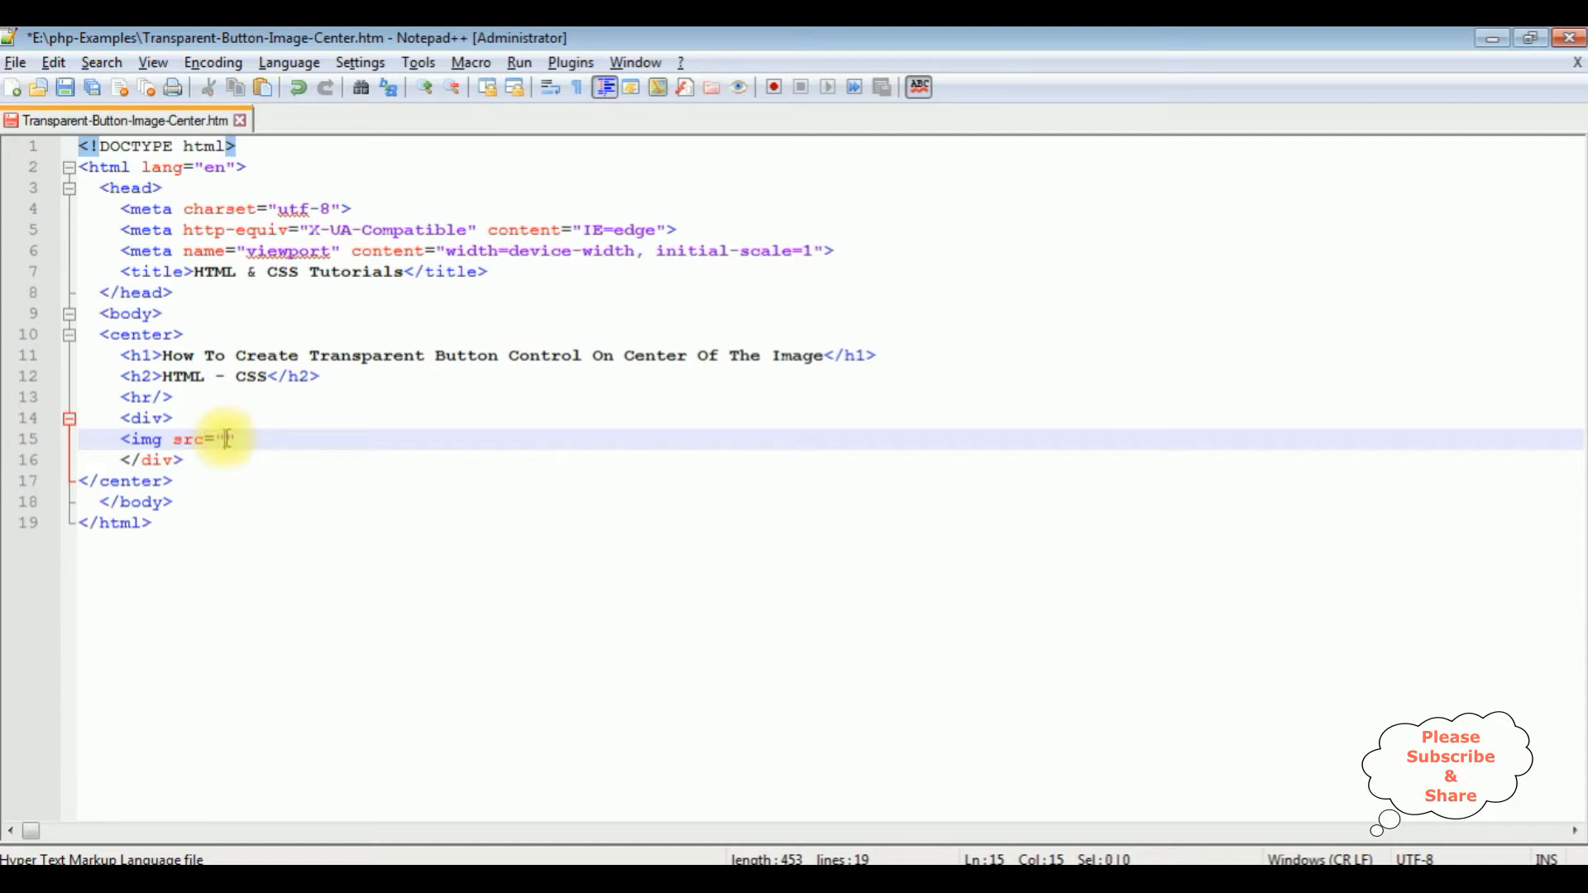
{"action": "type", "text": "C:/Users/Administrator/Desktop/car1.jpg"}
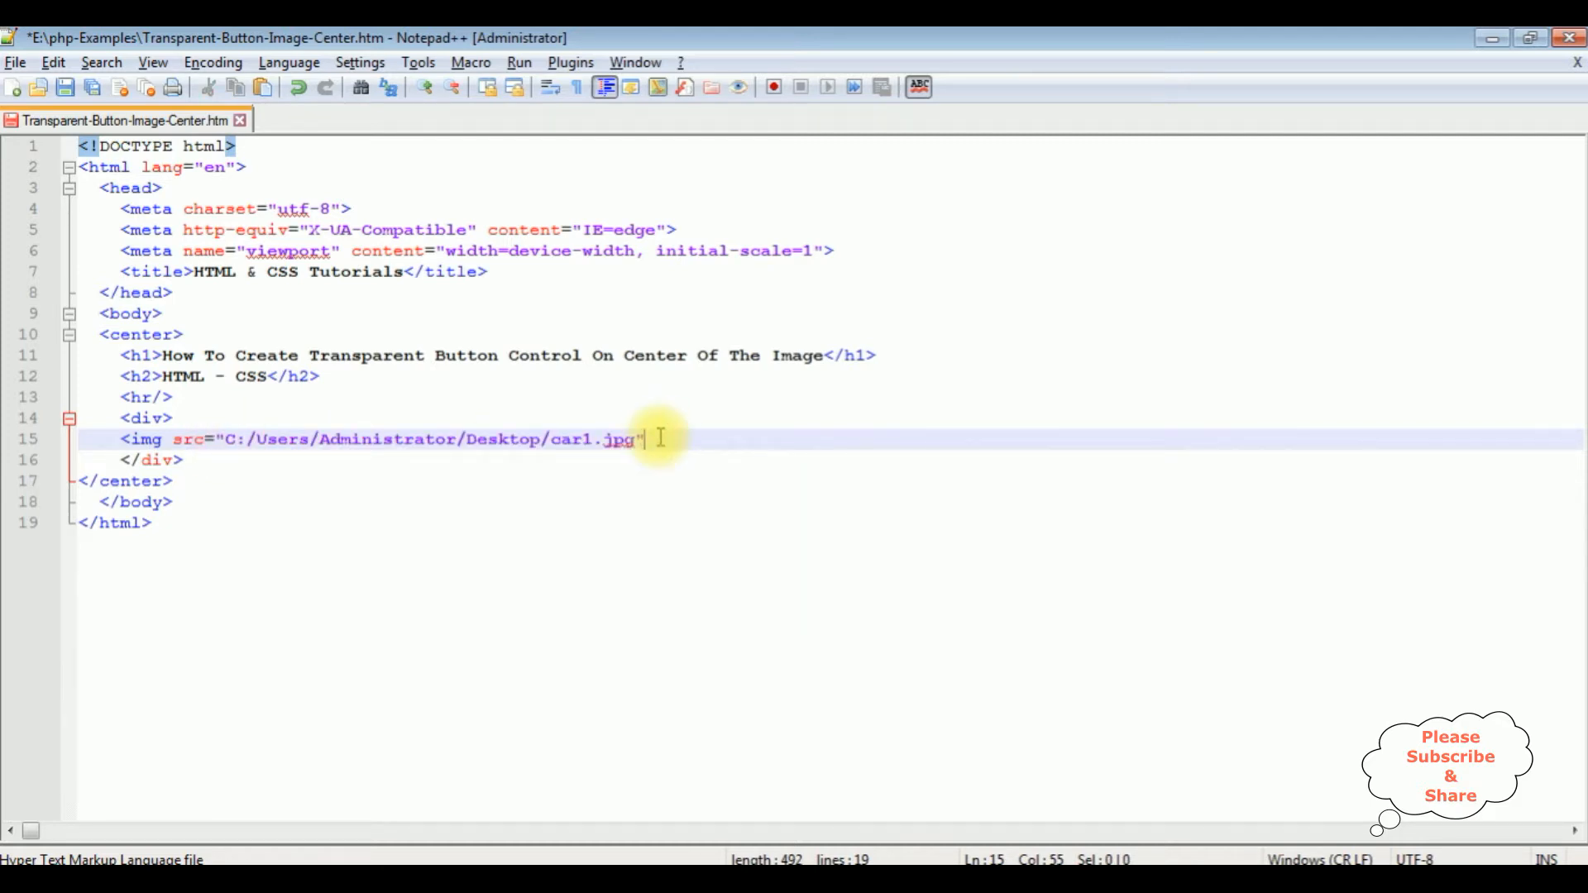
{"action": "type", "text": "alt=\"\""}
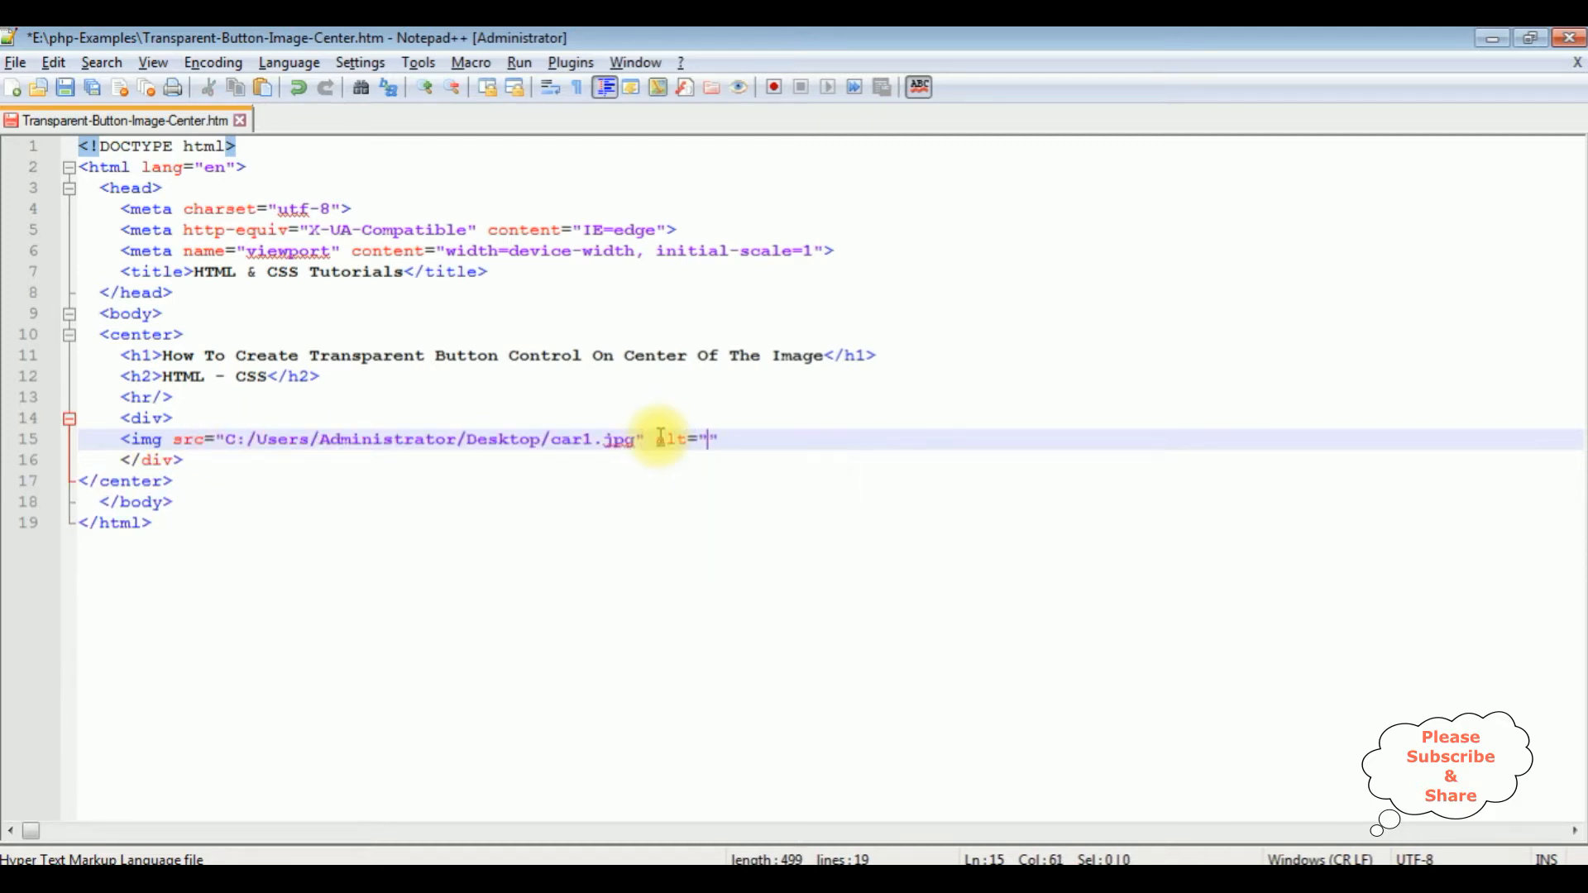
{"action": "type", "text": "car"}
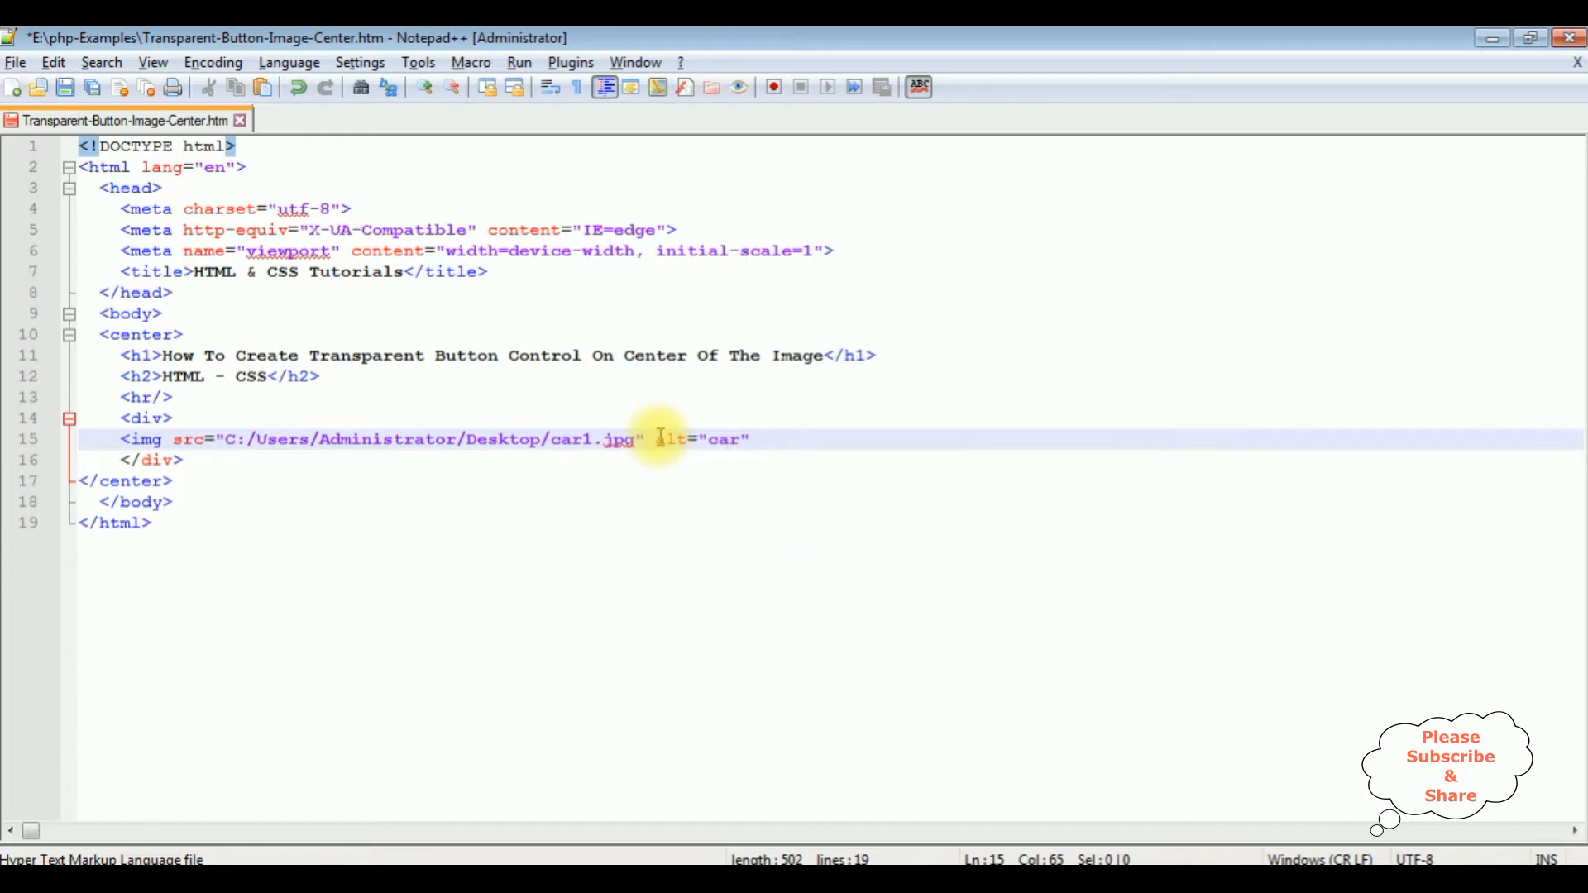
{"action": "type", "text": ">"}
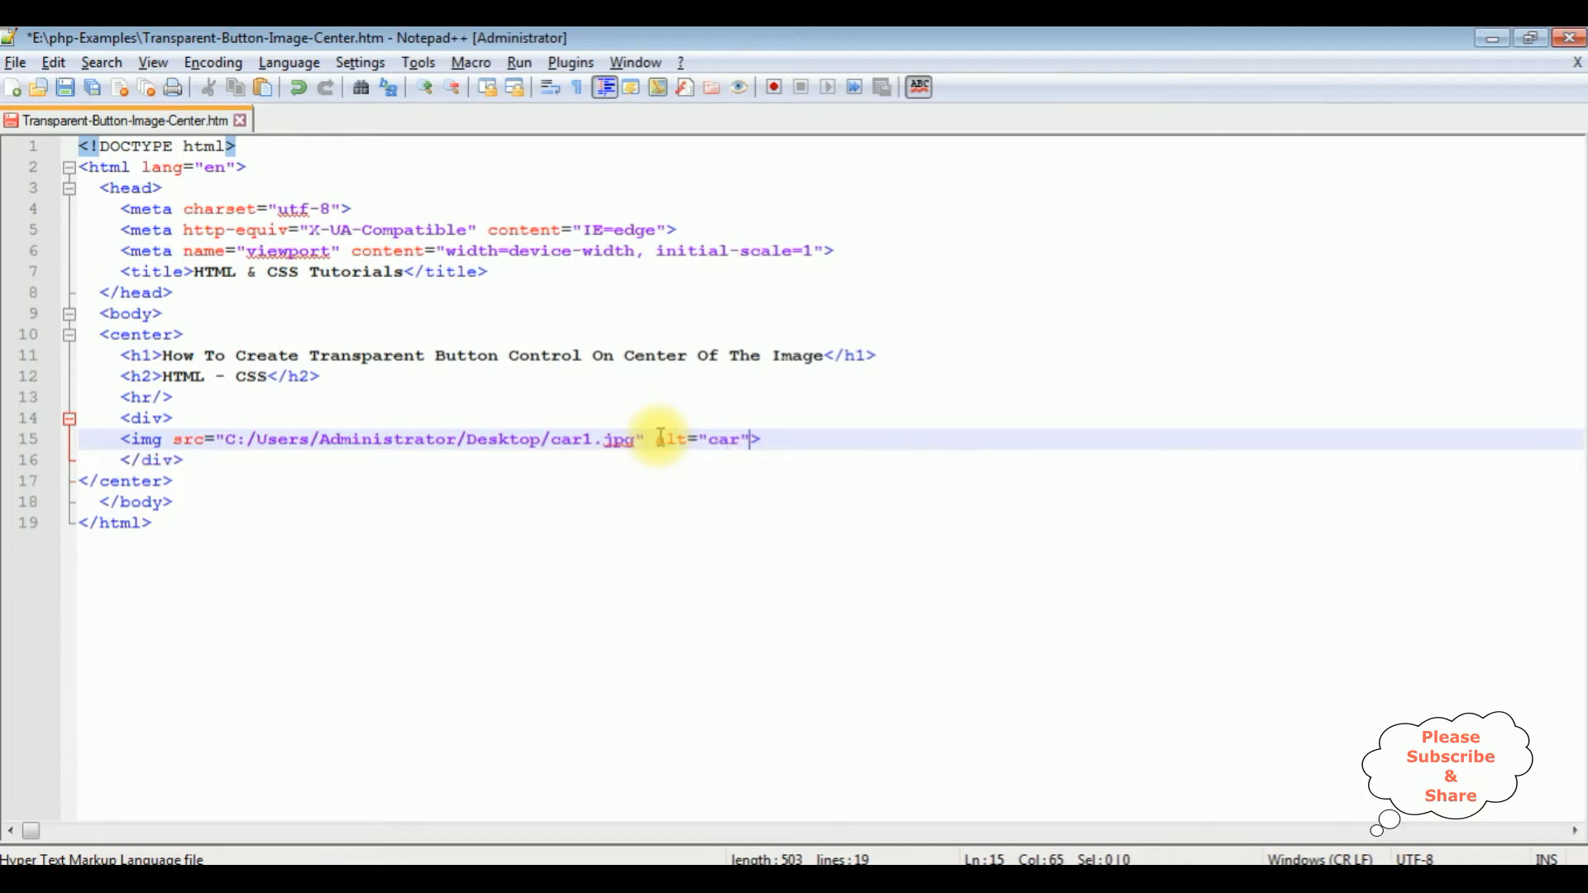
{"action": "type", "text": "></"}
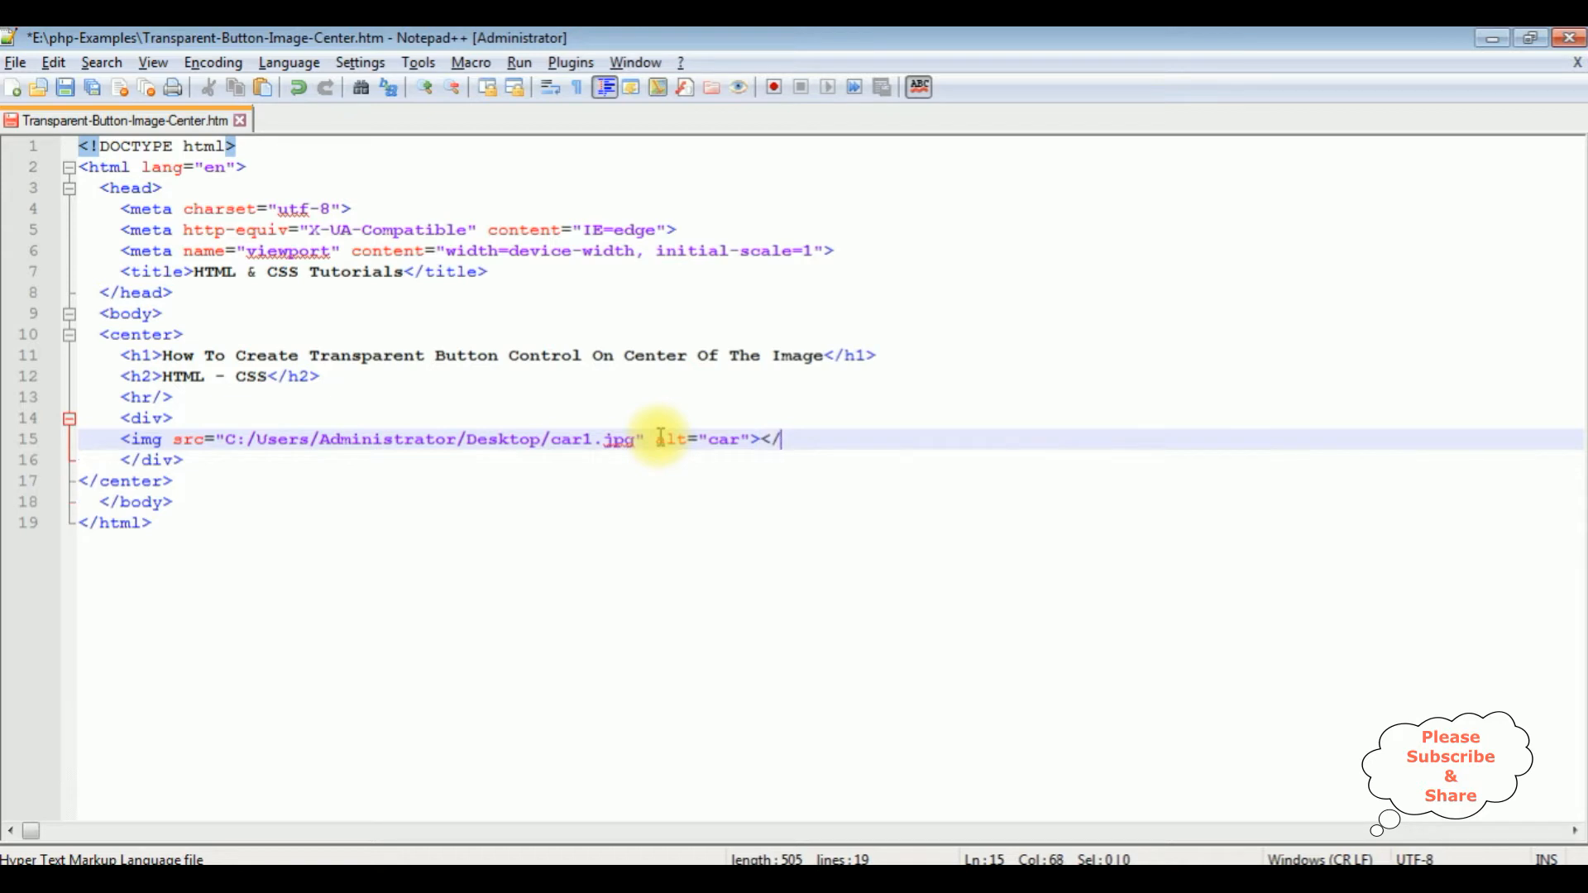
{"action": "type", "text": "image>"}
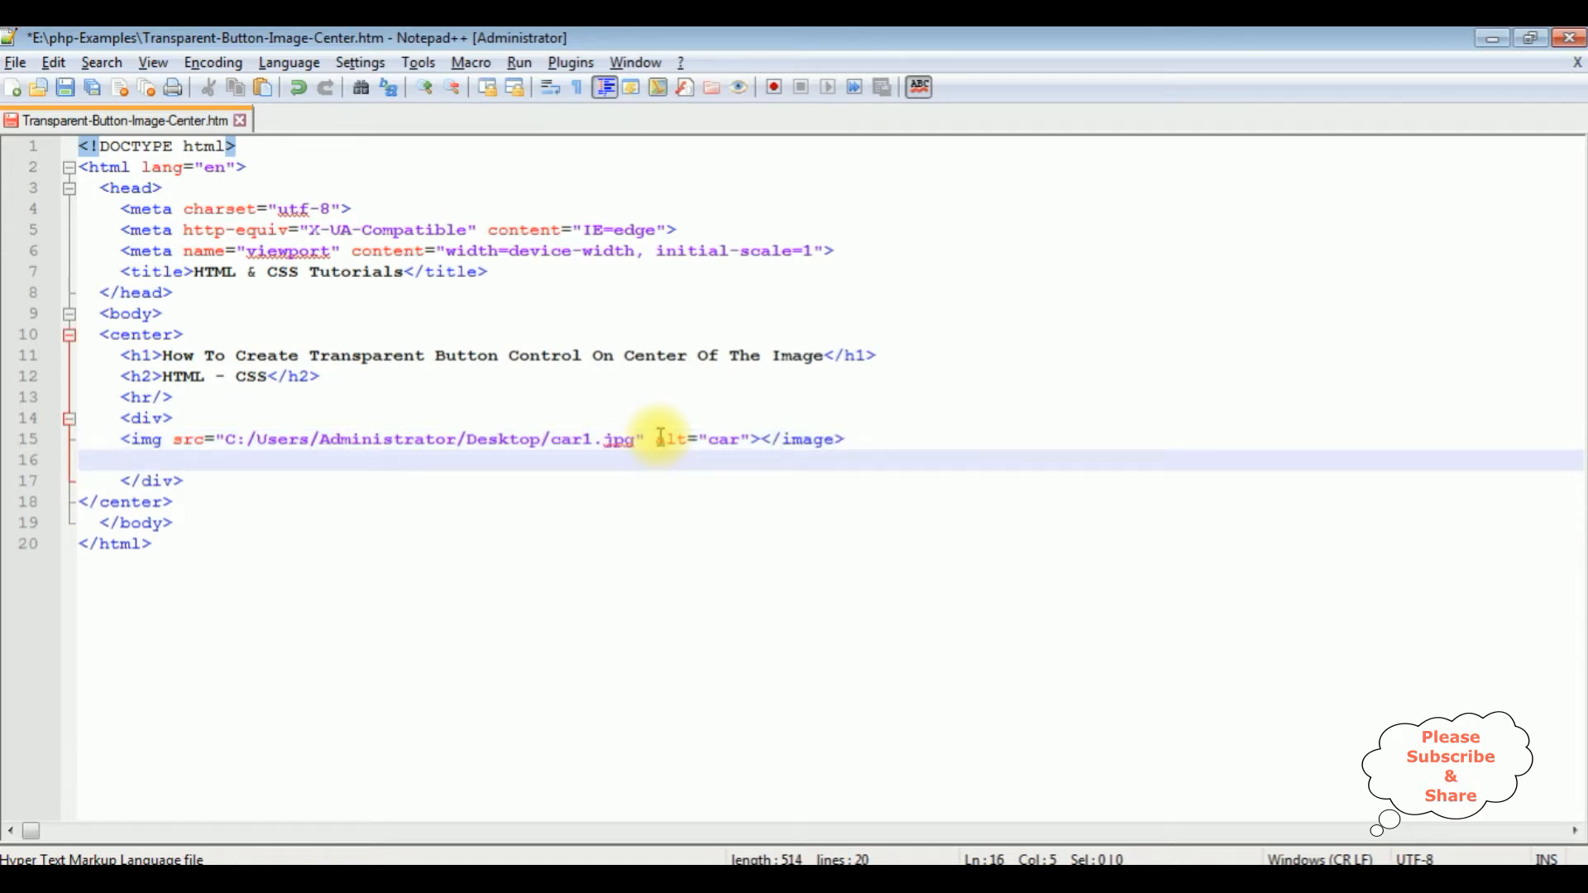
Step: Add a button input with value 'Submit' inside the div
{"action": "type", "text": "<input type=\""}
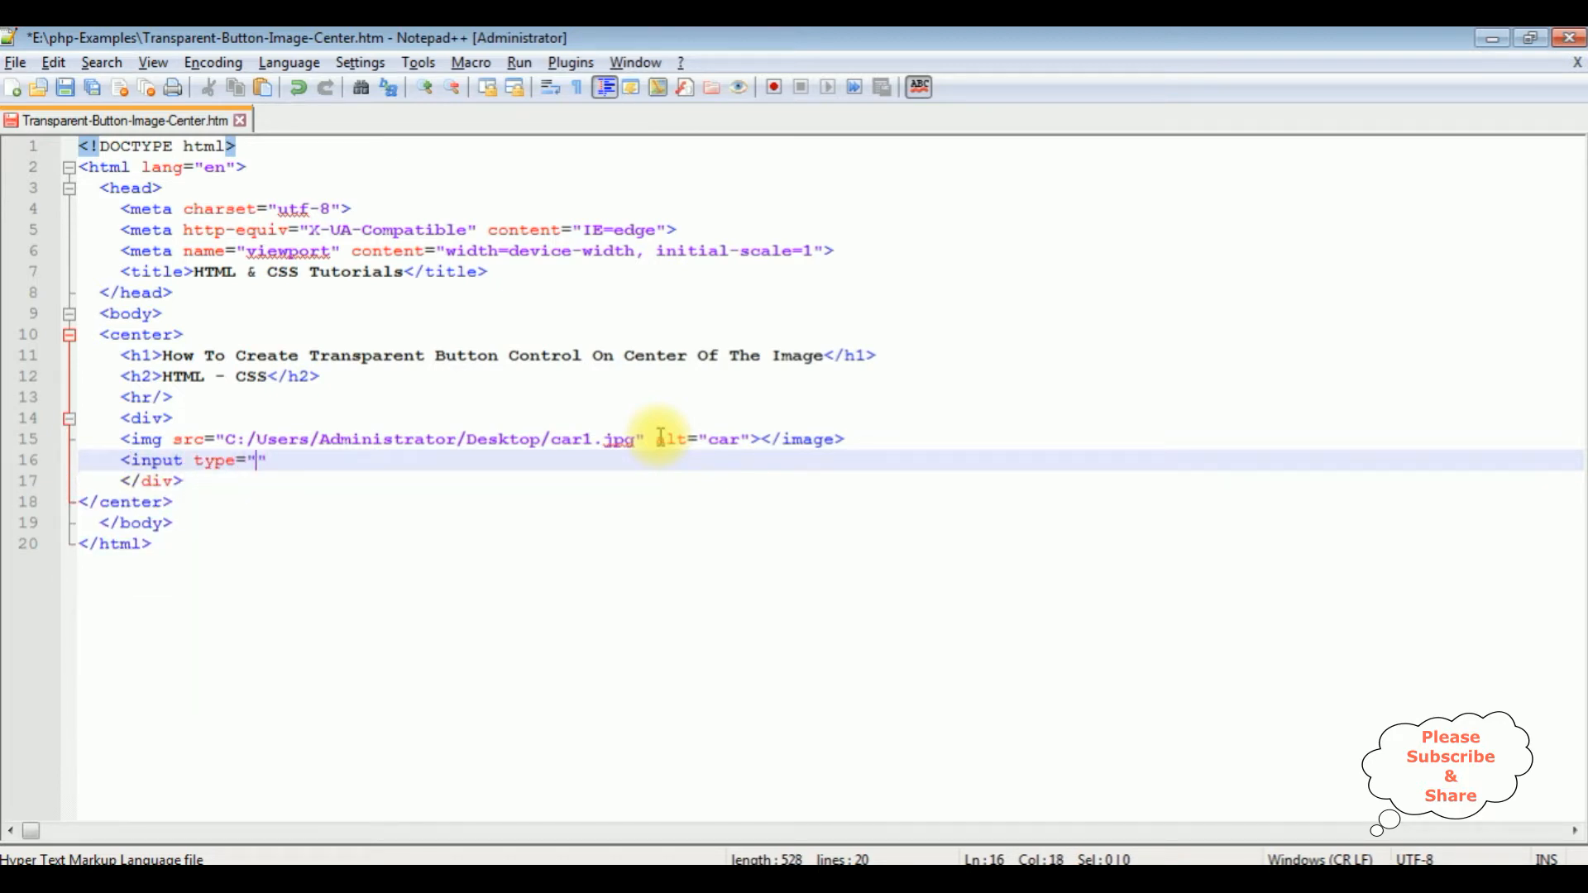
{"action": "type", "text": "button"}
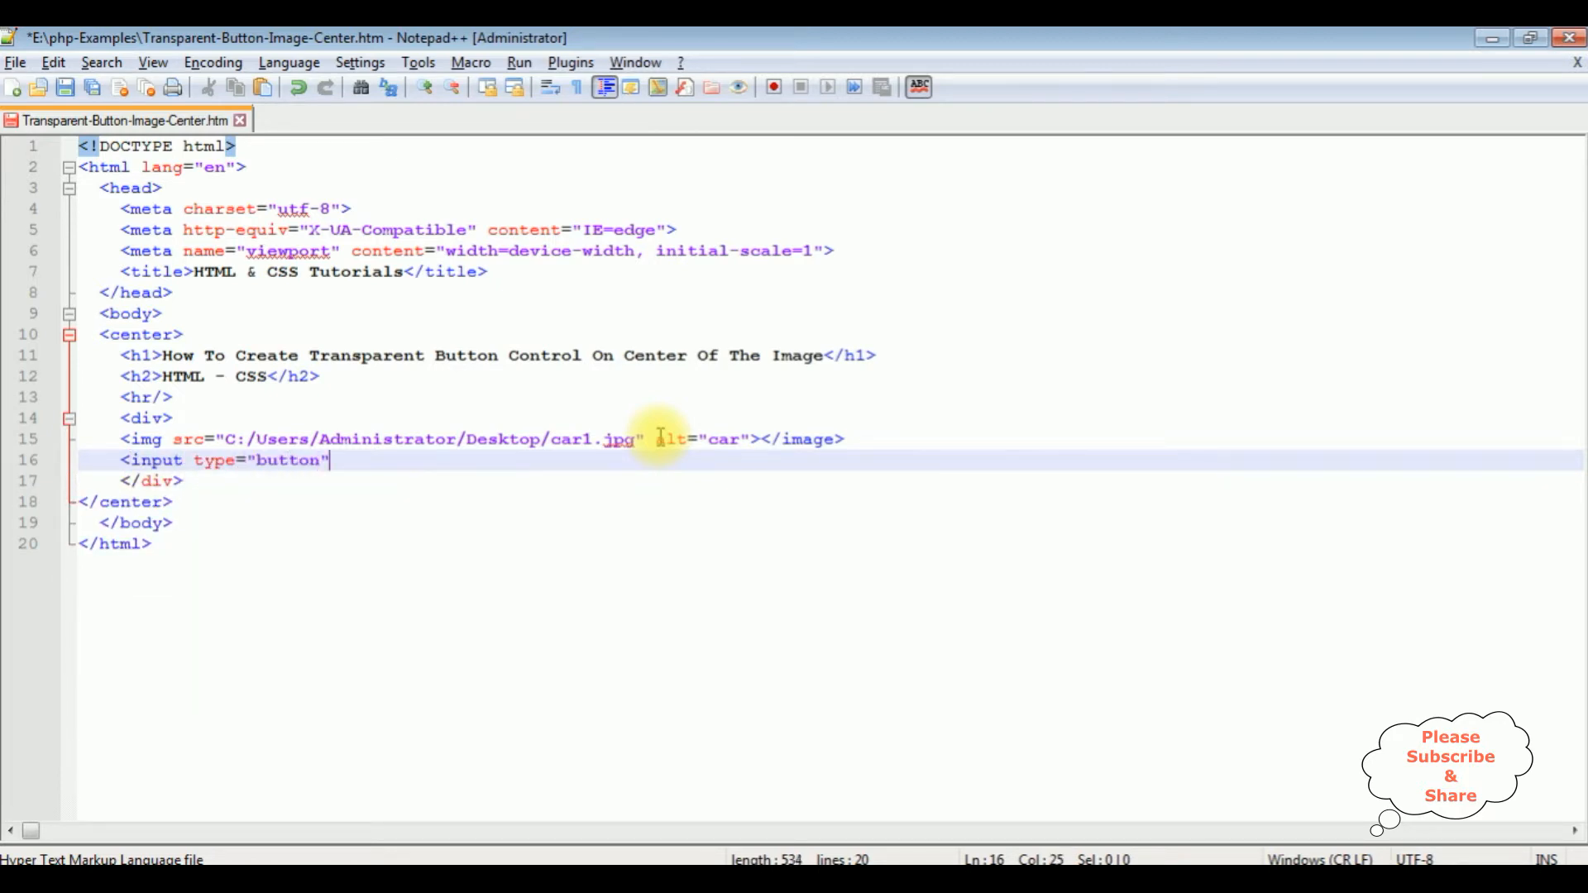
{"action": "type", "text": "value=\"\""}
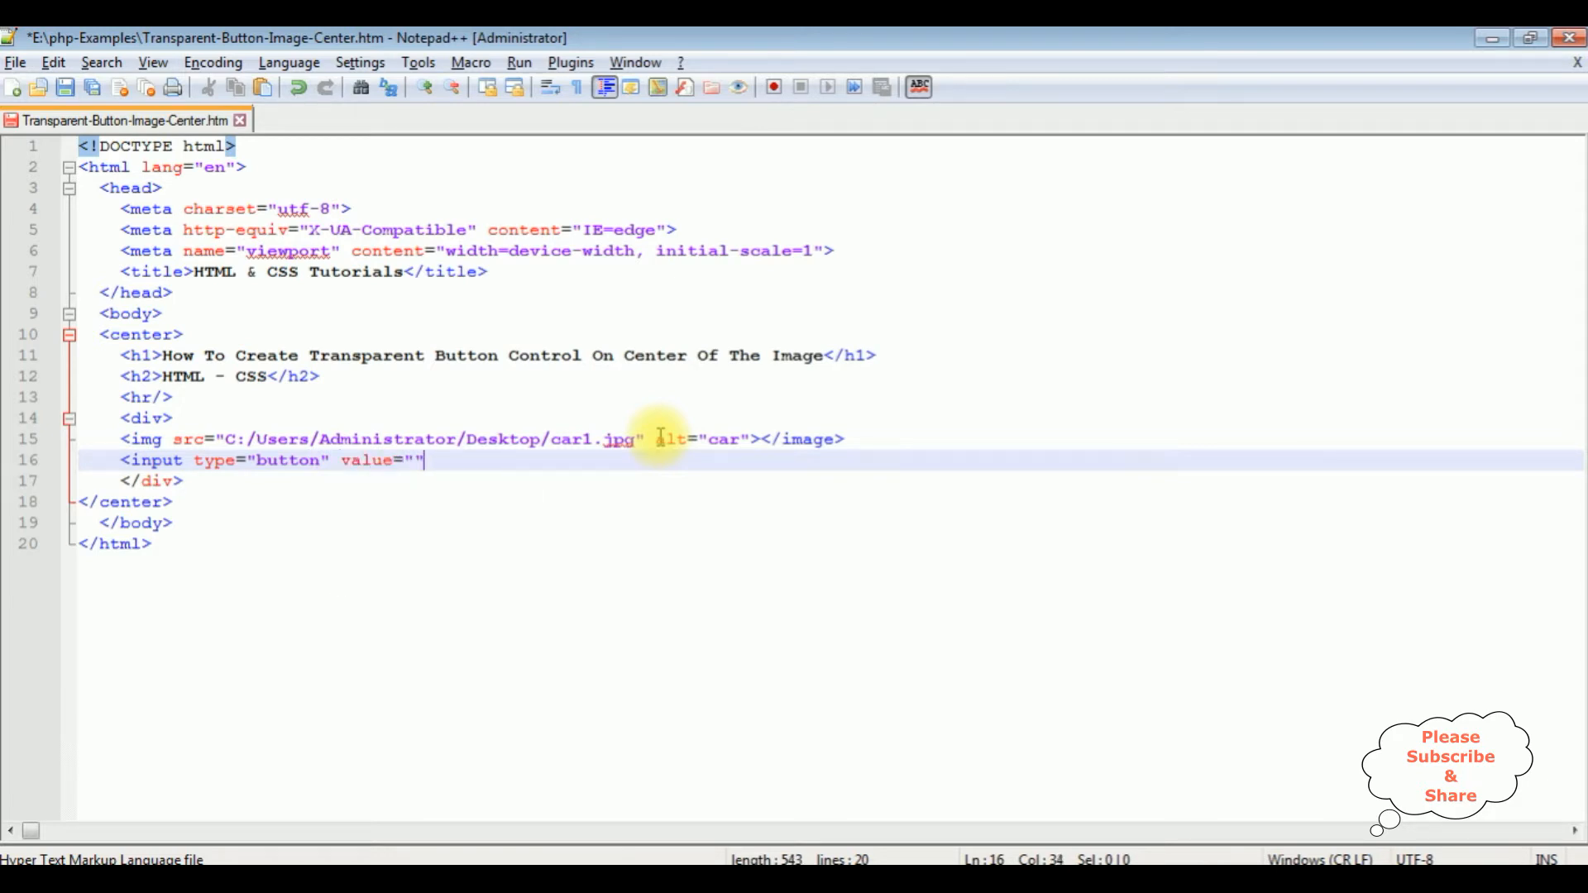
{"action": "type", "text": "Submit"}
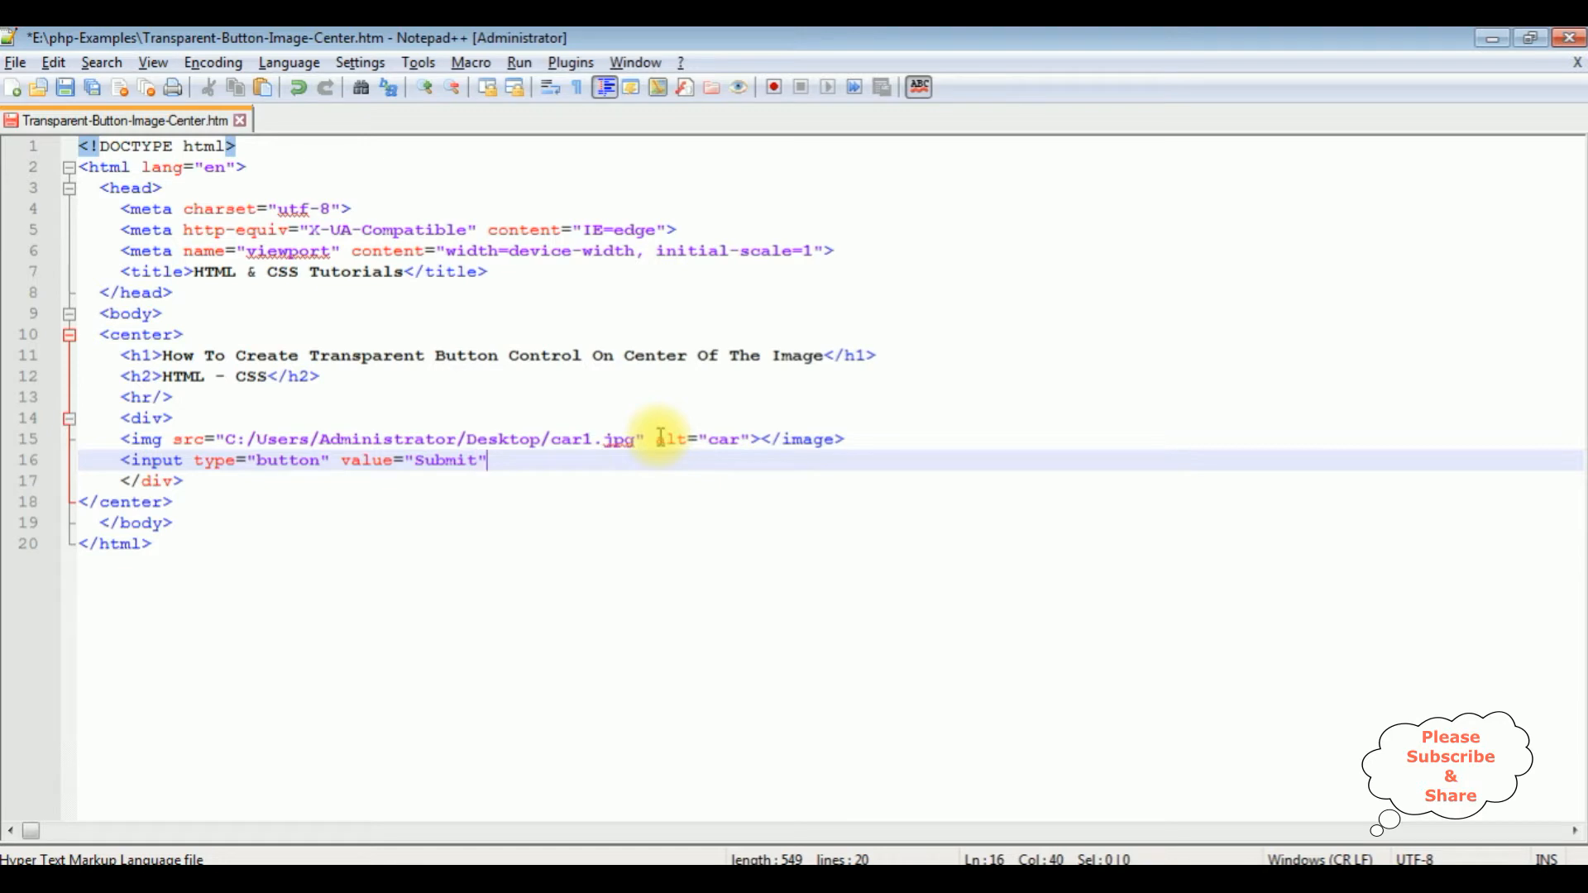
{"action": "type", "text": "/>"}
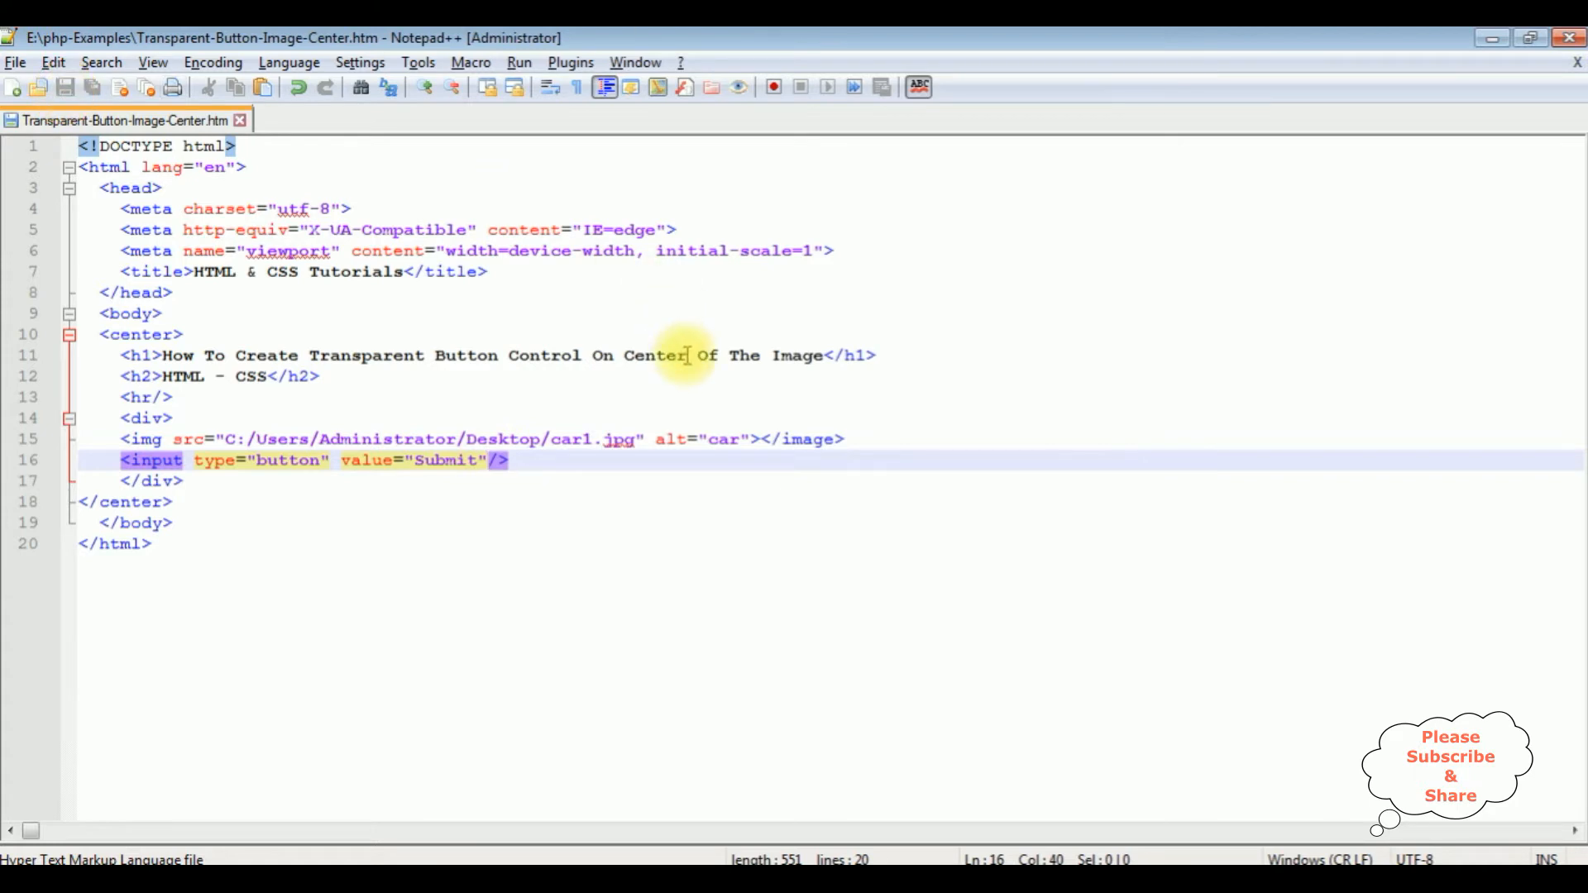
{"action": "mouse_move", "coordinate": [623, 342]}
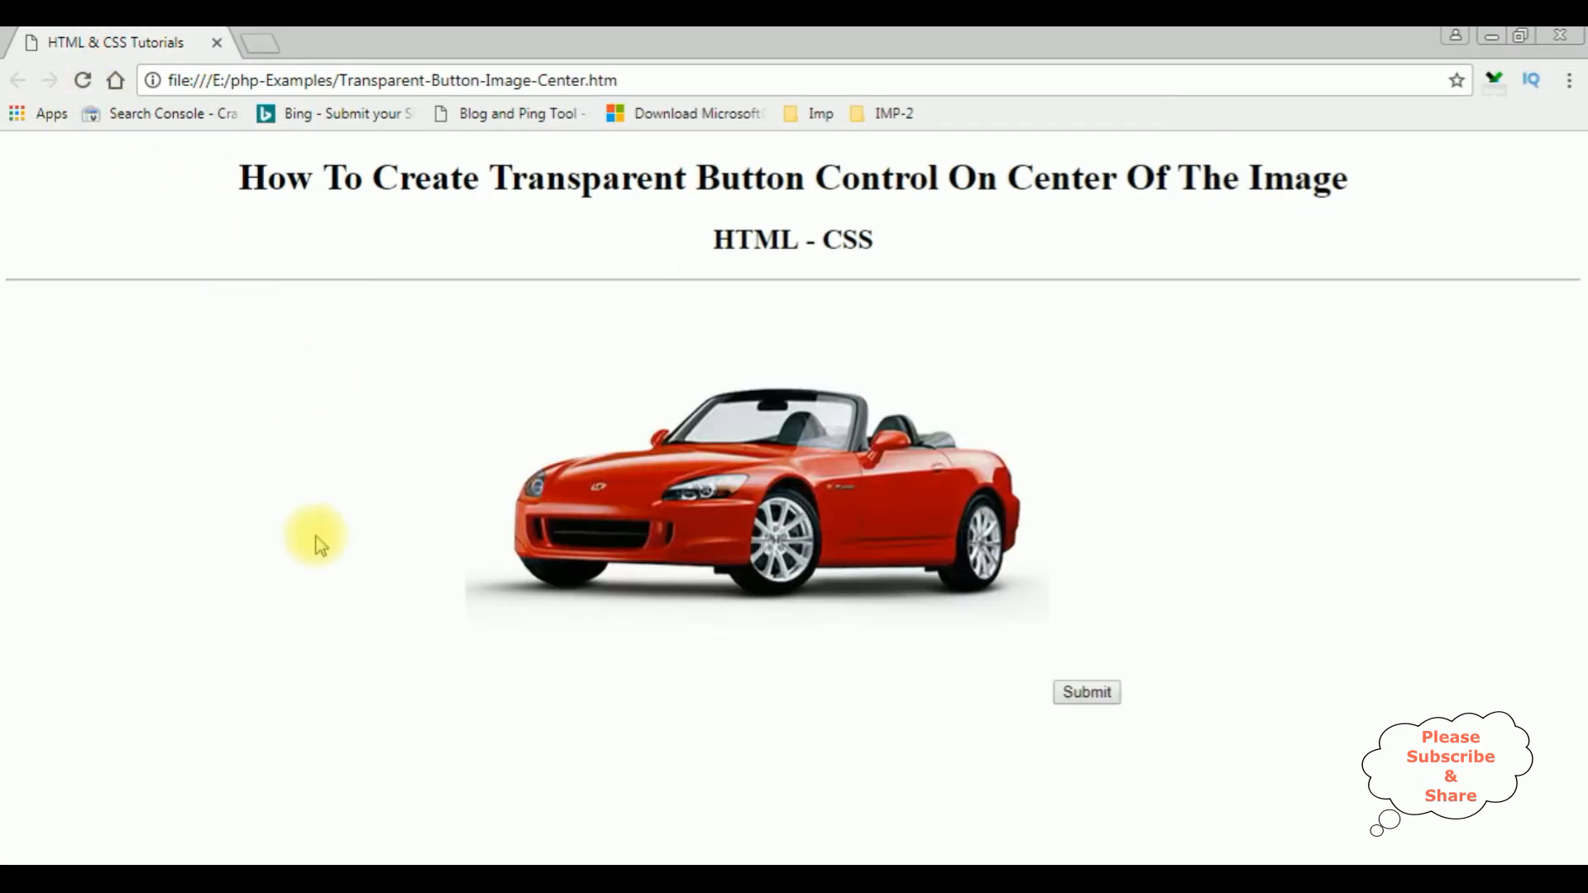
{"action": "mouse_move", "coordinate": [470, 363]}
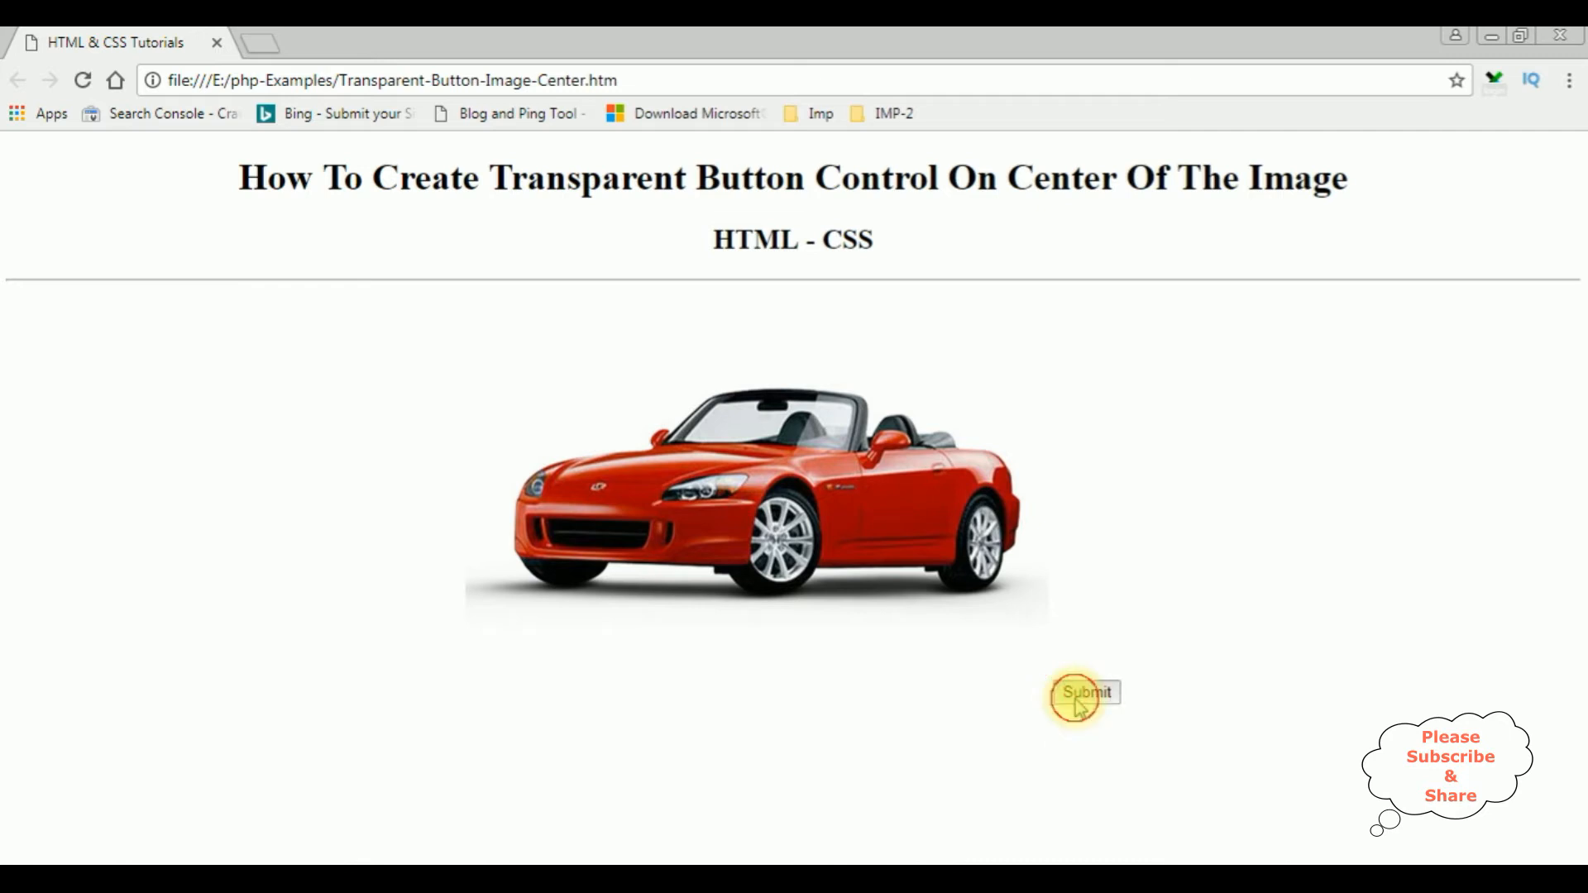
{"action": "mouse_move", "coordinate": [1227, 609]}
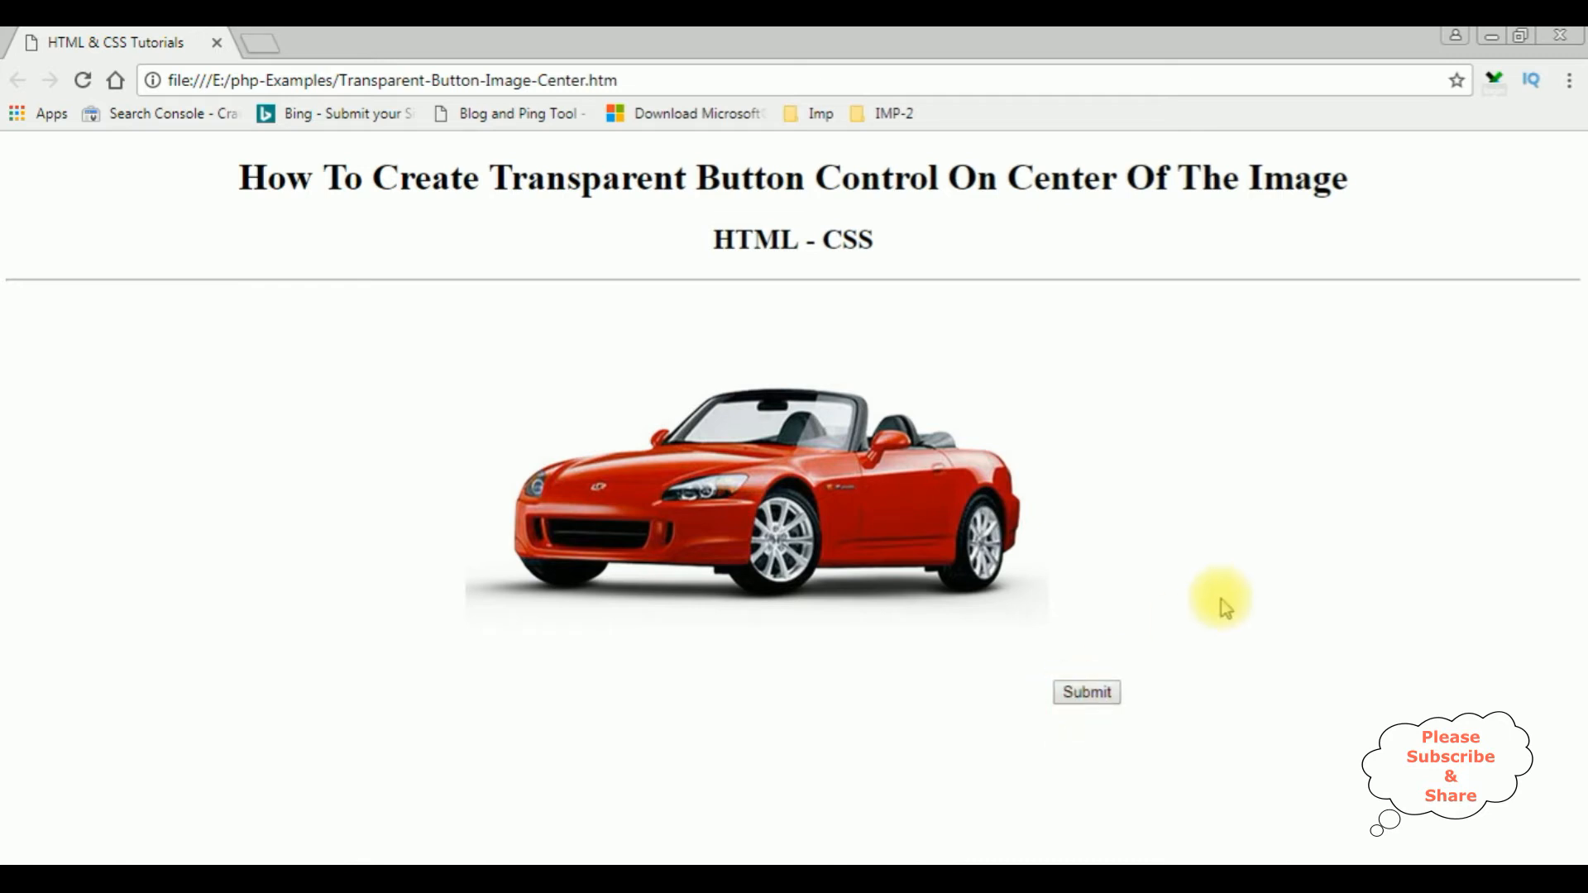
{"action": "mouse_move", "coordinate": [1064, 704]}
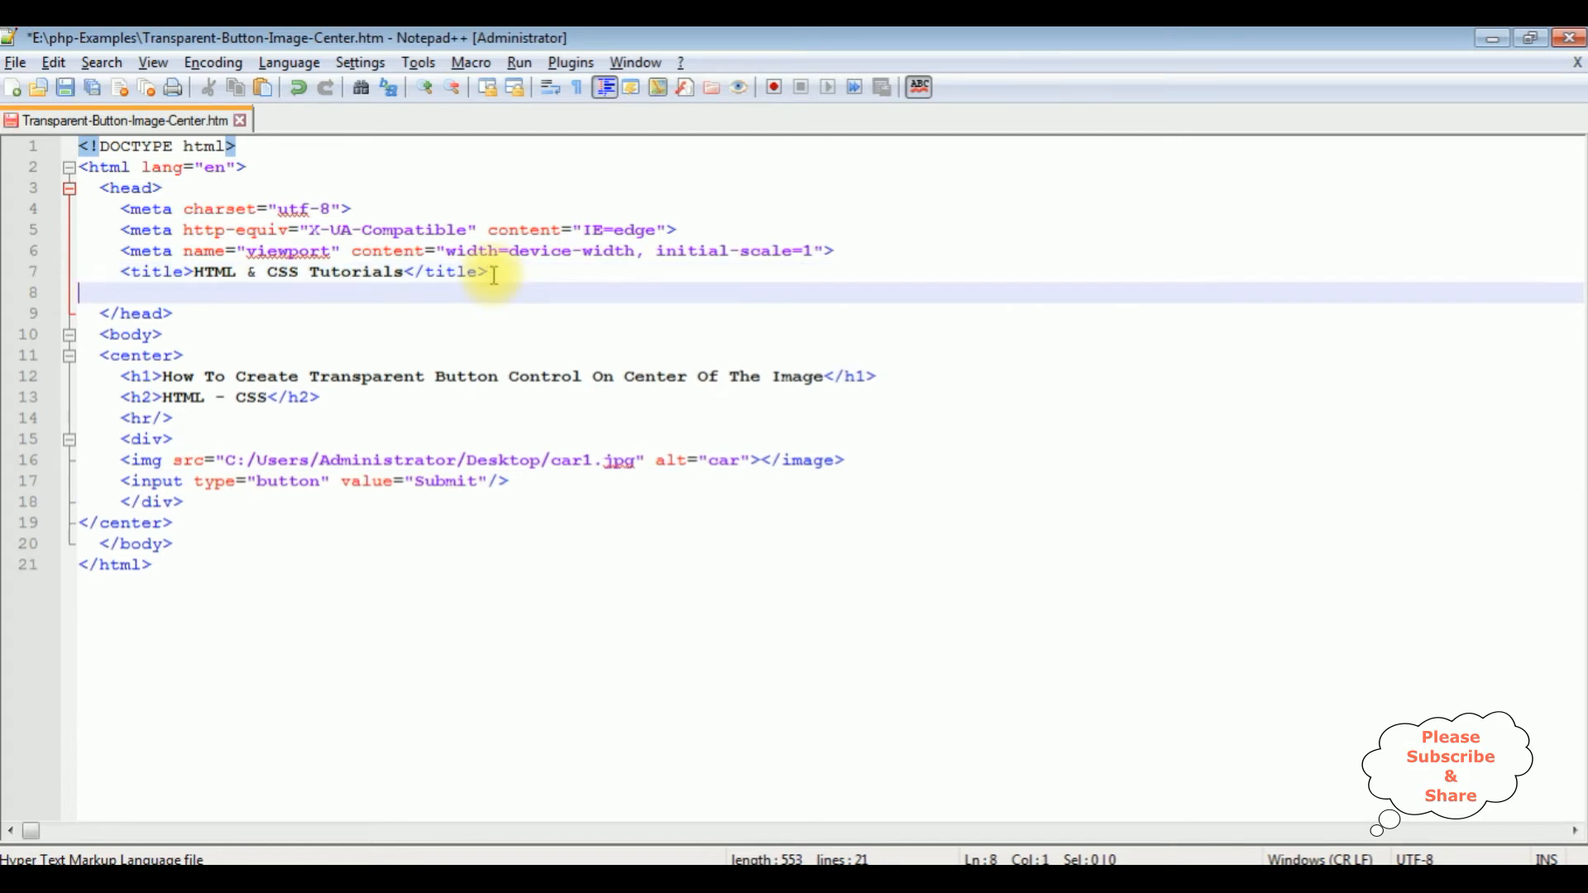
Step: Start a style block with a .centerbutton rule: absolute position, left and top 50%
{"action": "type", "text": "<style>"}
{"action": "type", "text": "</style>"}
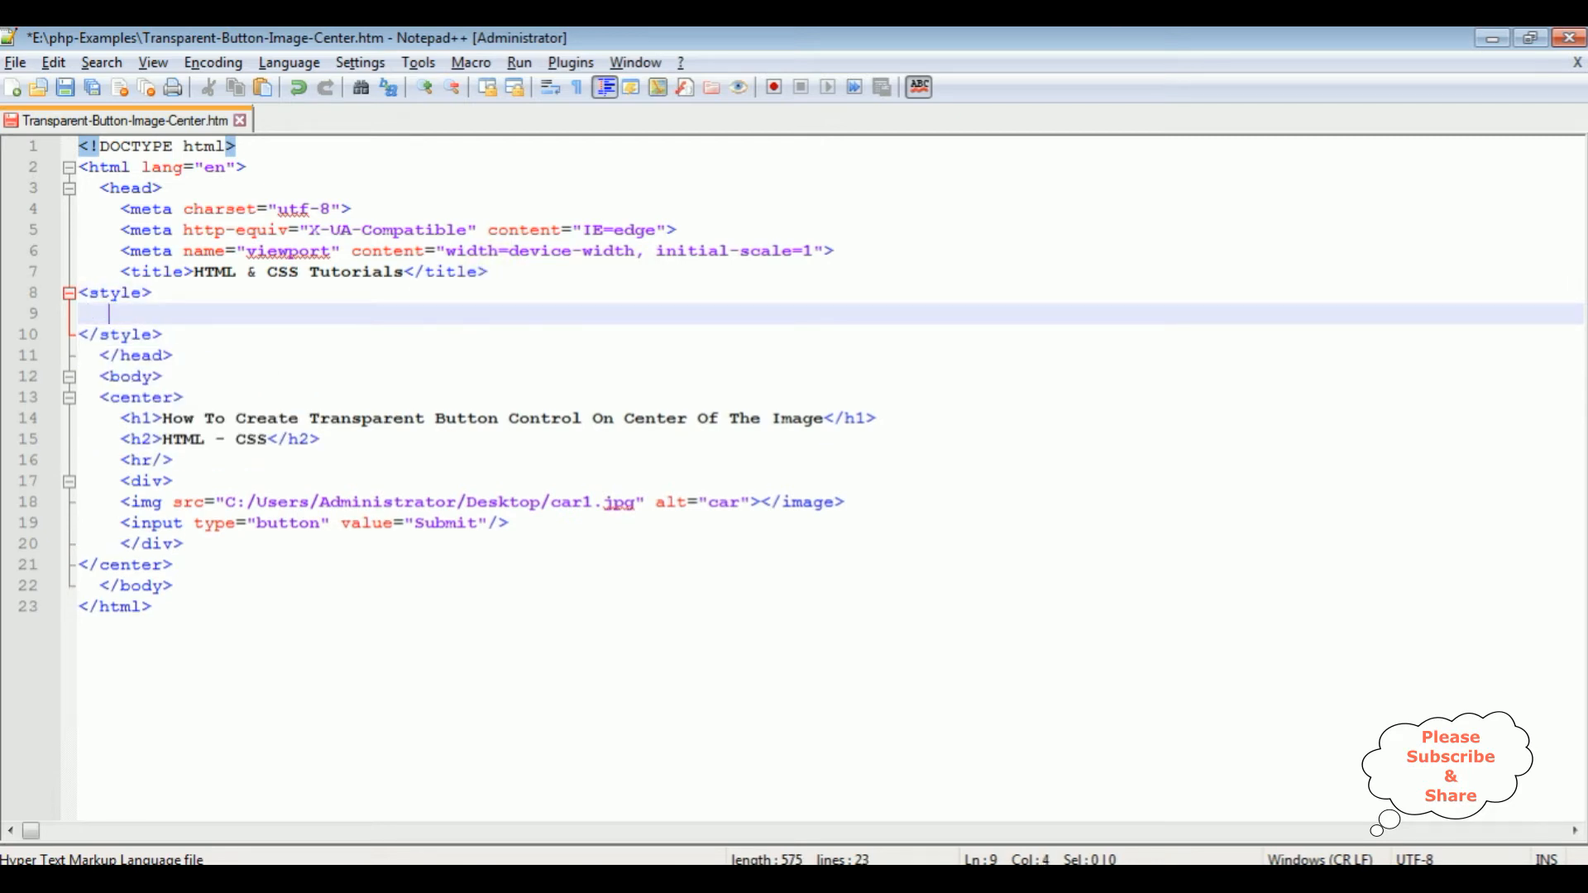
{"action": "type", "text": ".centerbutton"}
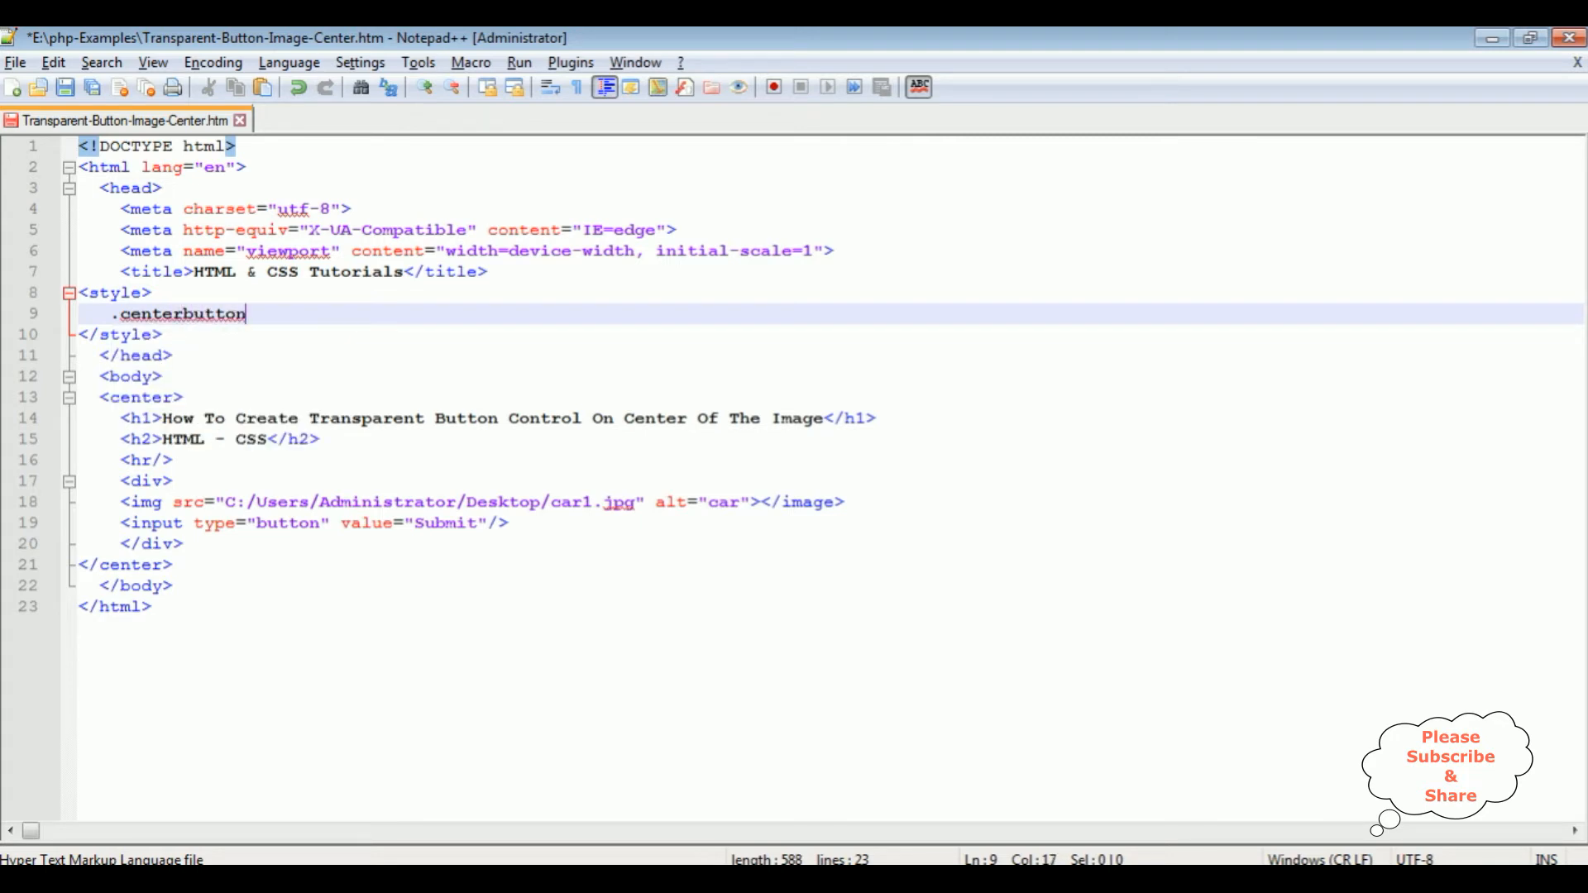
{"action": "type", "text": "{"}
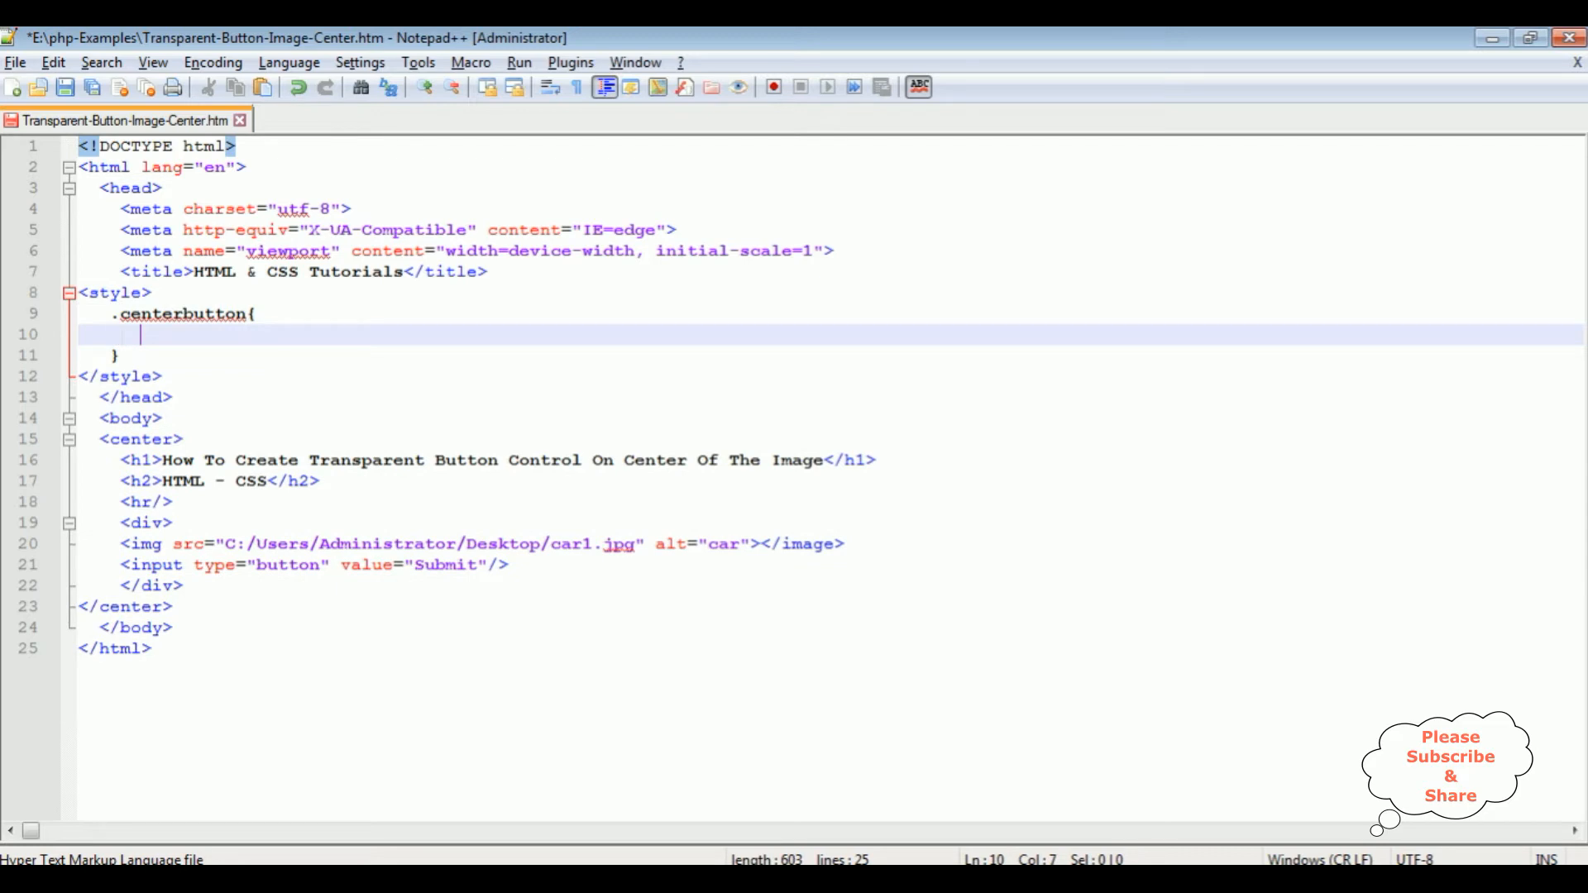
{"action": "type", "text": "position"}
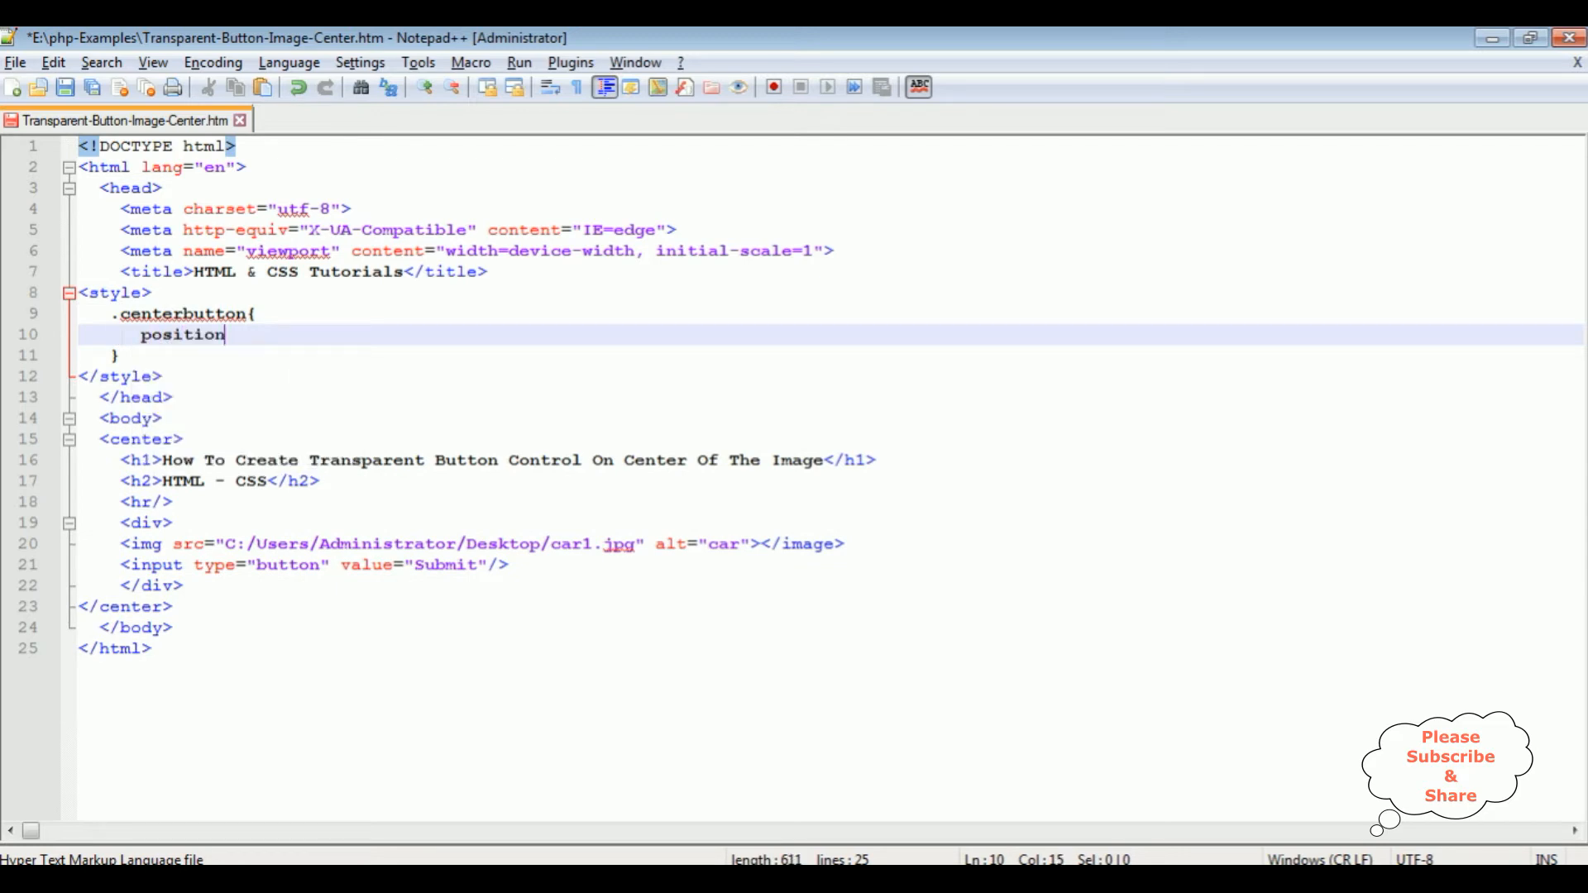
{"action": "type", "text": ":absolute;"}
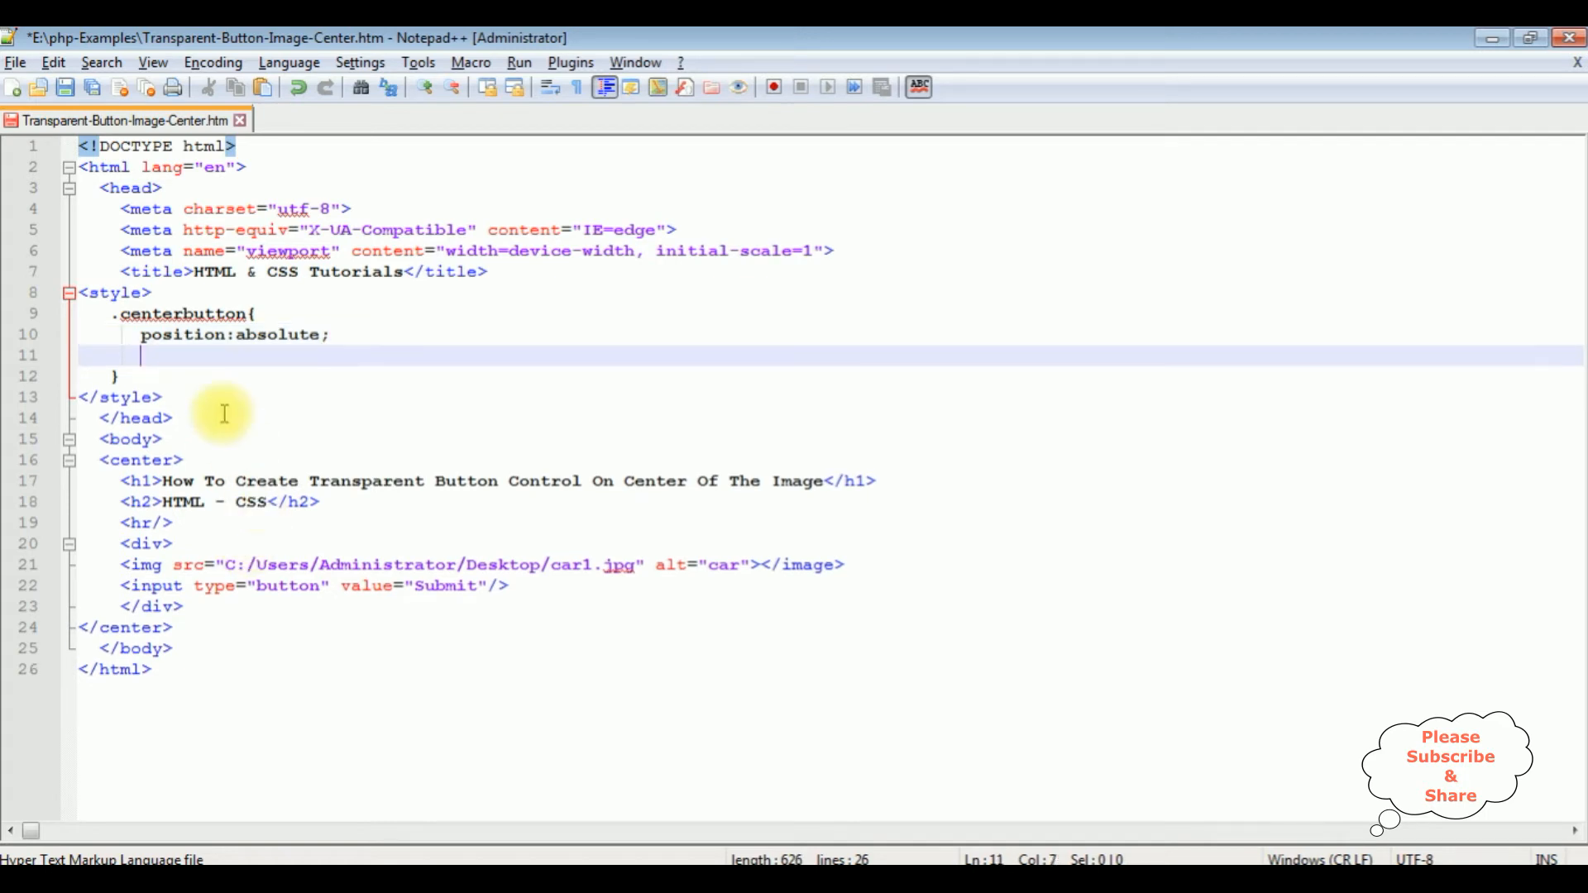
{"action": "mouse_move", "coordinate": [131, 481]}
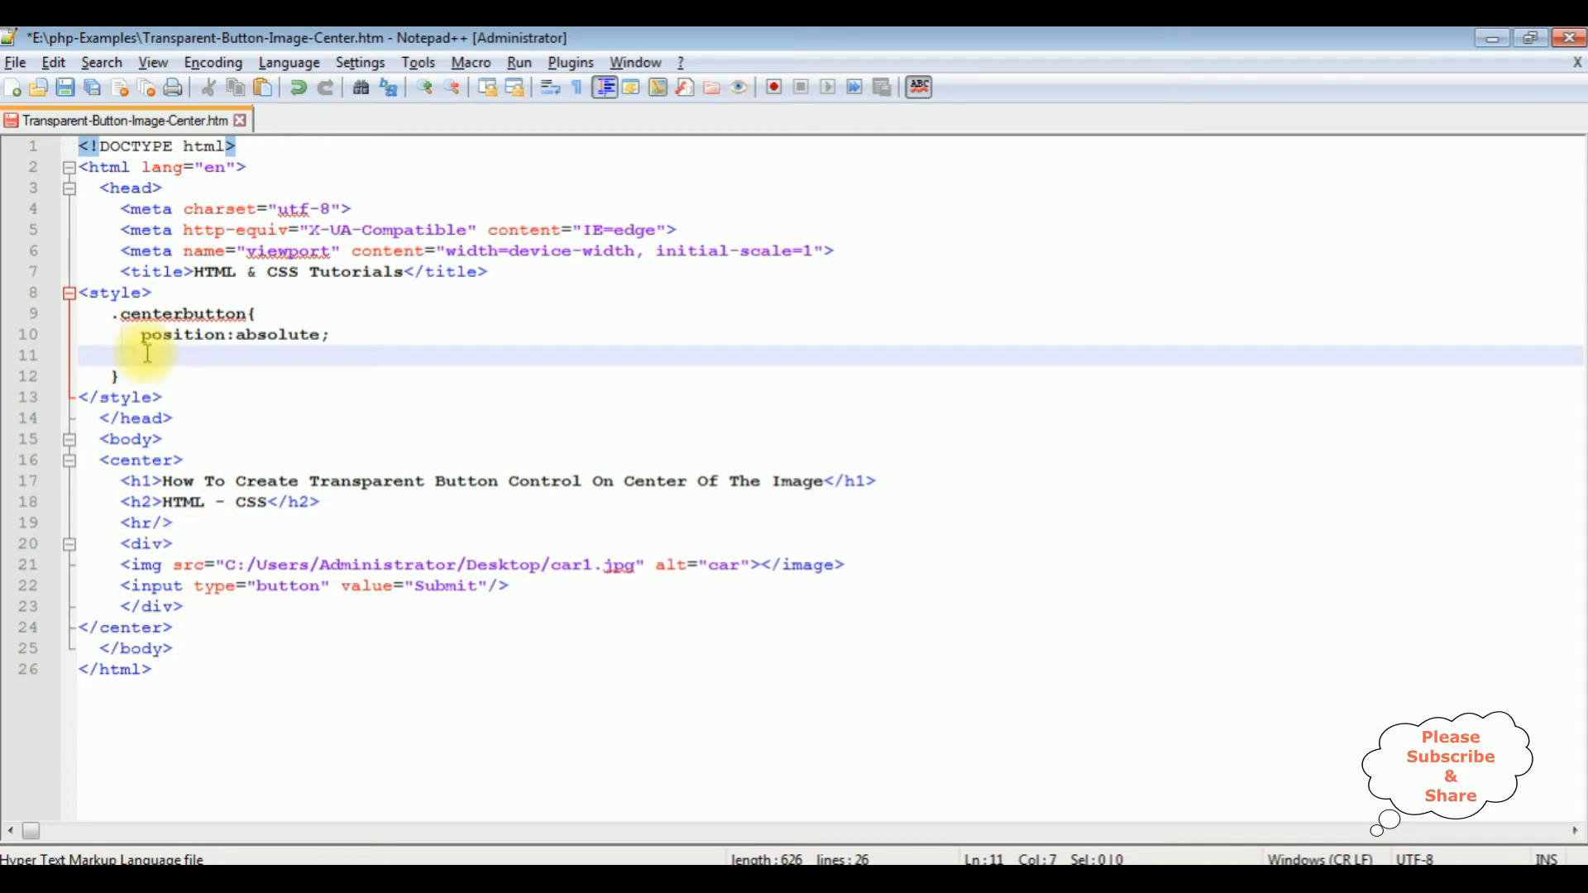
{"action": "type", "text": "left:"}
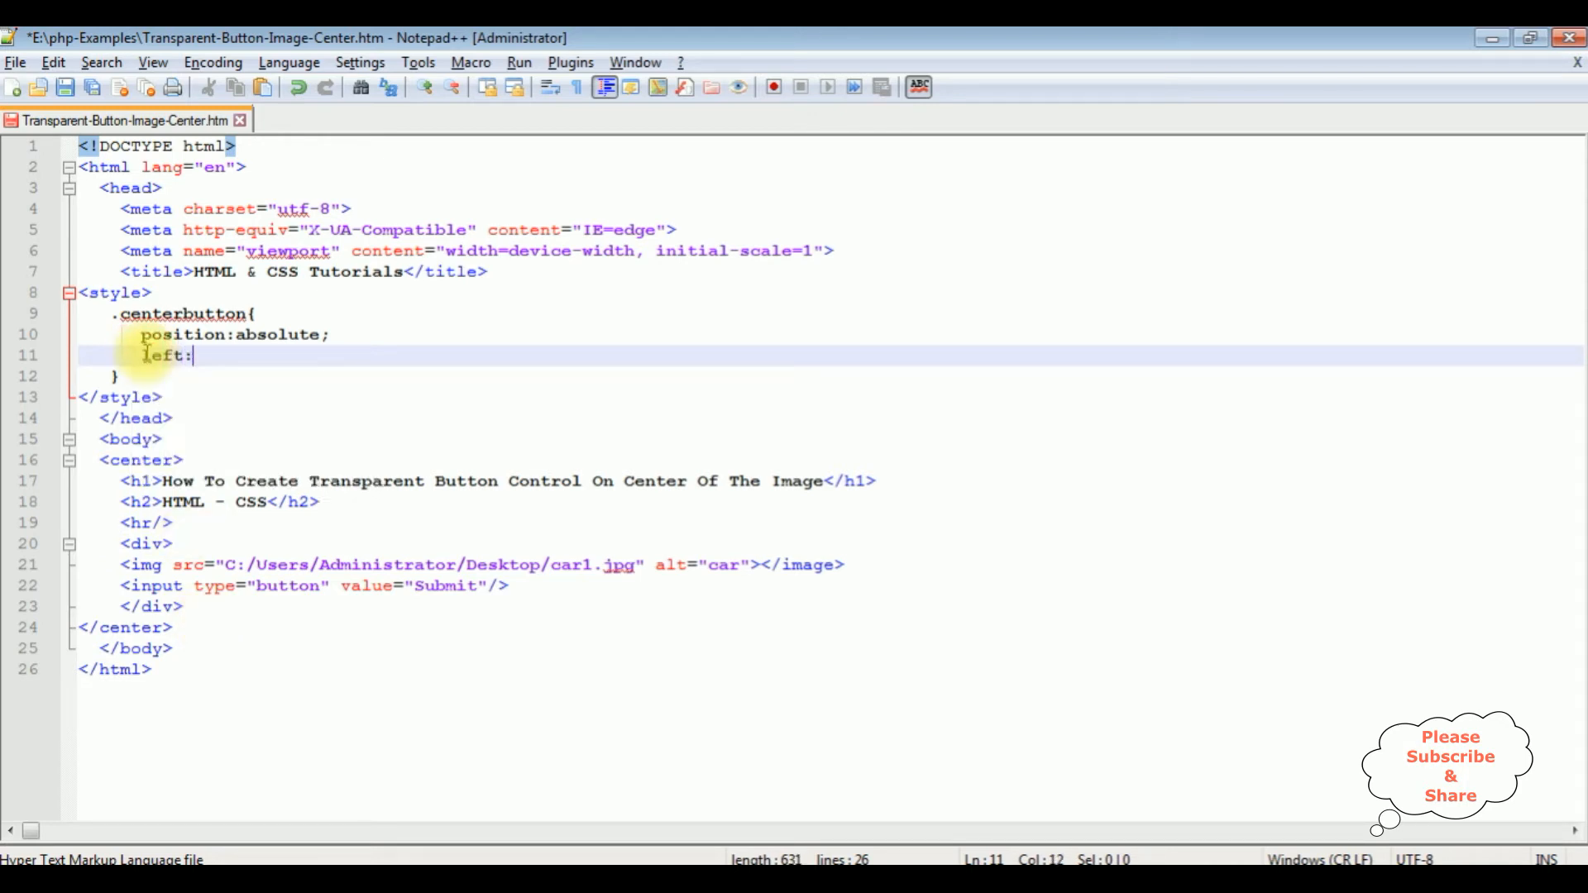
{"action": "type", "text": "50%;"}
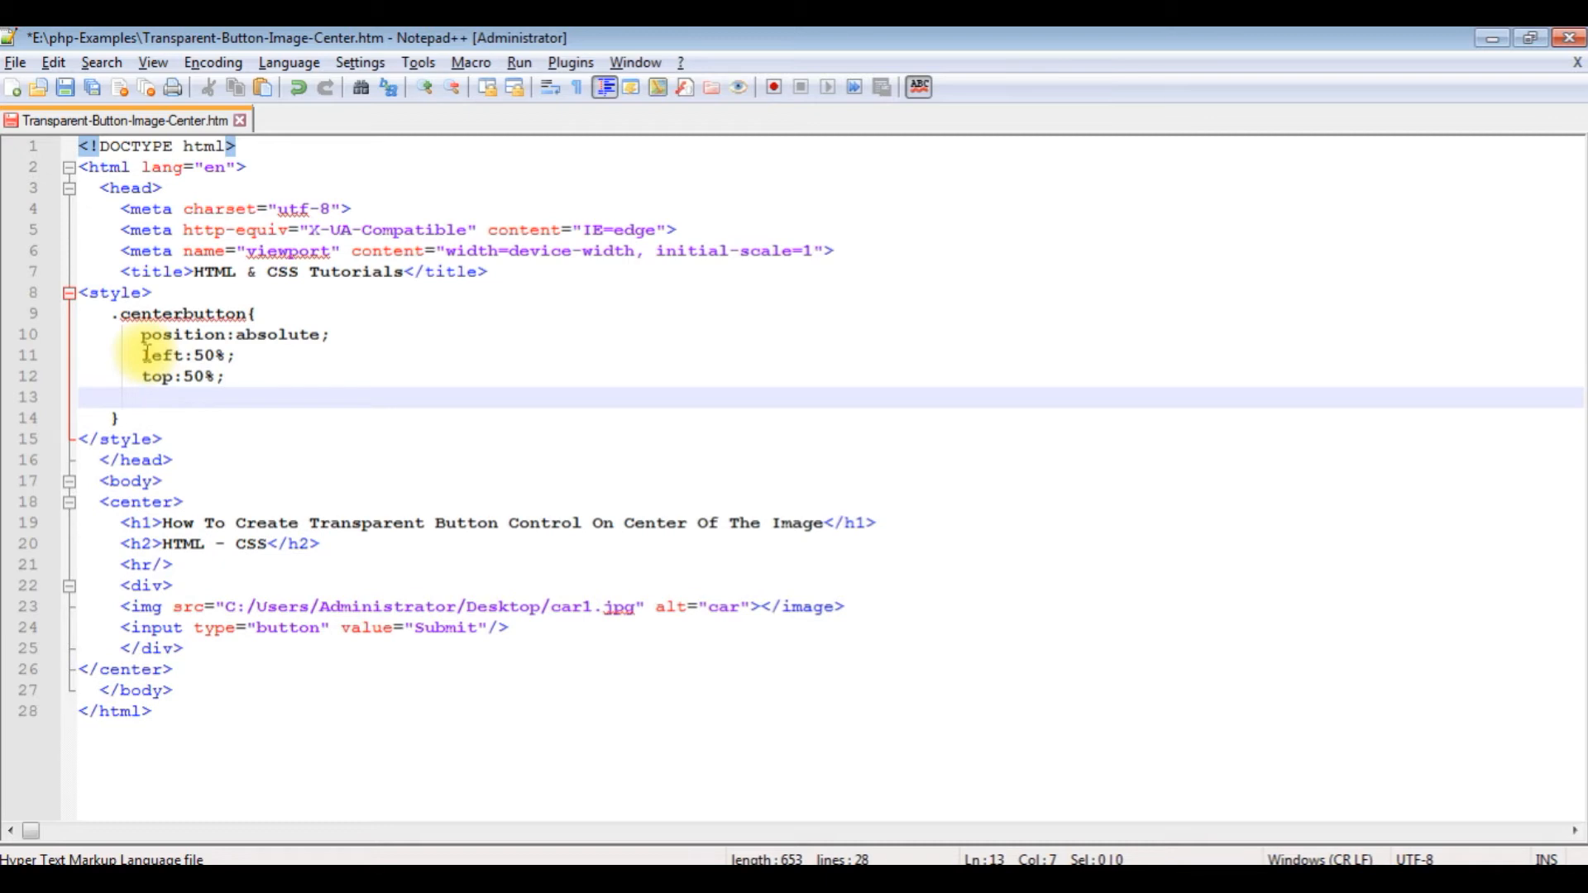
Step: Give .centerbutton 50px height, 100px width, white color and 25px font size
{"action": "type", "text": "height"}
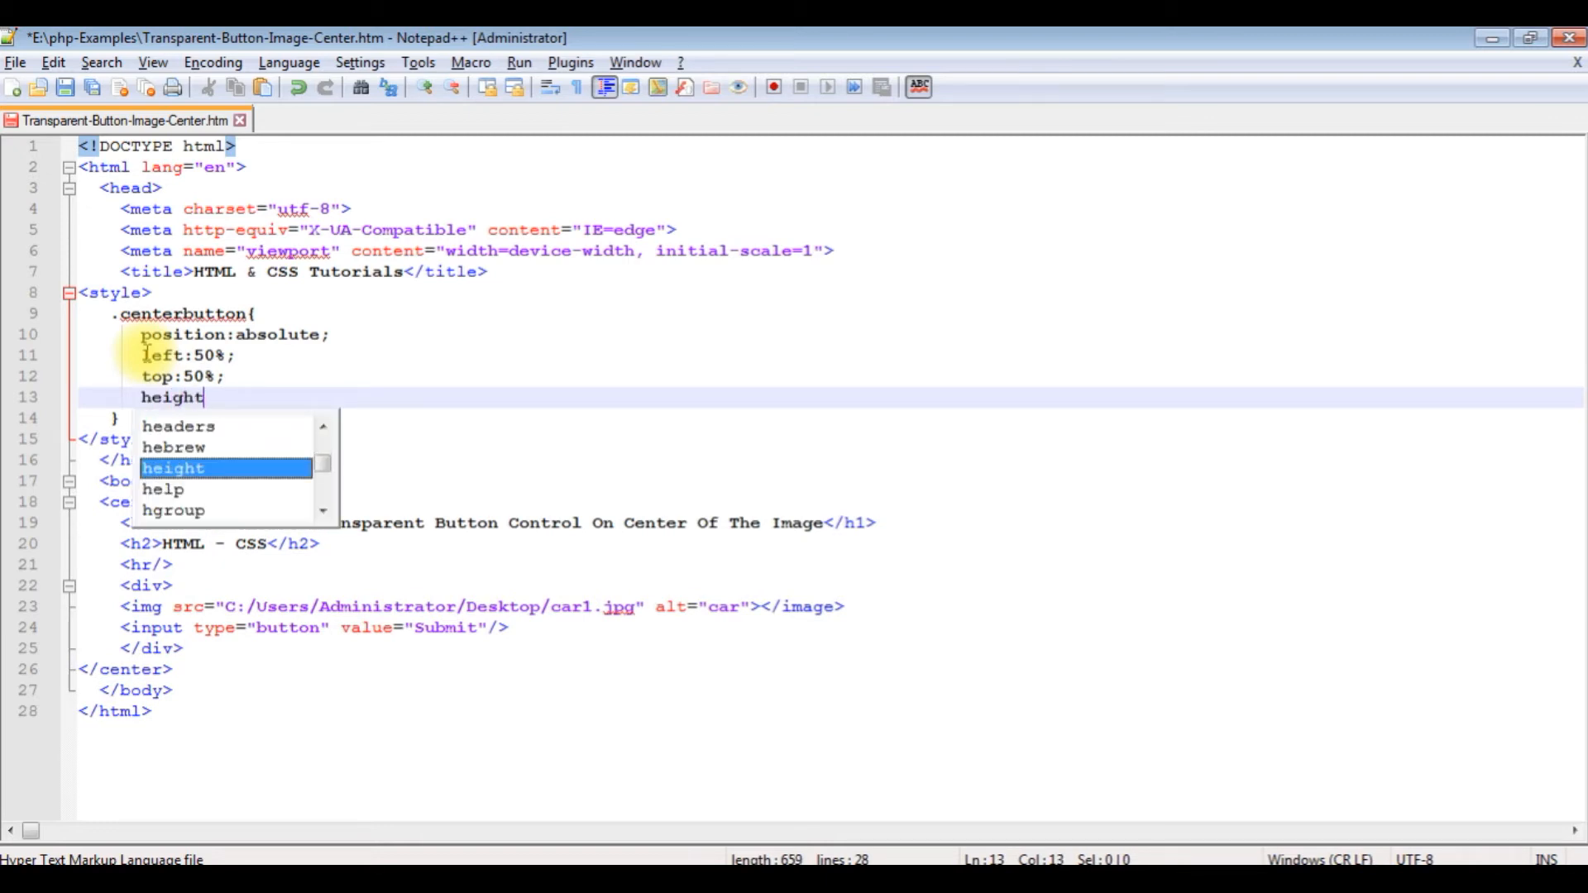
{"action": "type", "text": ":50px;"}
{"action": "type", "text": "width:100px;"}
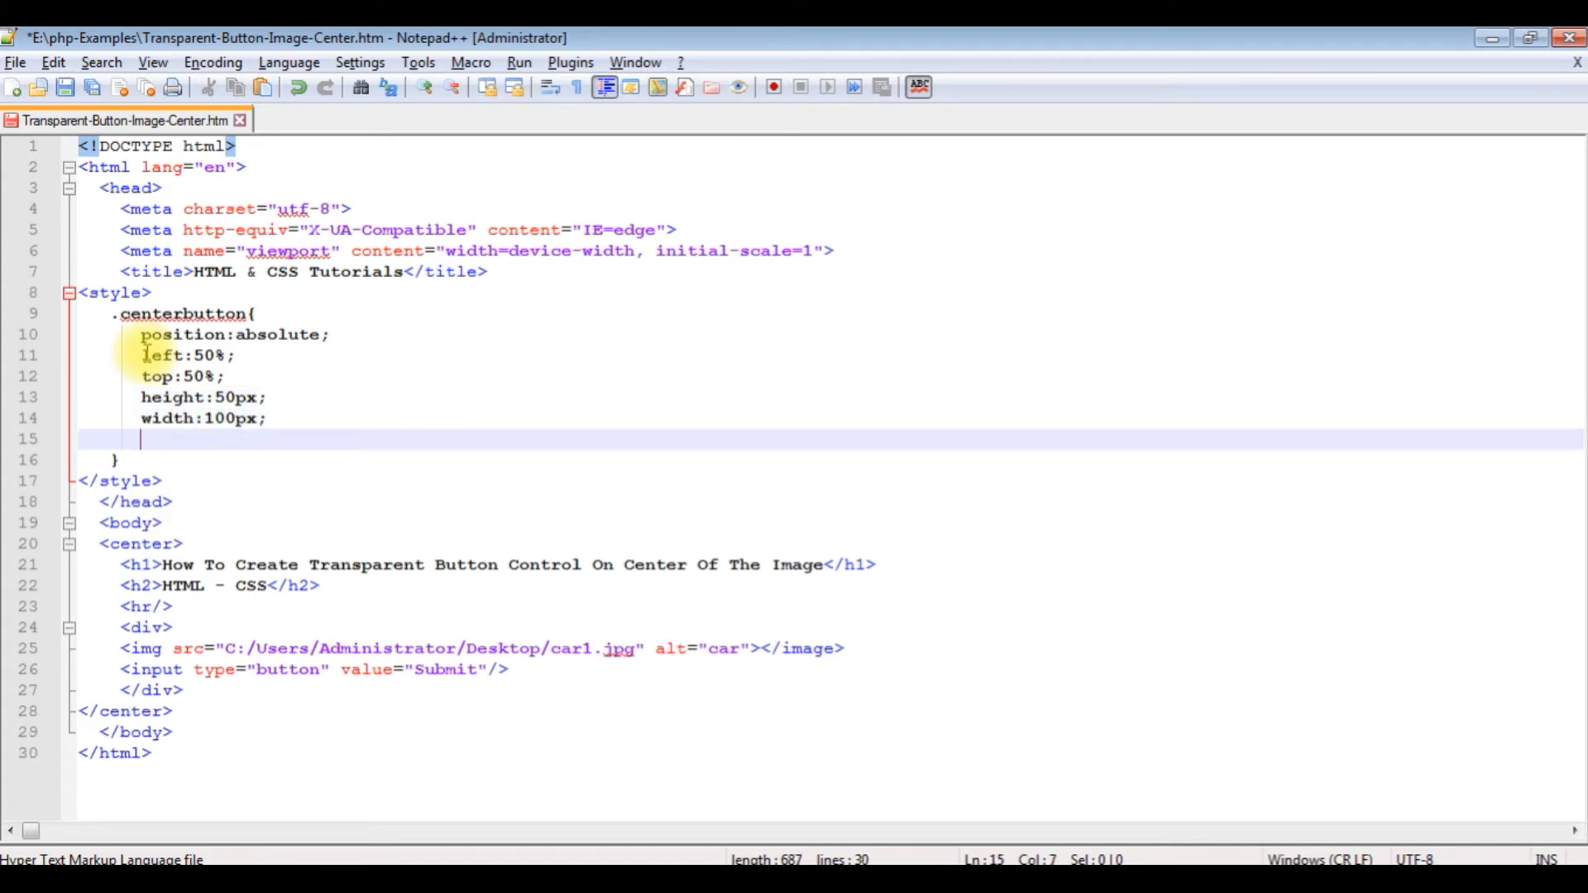
{"action": "type", "text": "color:"}
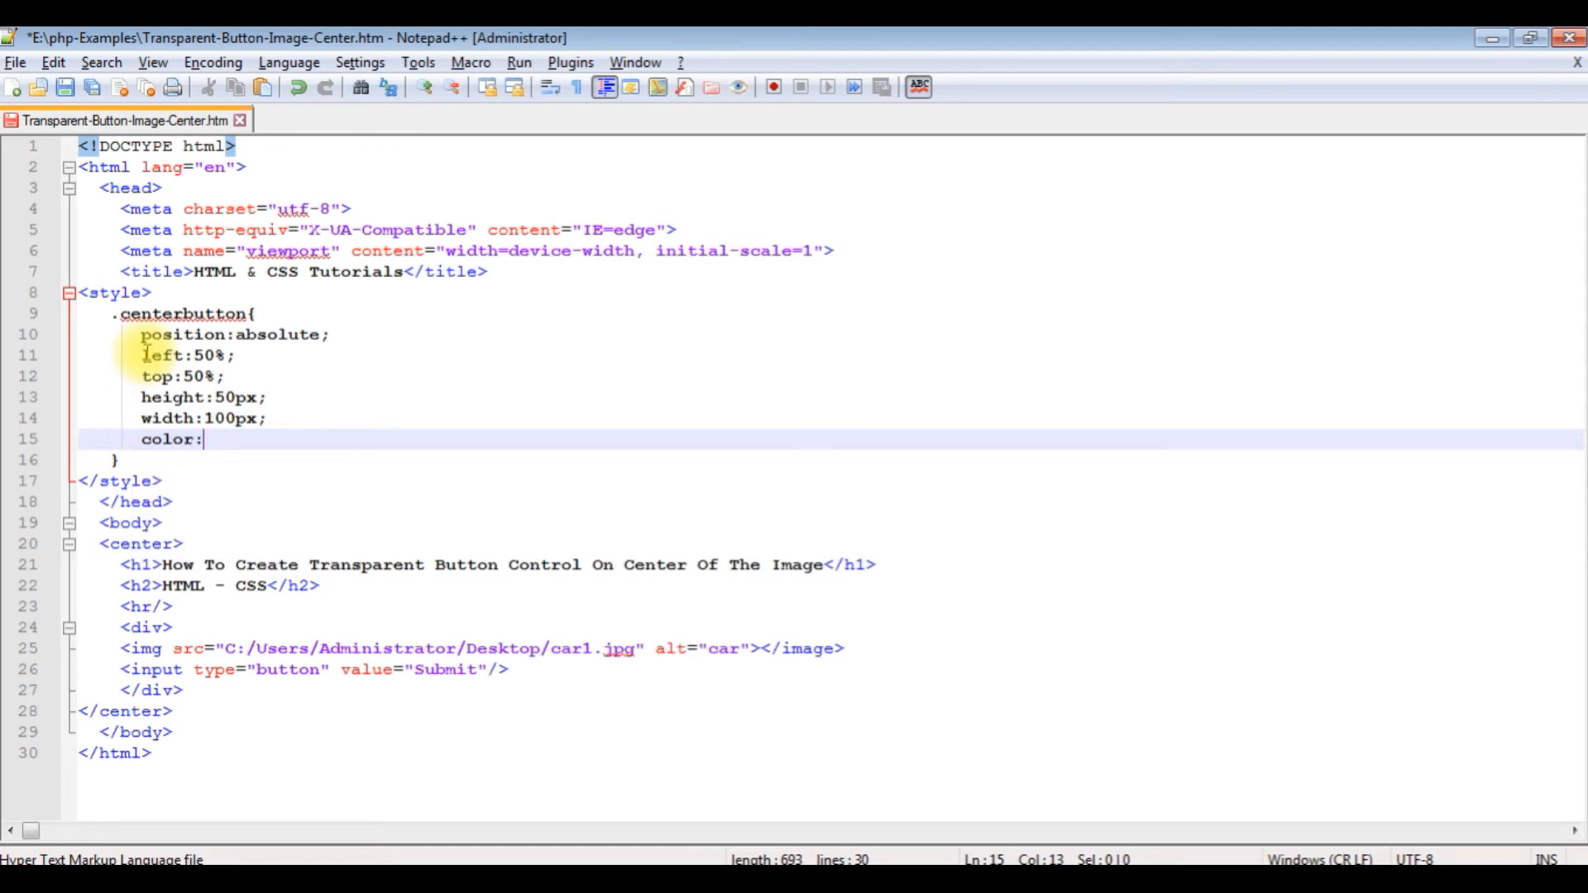
{"action": "type", "text": "white;"}
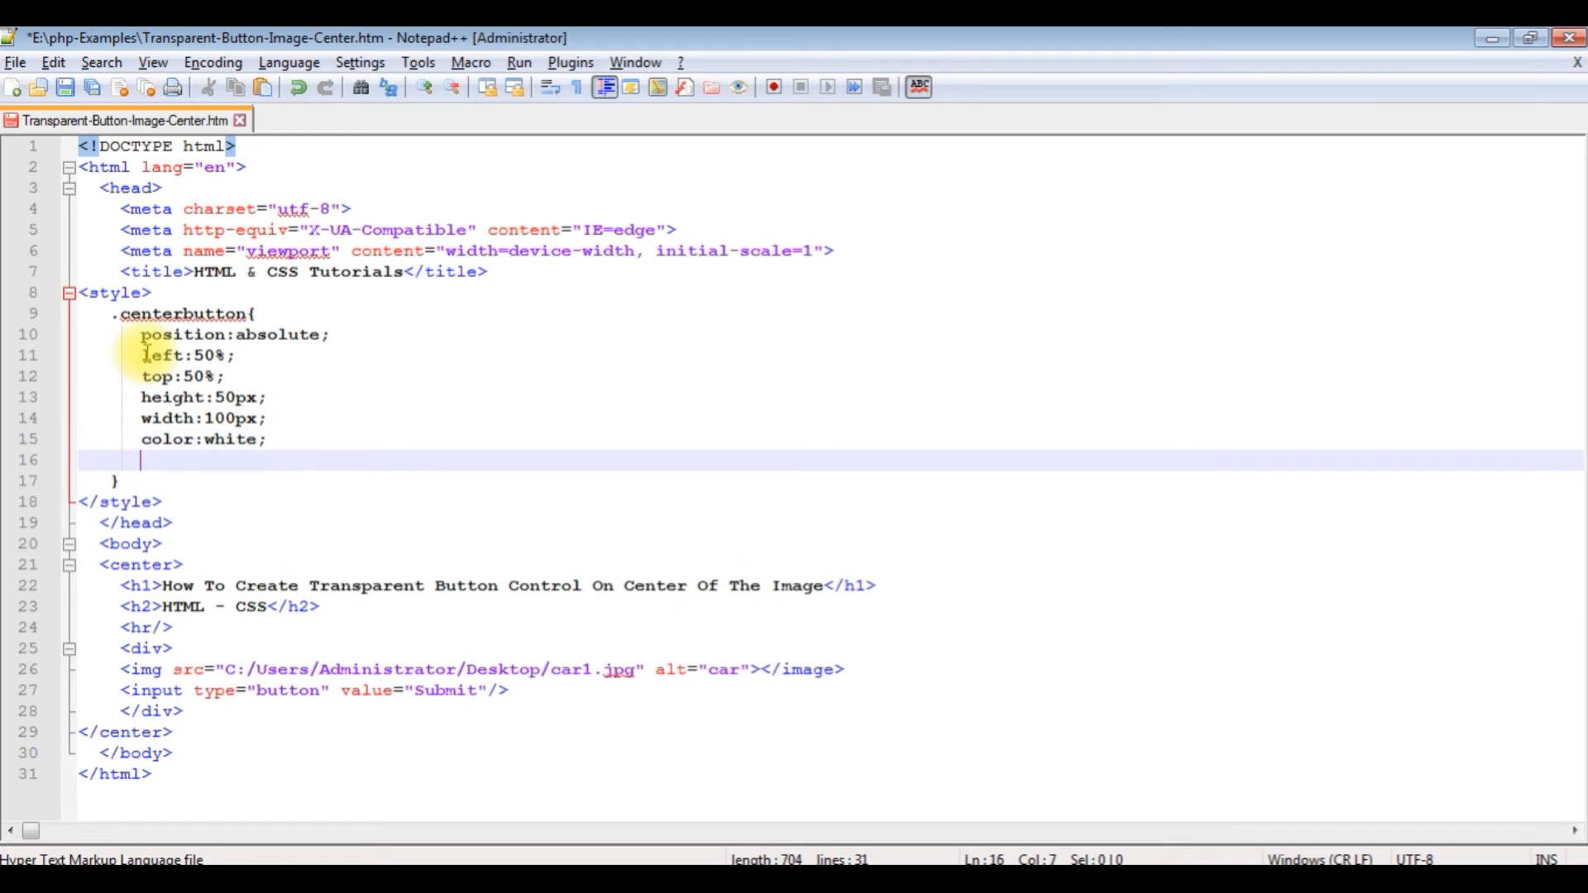
{"action": "type", "text": "font-size:"}
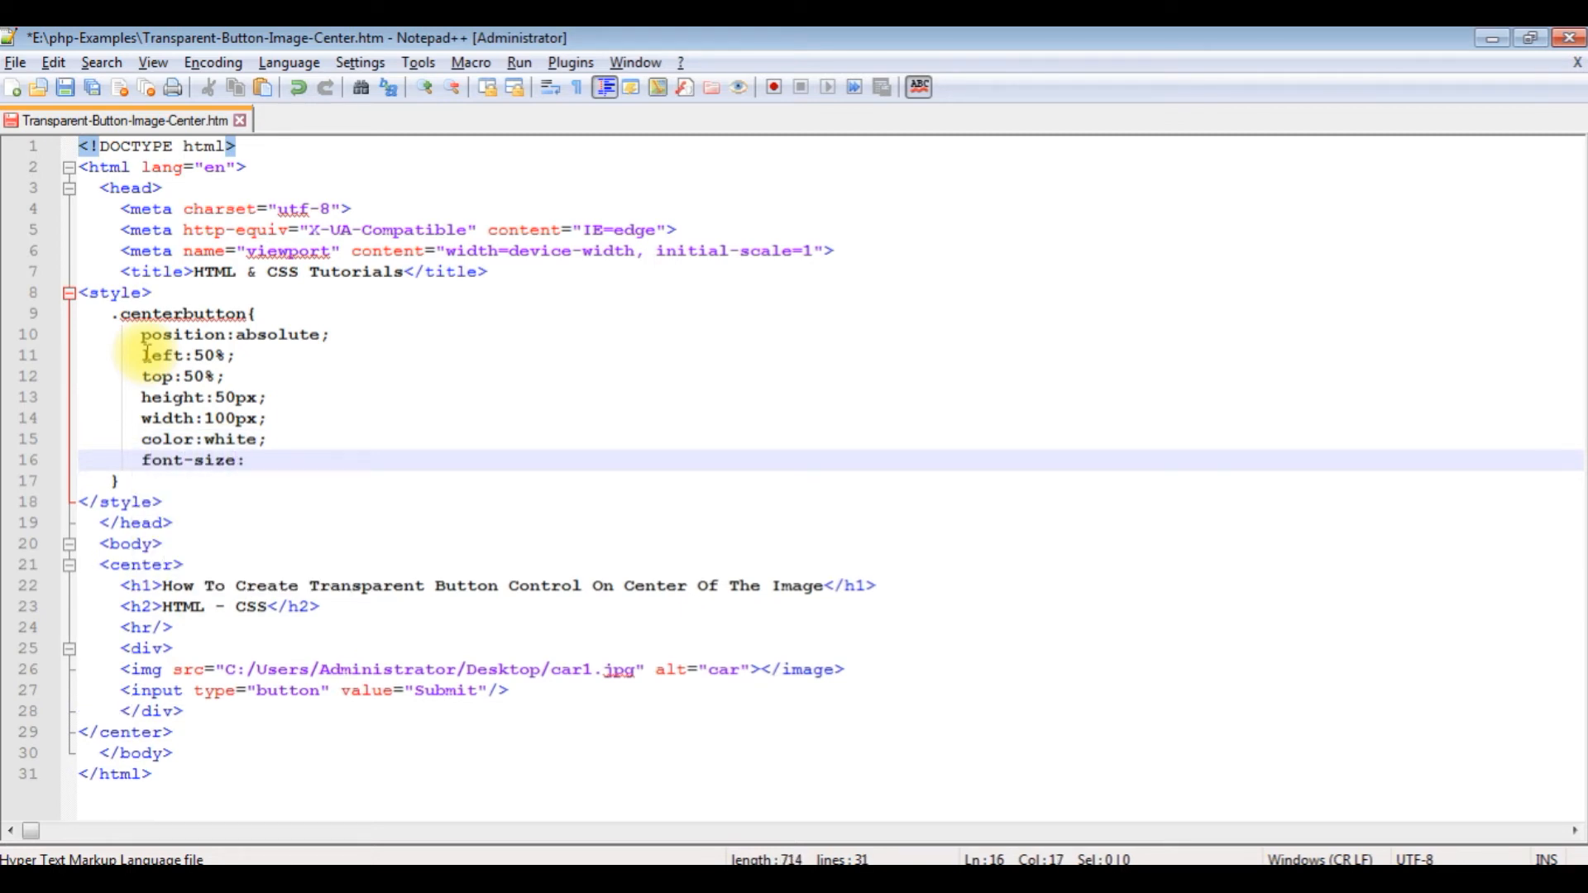
{"action": "type", "text": "25px"}
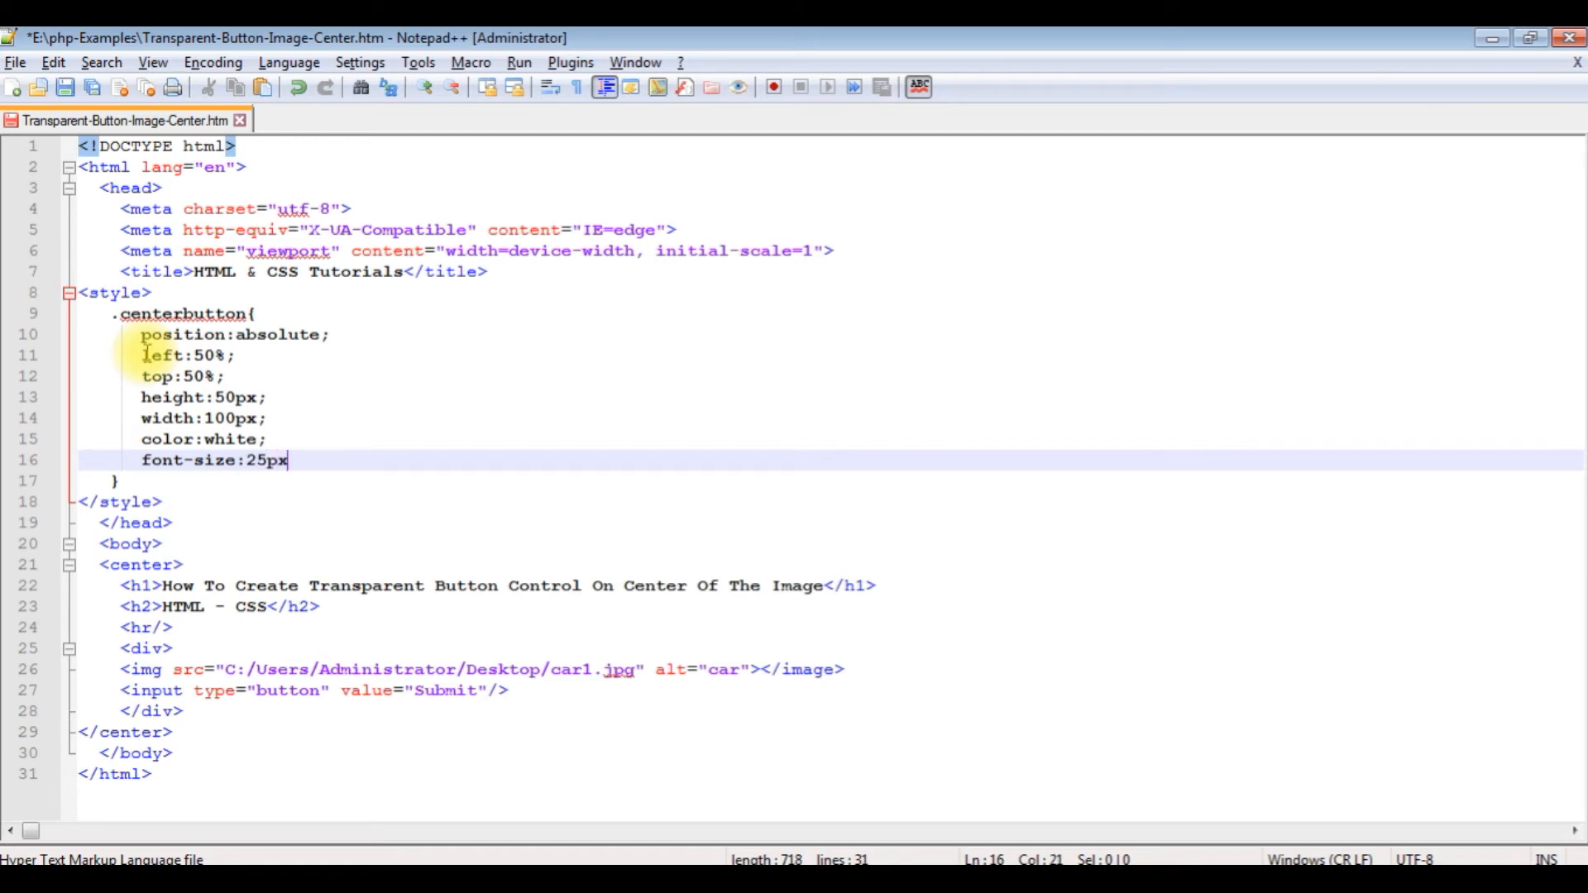
{"action": "type", "text": ";"}
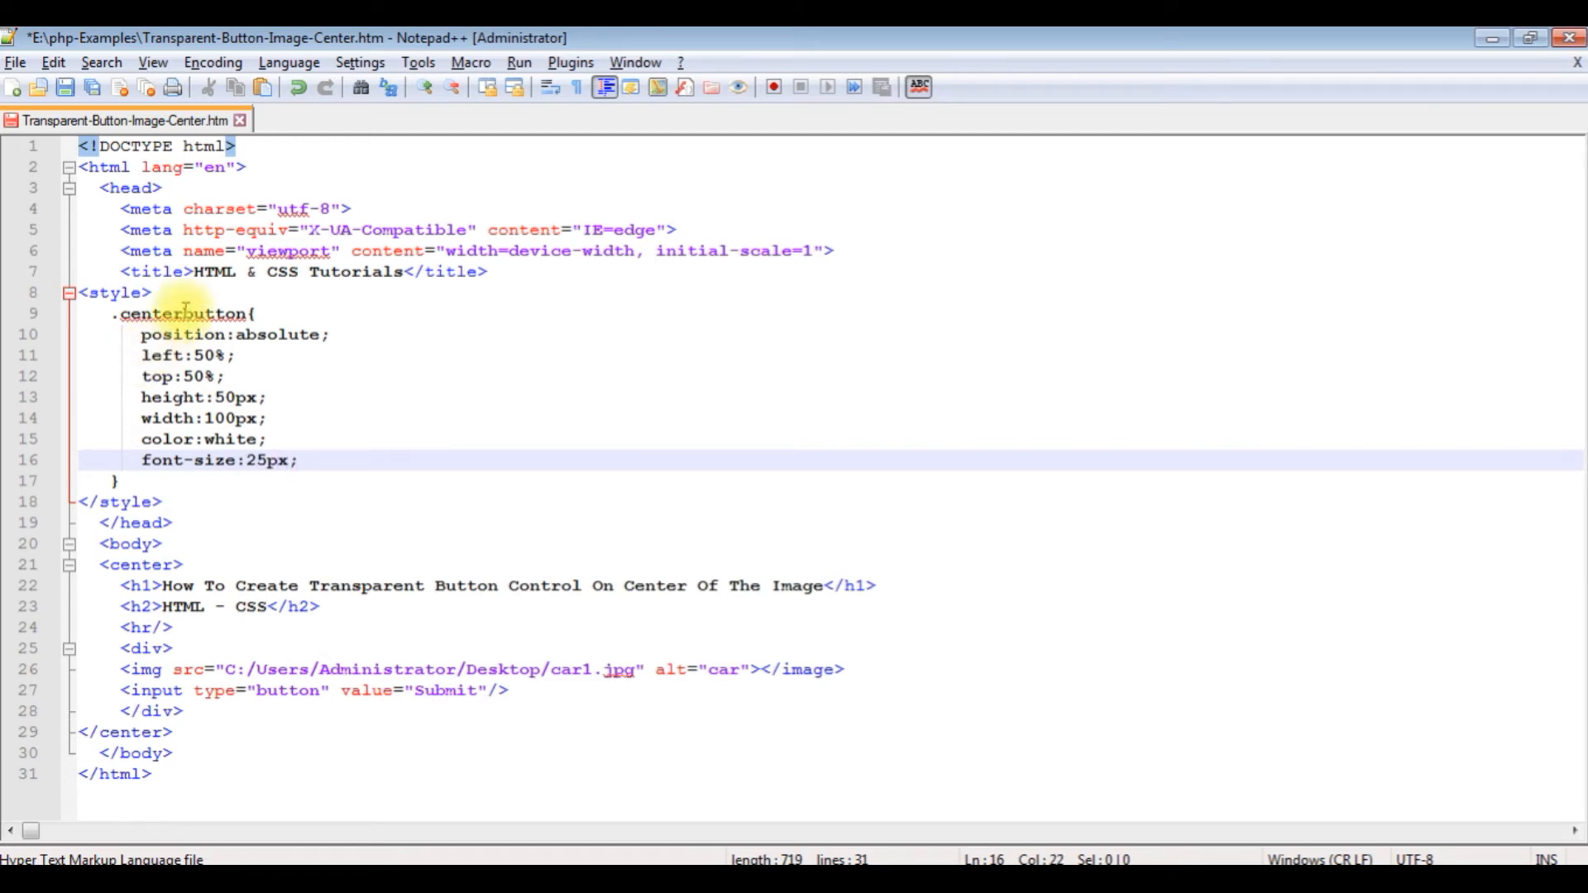
{"action": "double_click", "coordinate": [182, 314]}
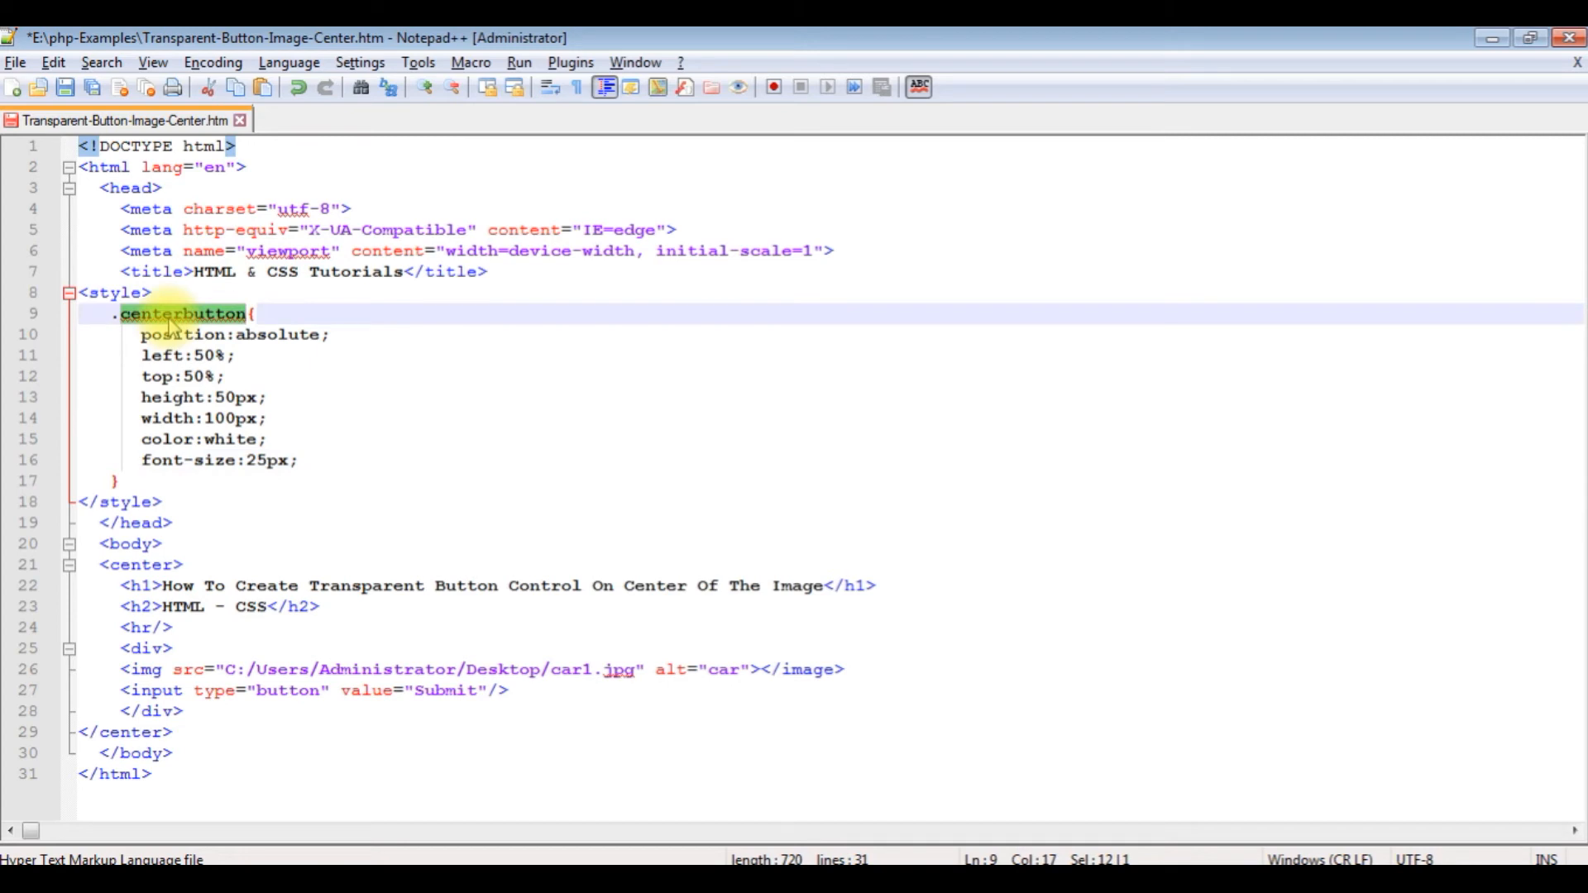
Step: Add class="centerbutton" to the Submit input tag
{"action": "left_click", "coordinate": [491, 690]}
{"action": "type", "text": " class="}
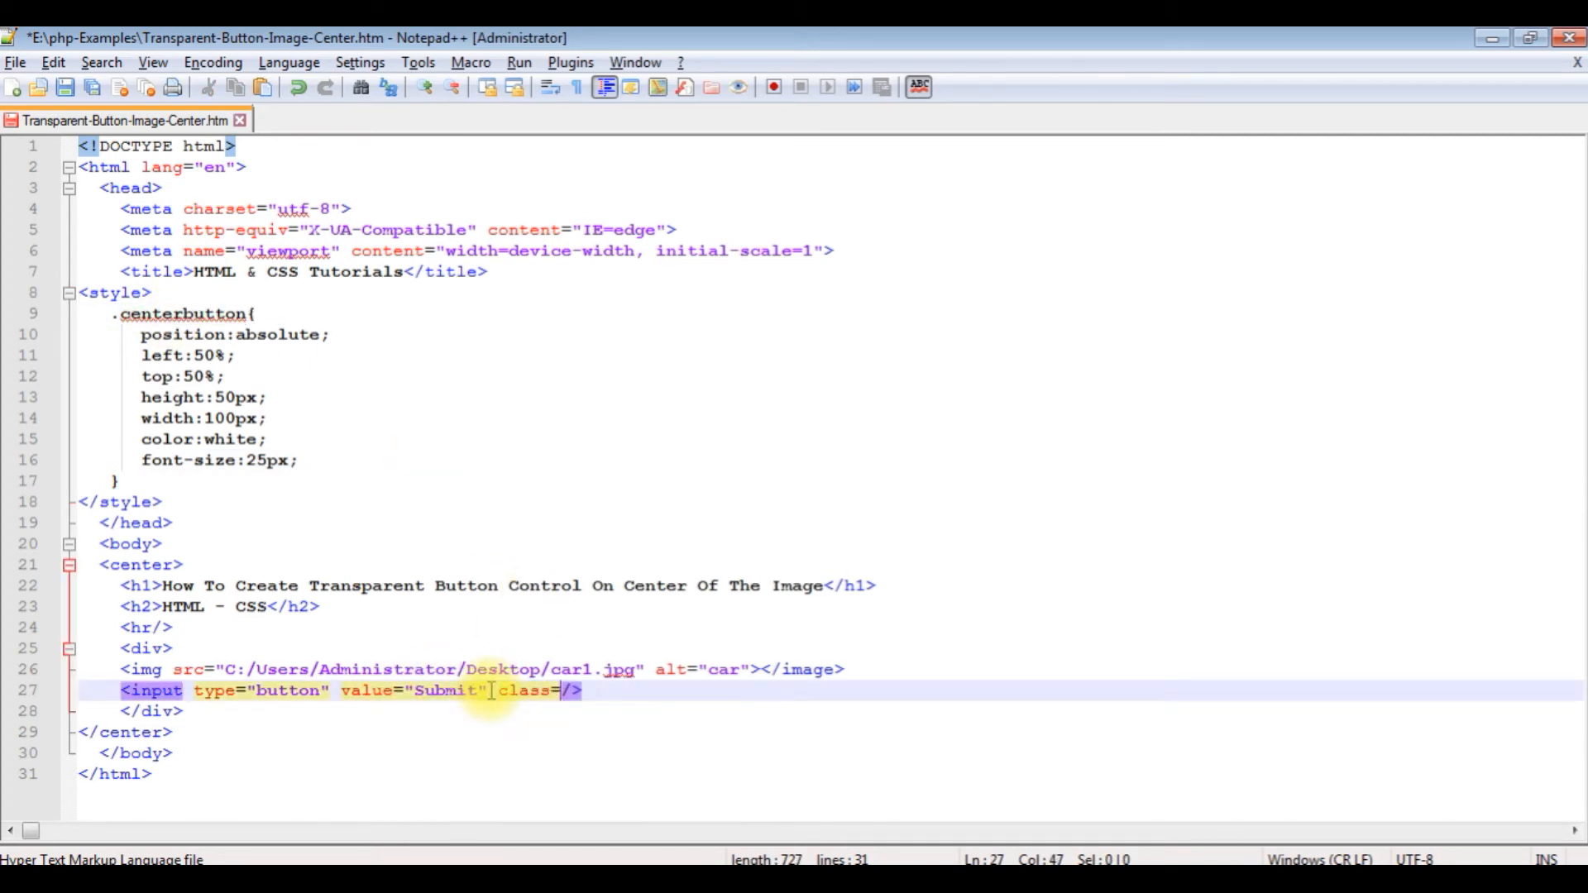
{"action": "type", "text": "centerbutton\""}
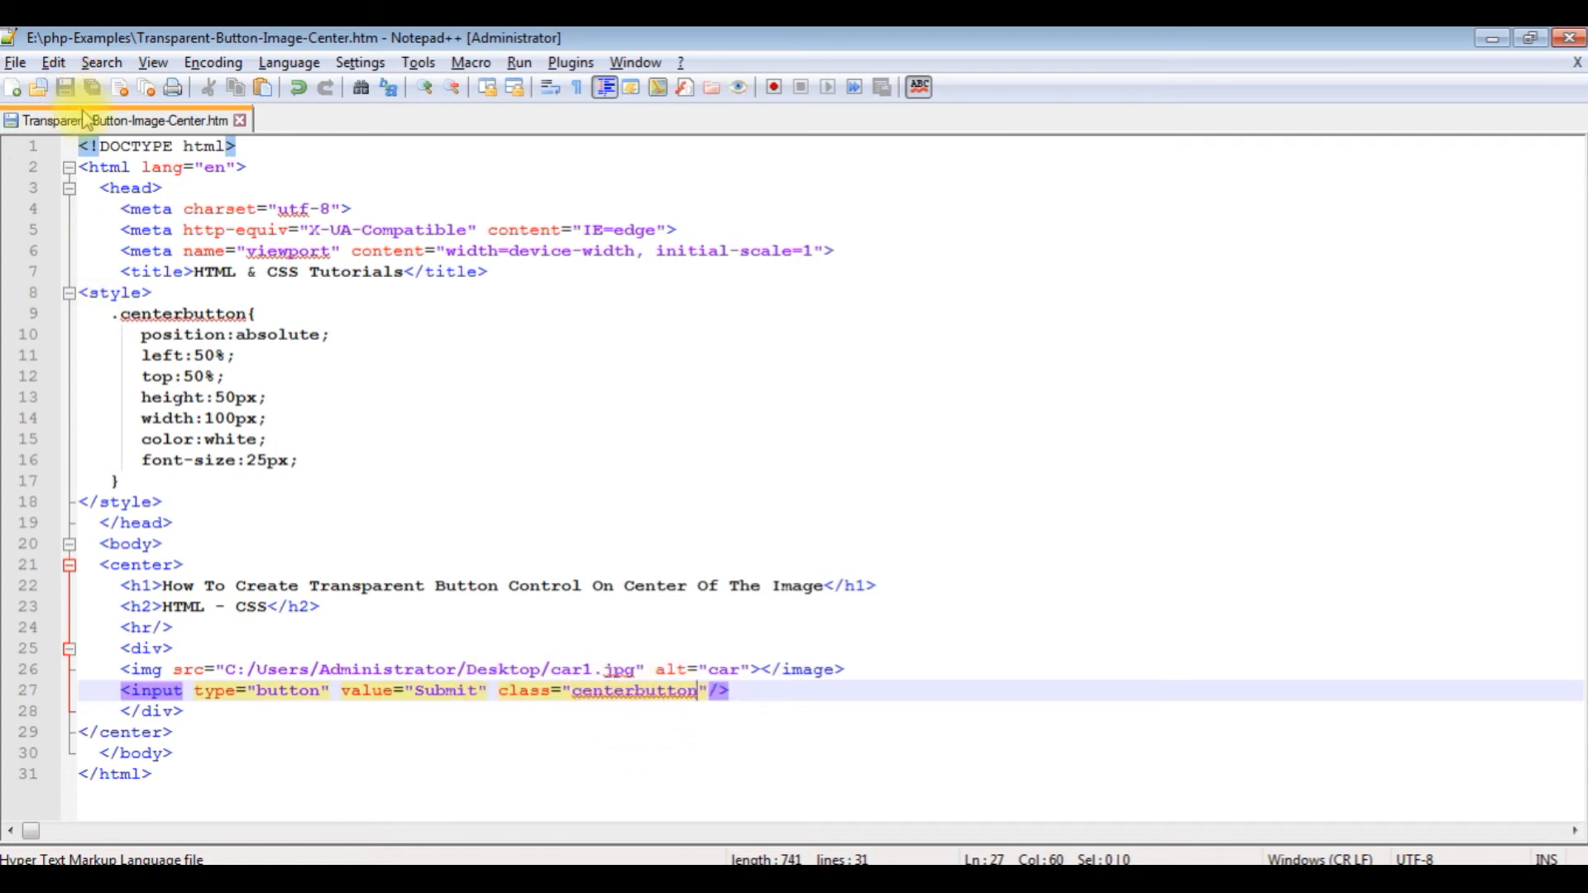
{"action": "mouse_move", "coordinate": [659, 522]}
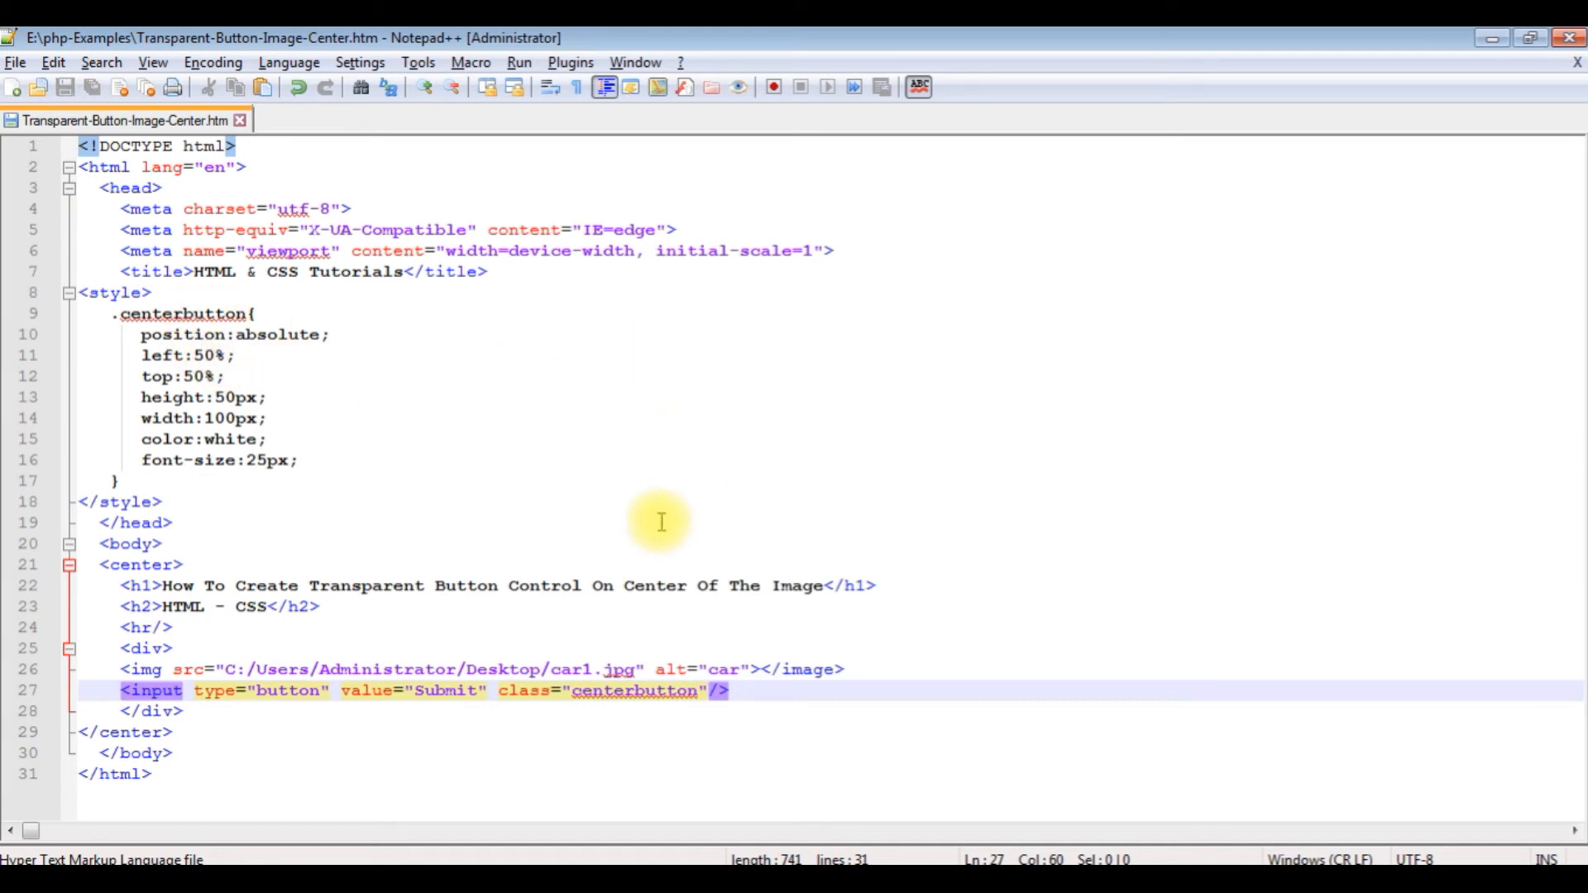
{"action": "mouse_move", "coordinate": [266, 690]}
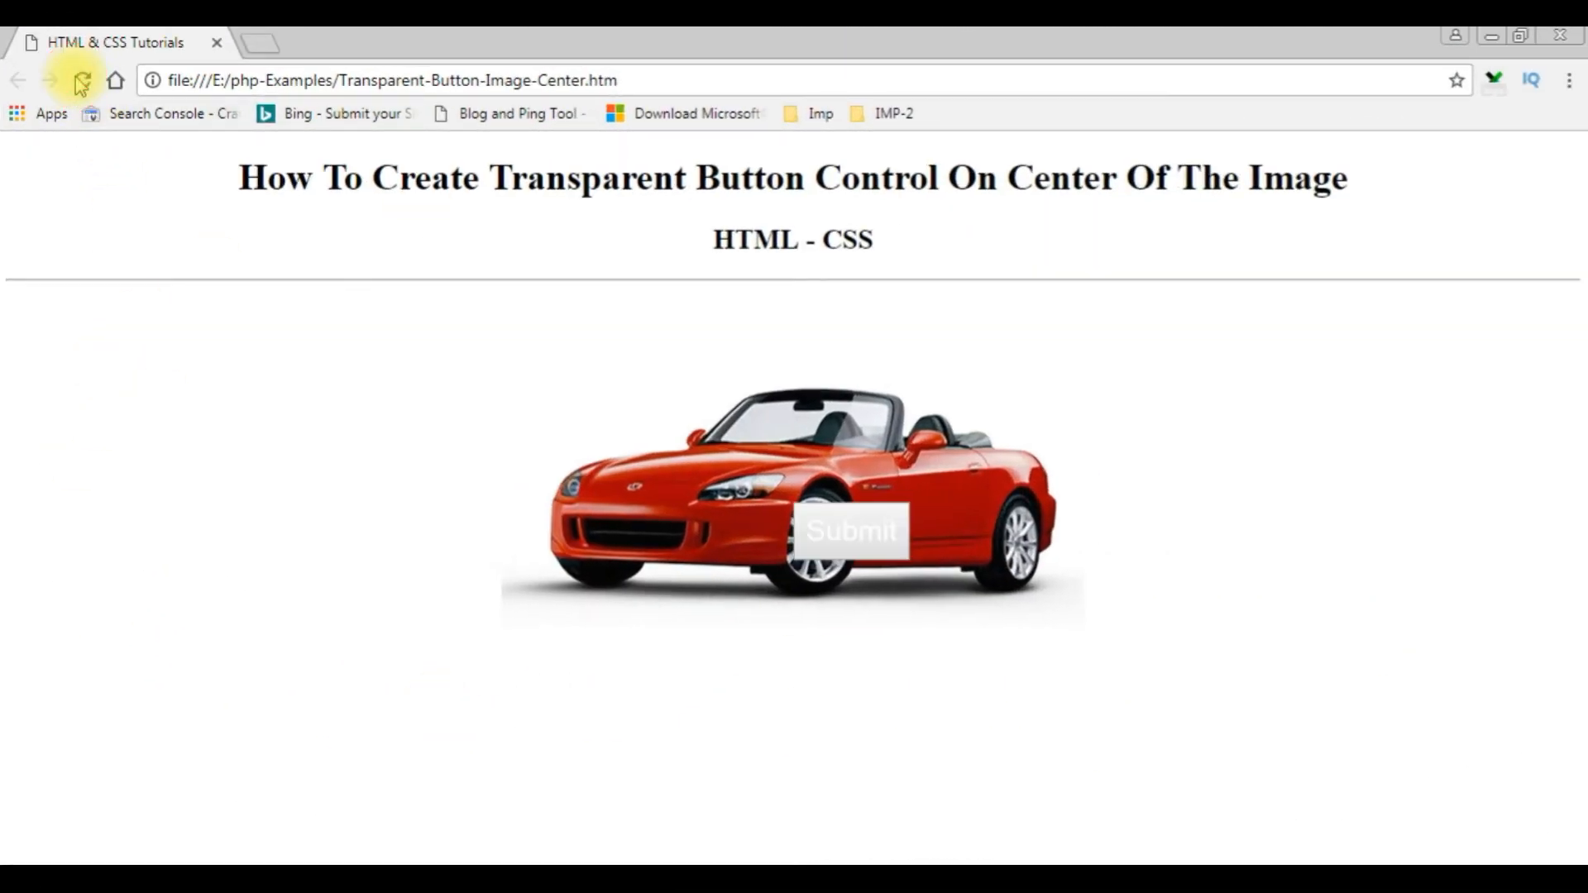
{"action": "mouse_move", "coordinate": [866, 521]}
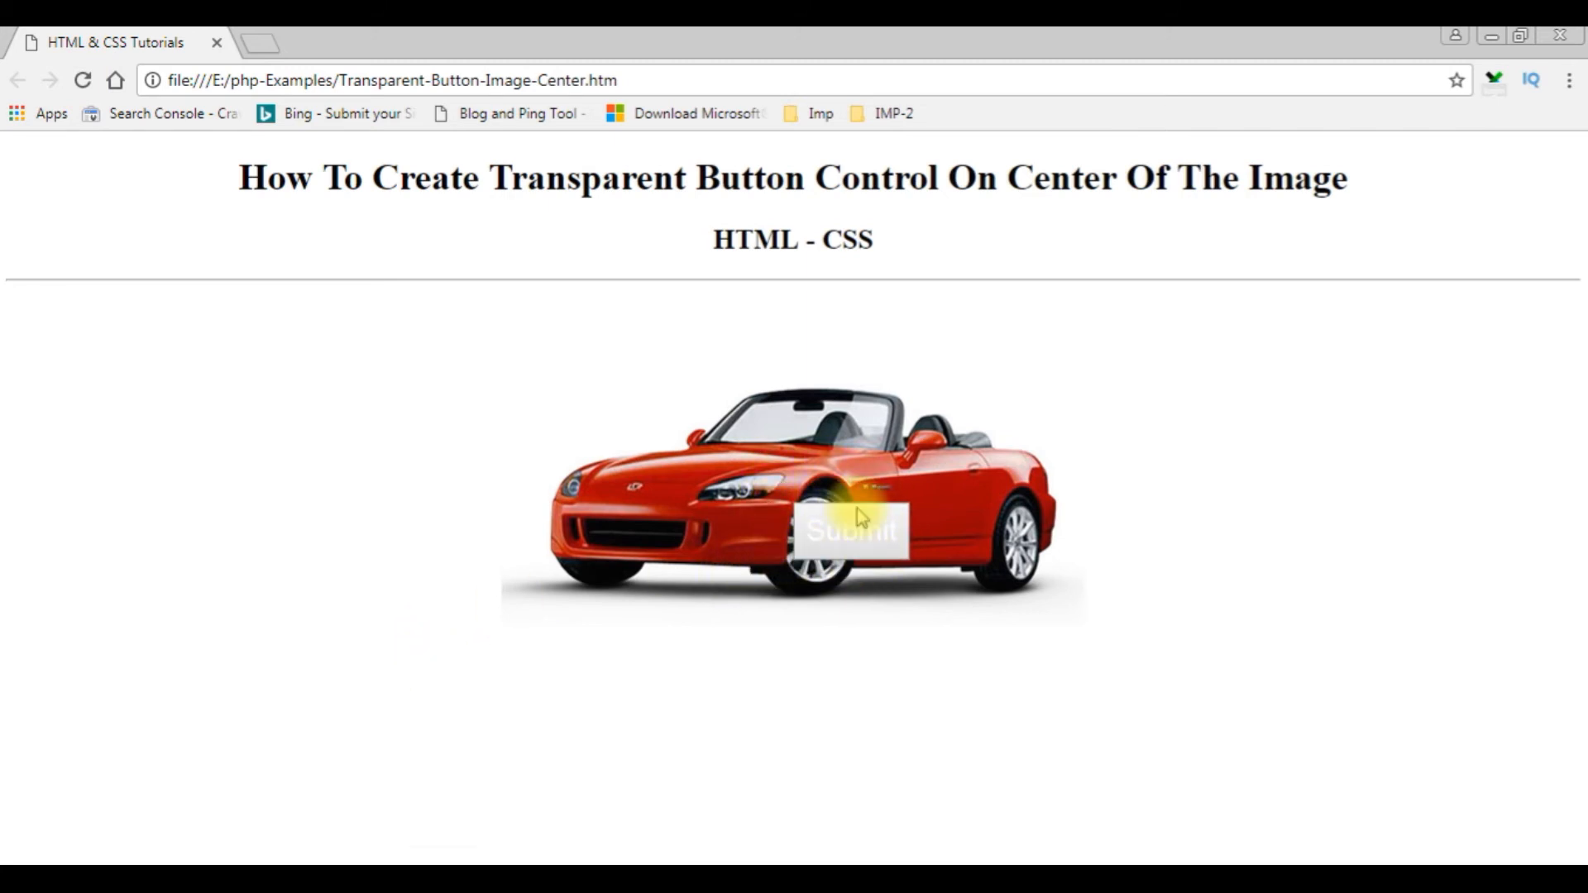
{"action": "mouse_move", "coordinate": [917, 515]}
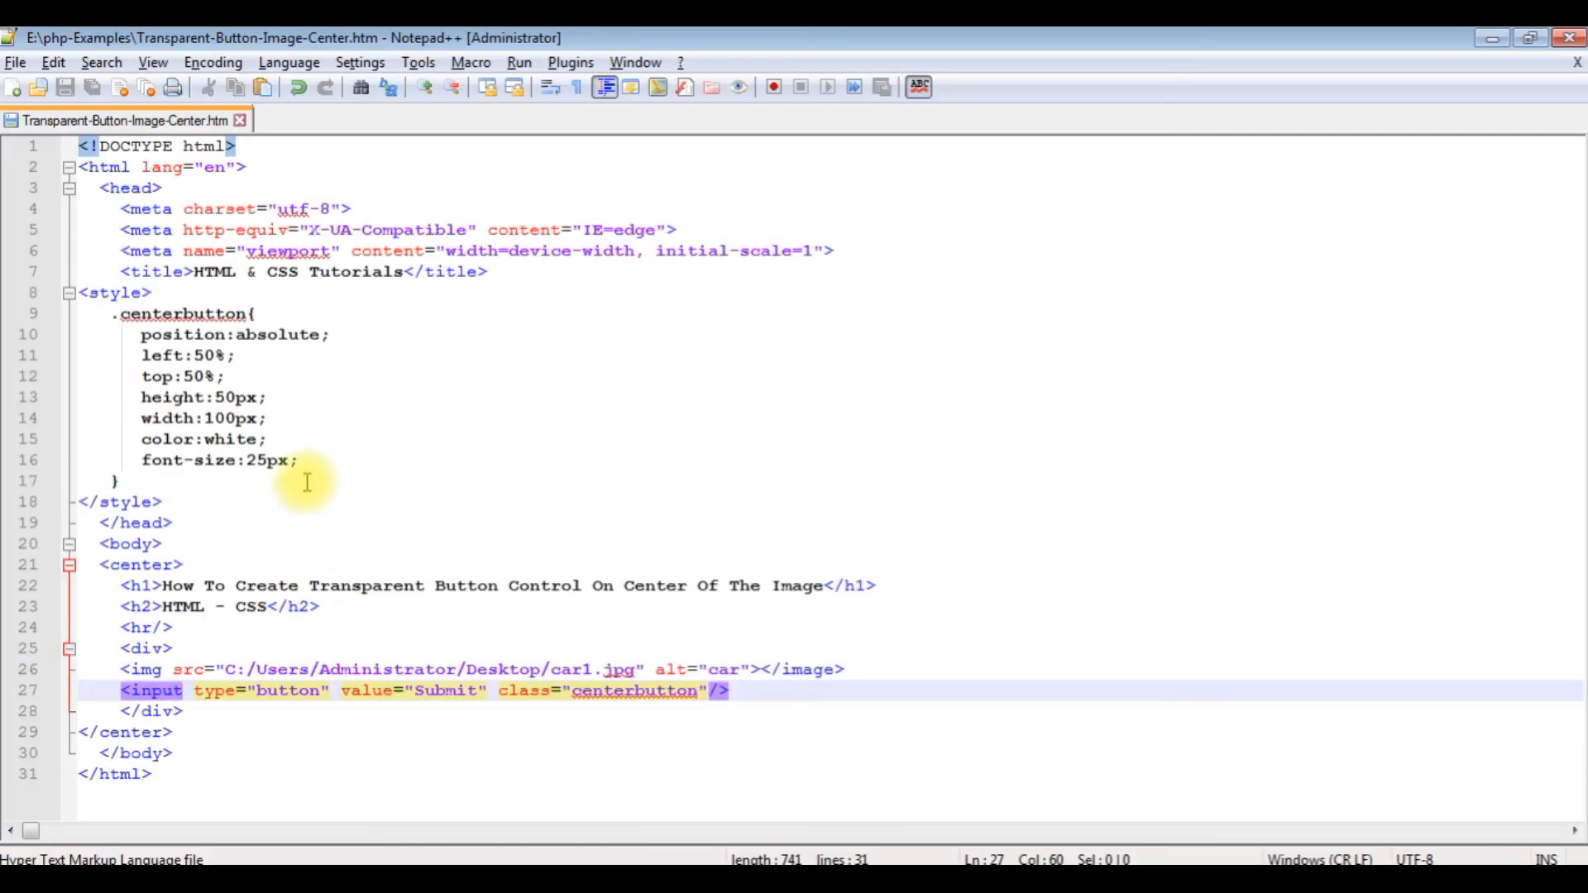
Step: Add background: rgba(0,0,0,0.1) to .centerbutton on its own line
{"action": "key", "text": "Enter"}
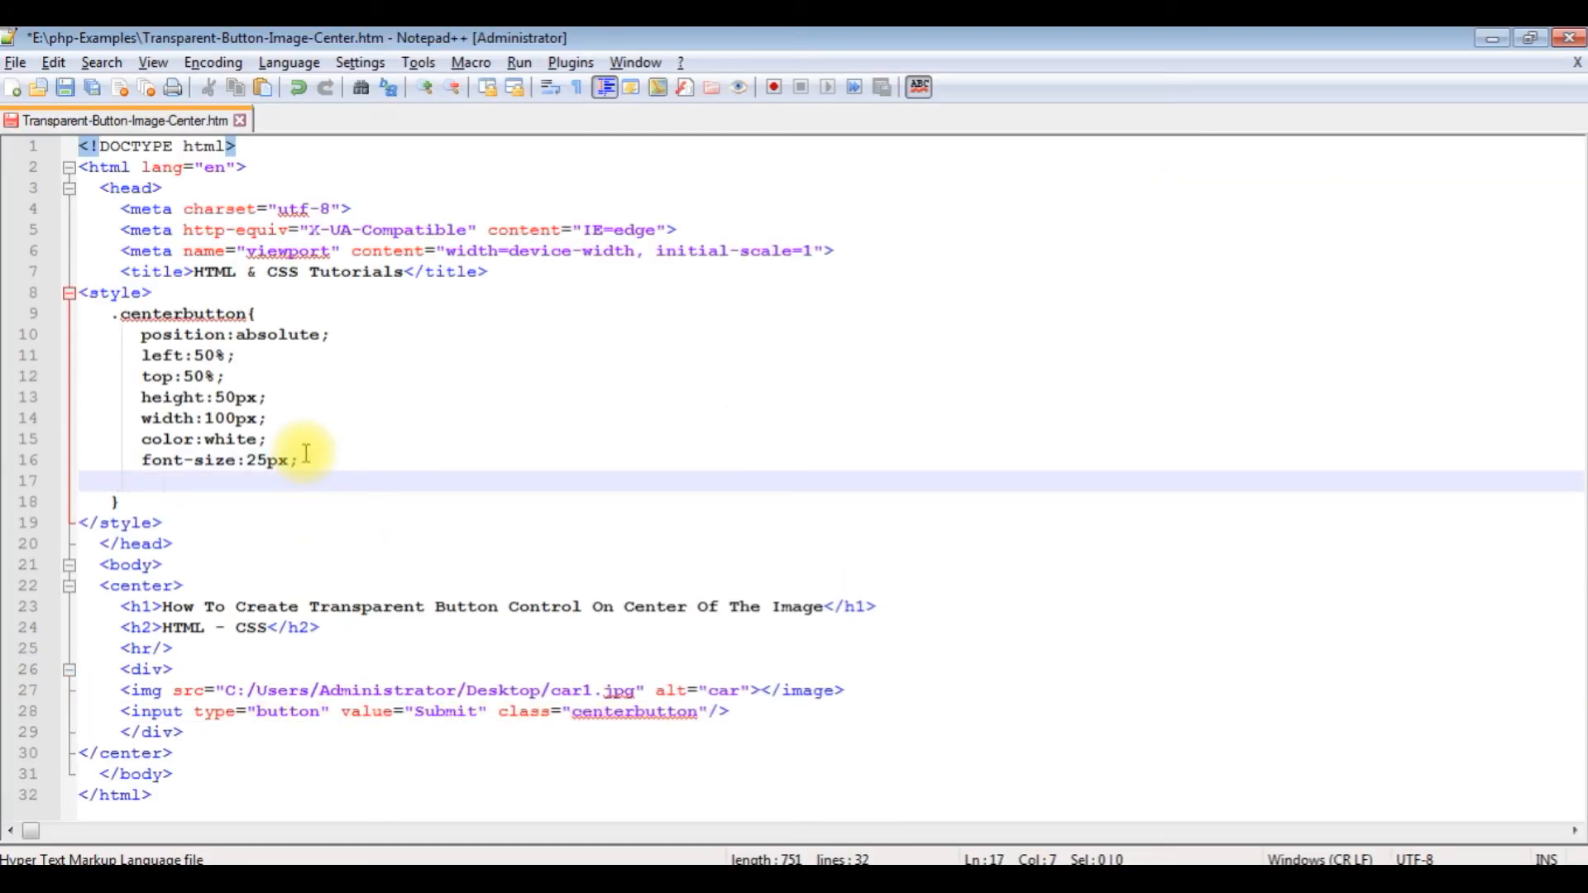
{"action": "type", "text": "background:"}
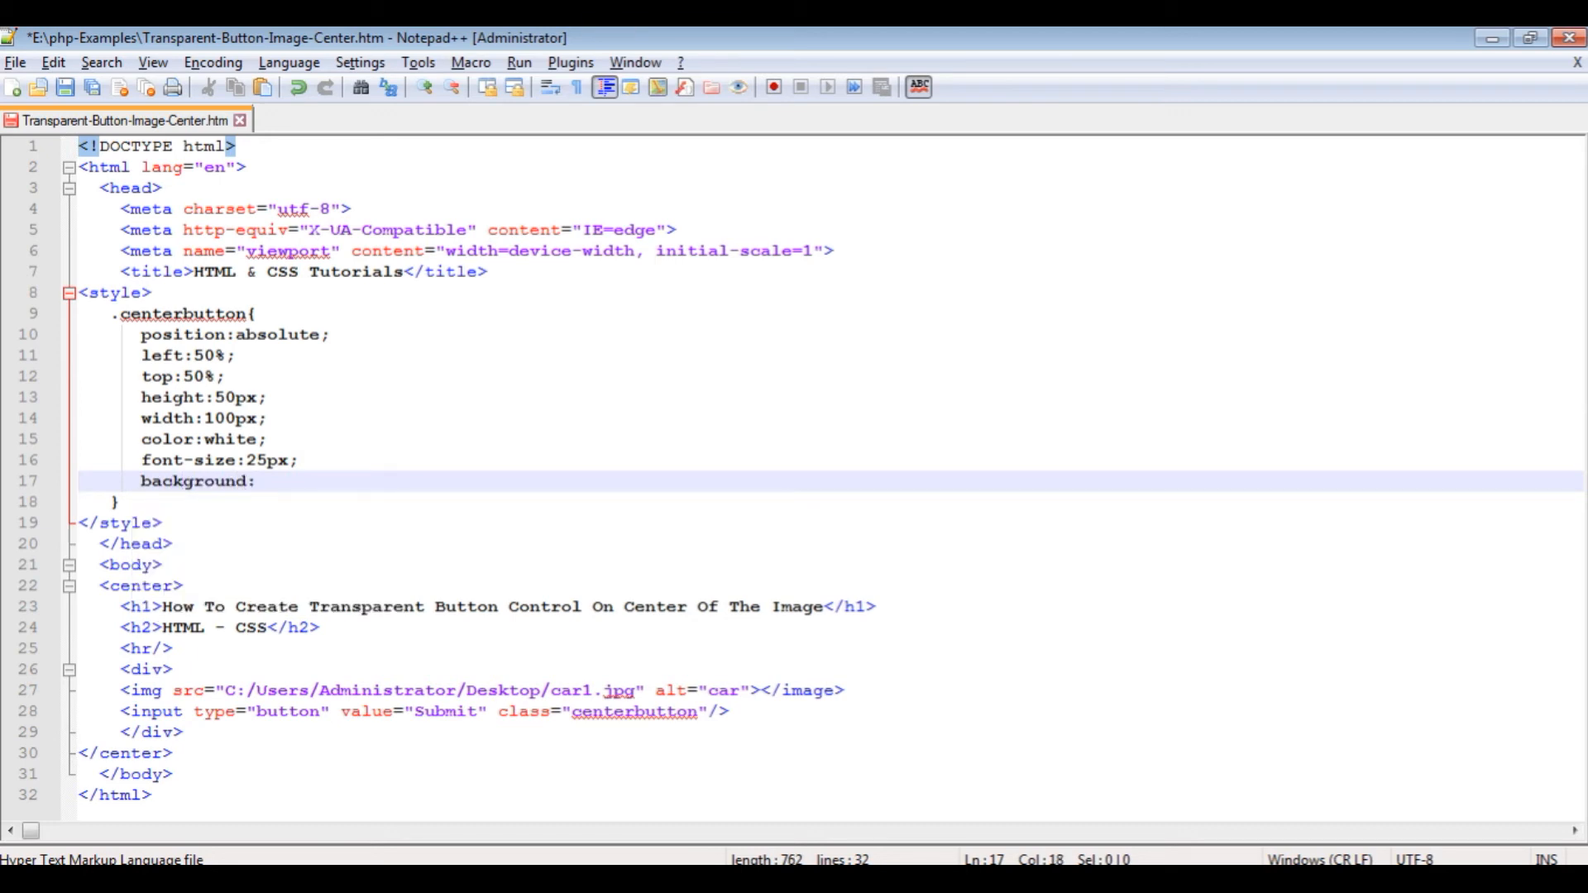
{"action": "type", "text": "rgba"}
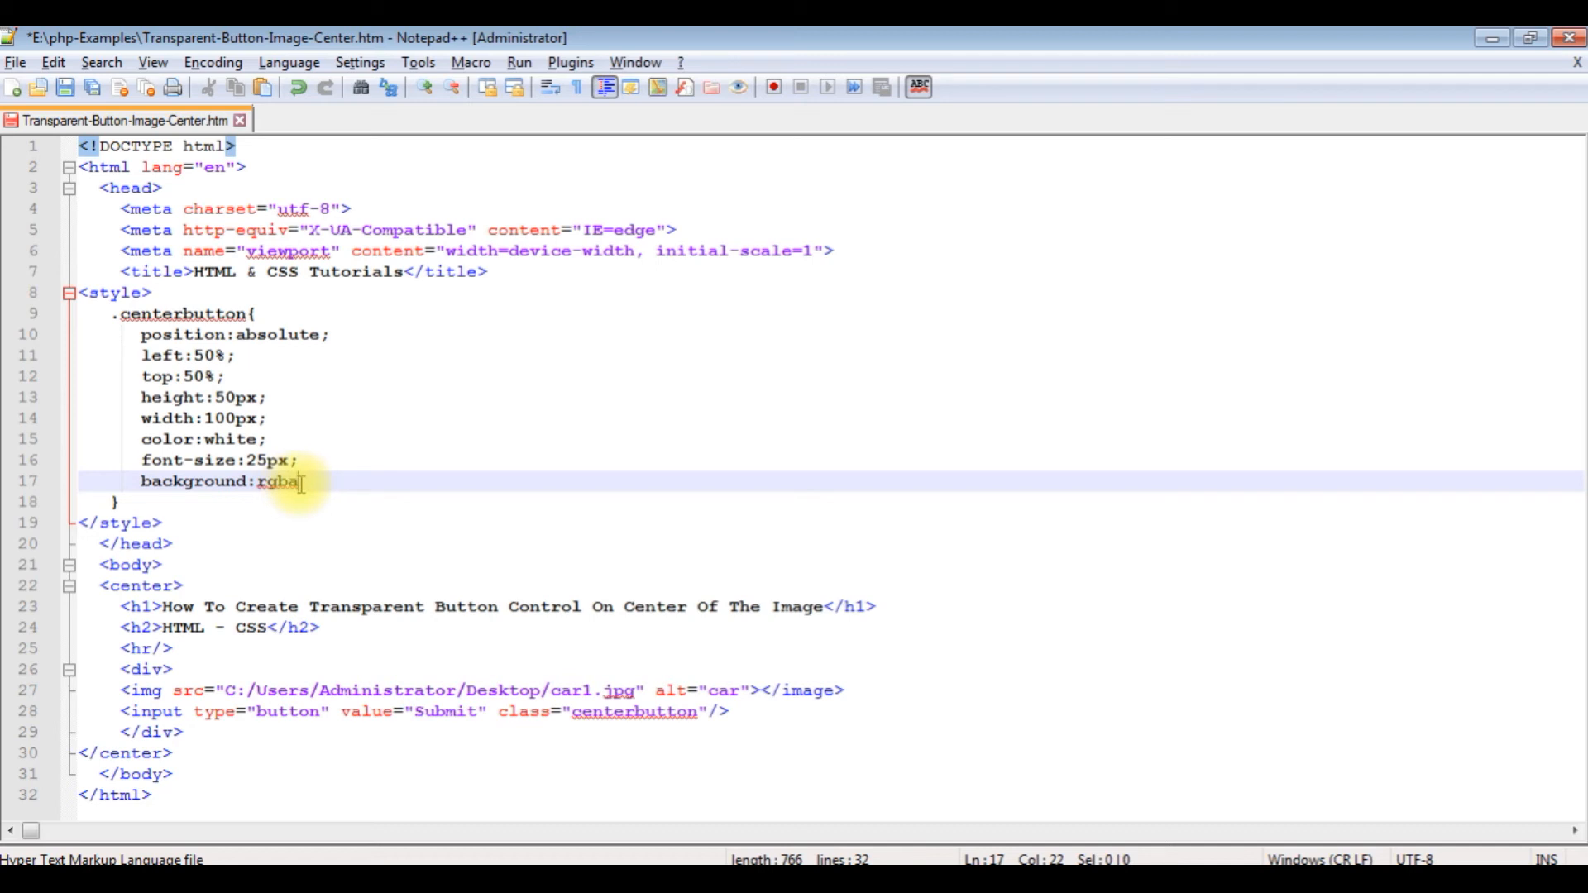
{"action": "type", "text": "()"}
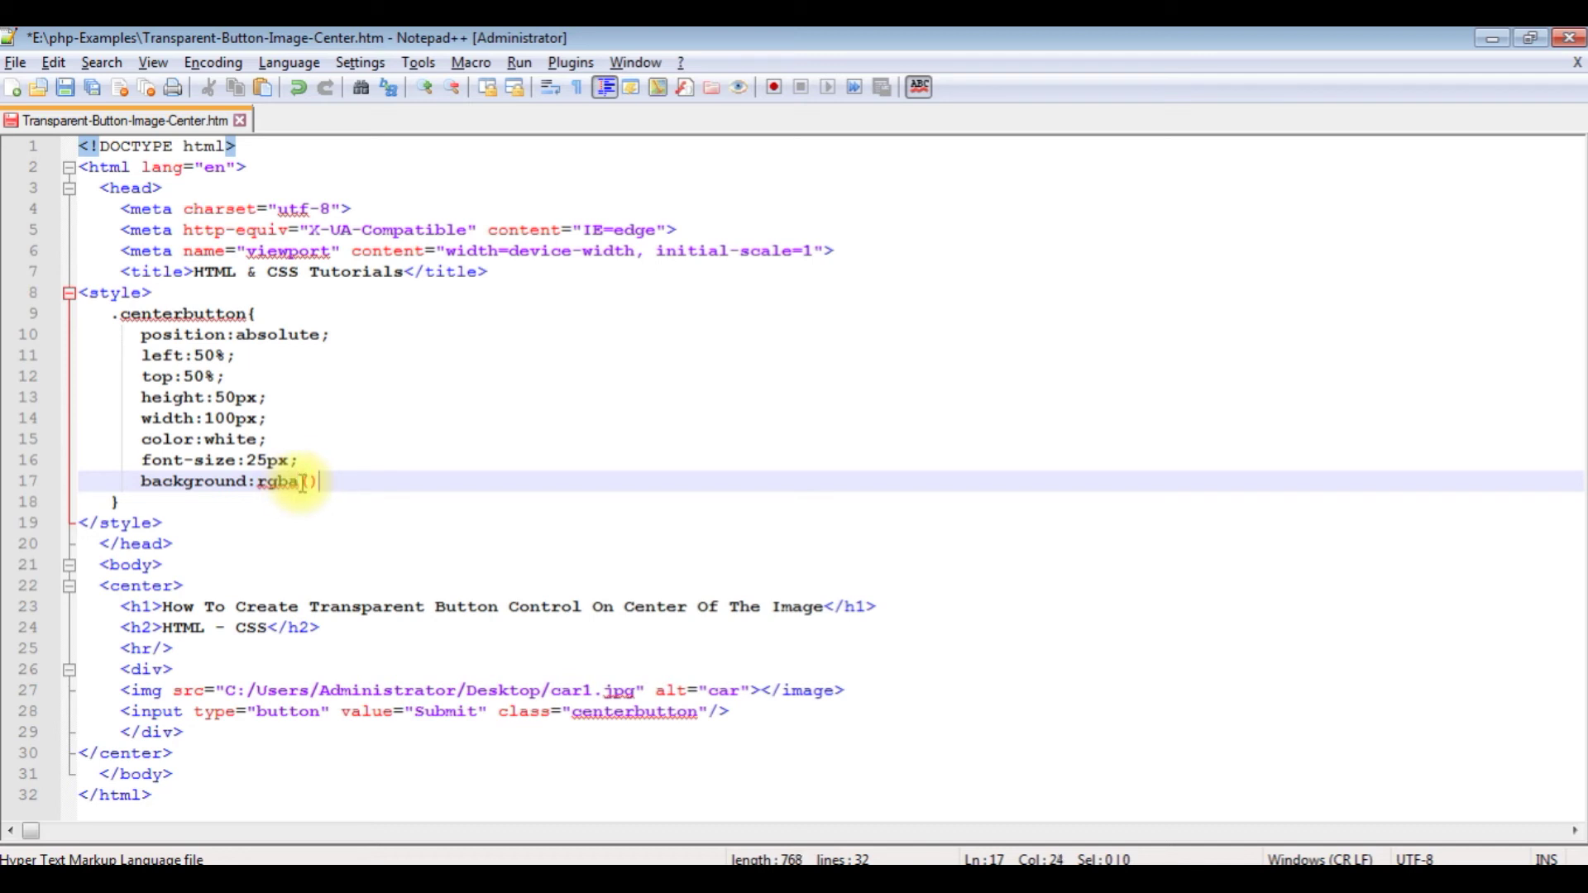
{"action": "type", "text": "0,"}
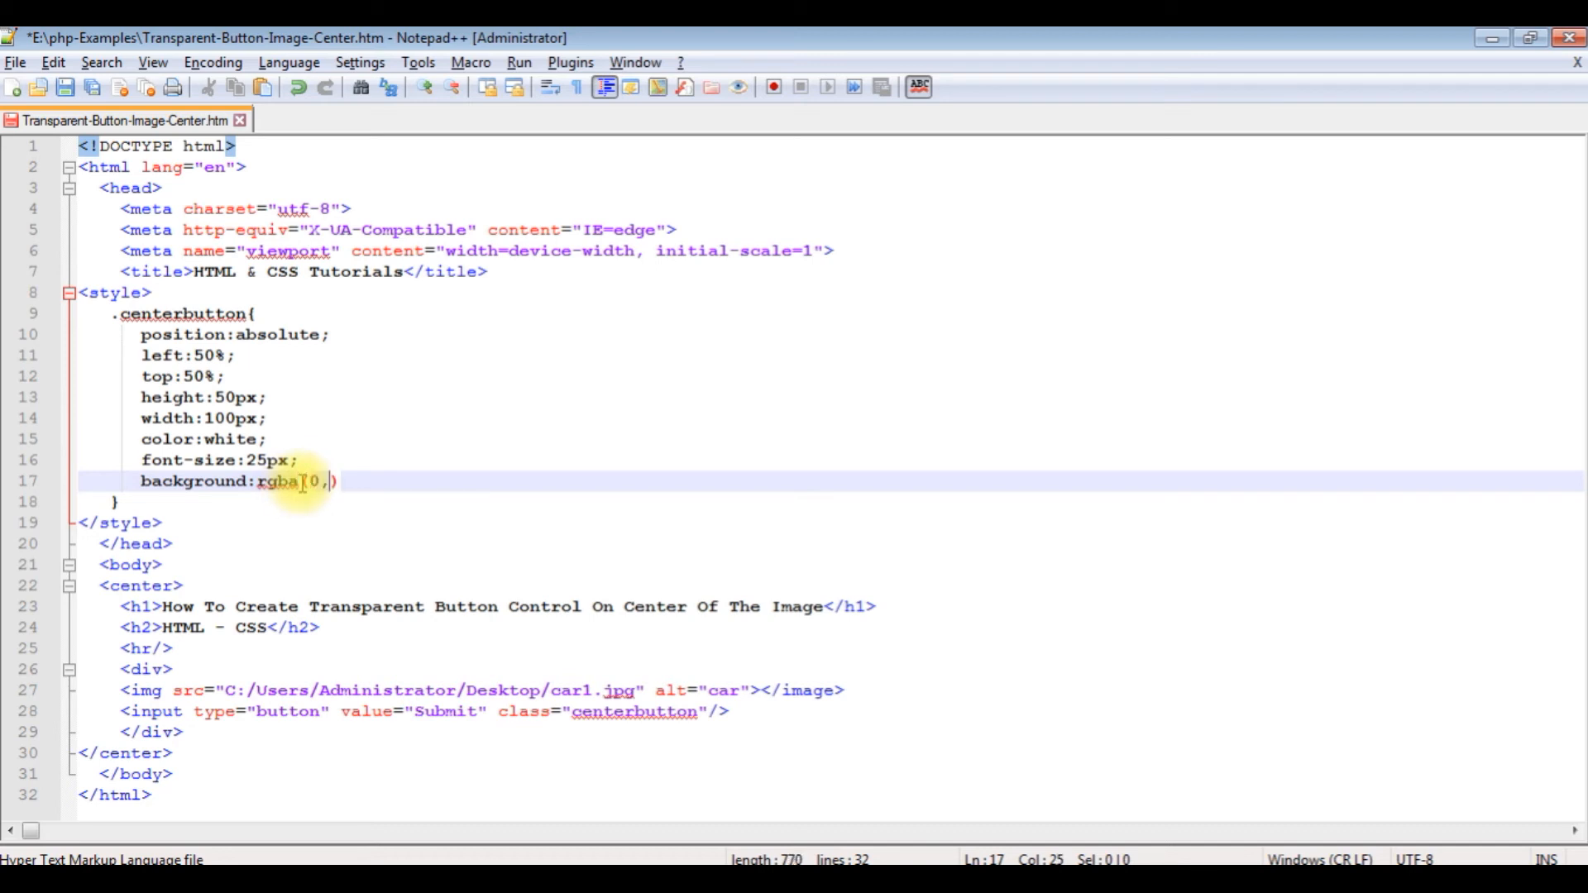
{"action": "type", "text": "0,0,"}
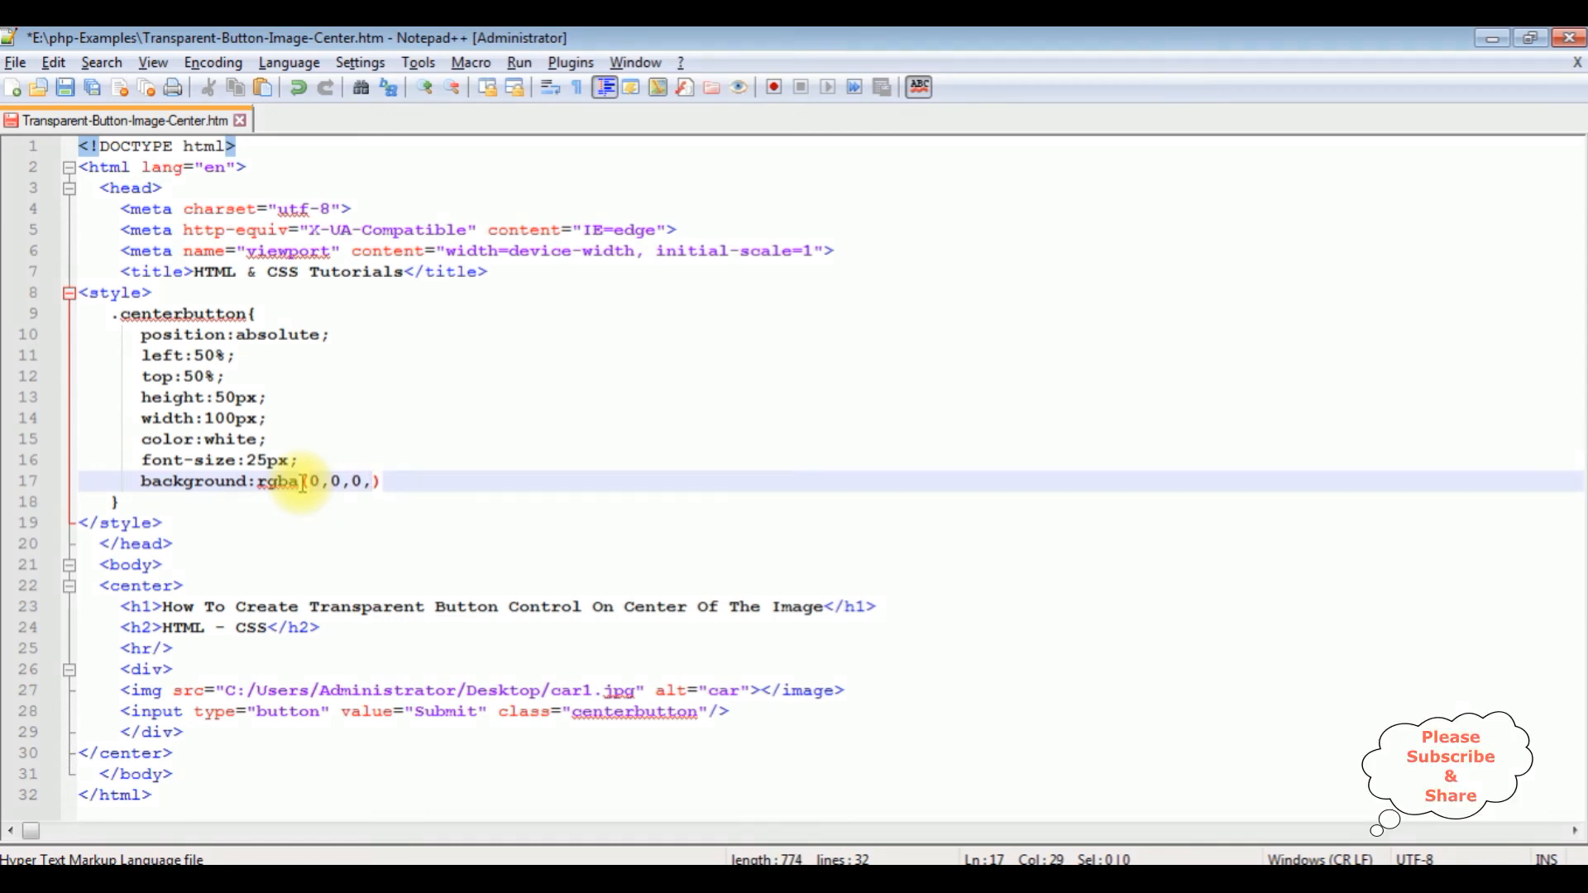
{"action": "type", "text": "0"}
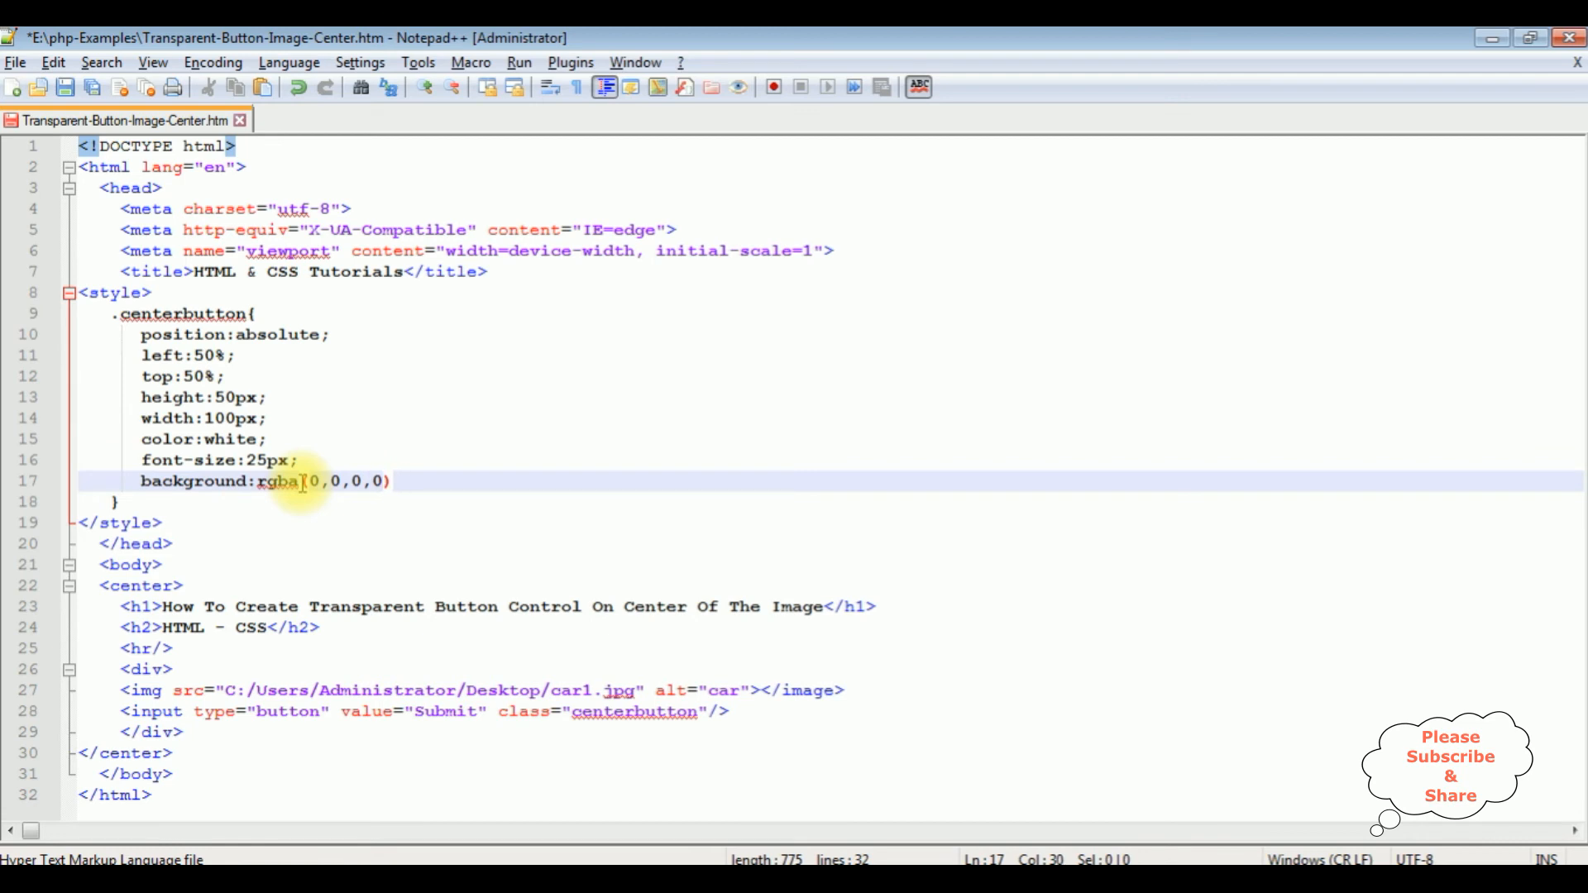
{"action": "type", "text": ".1"}
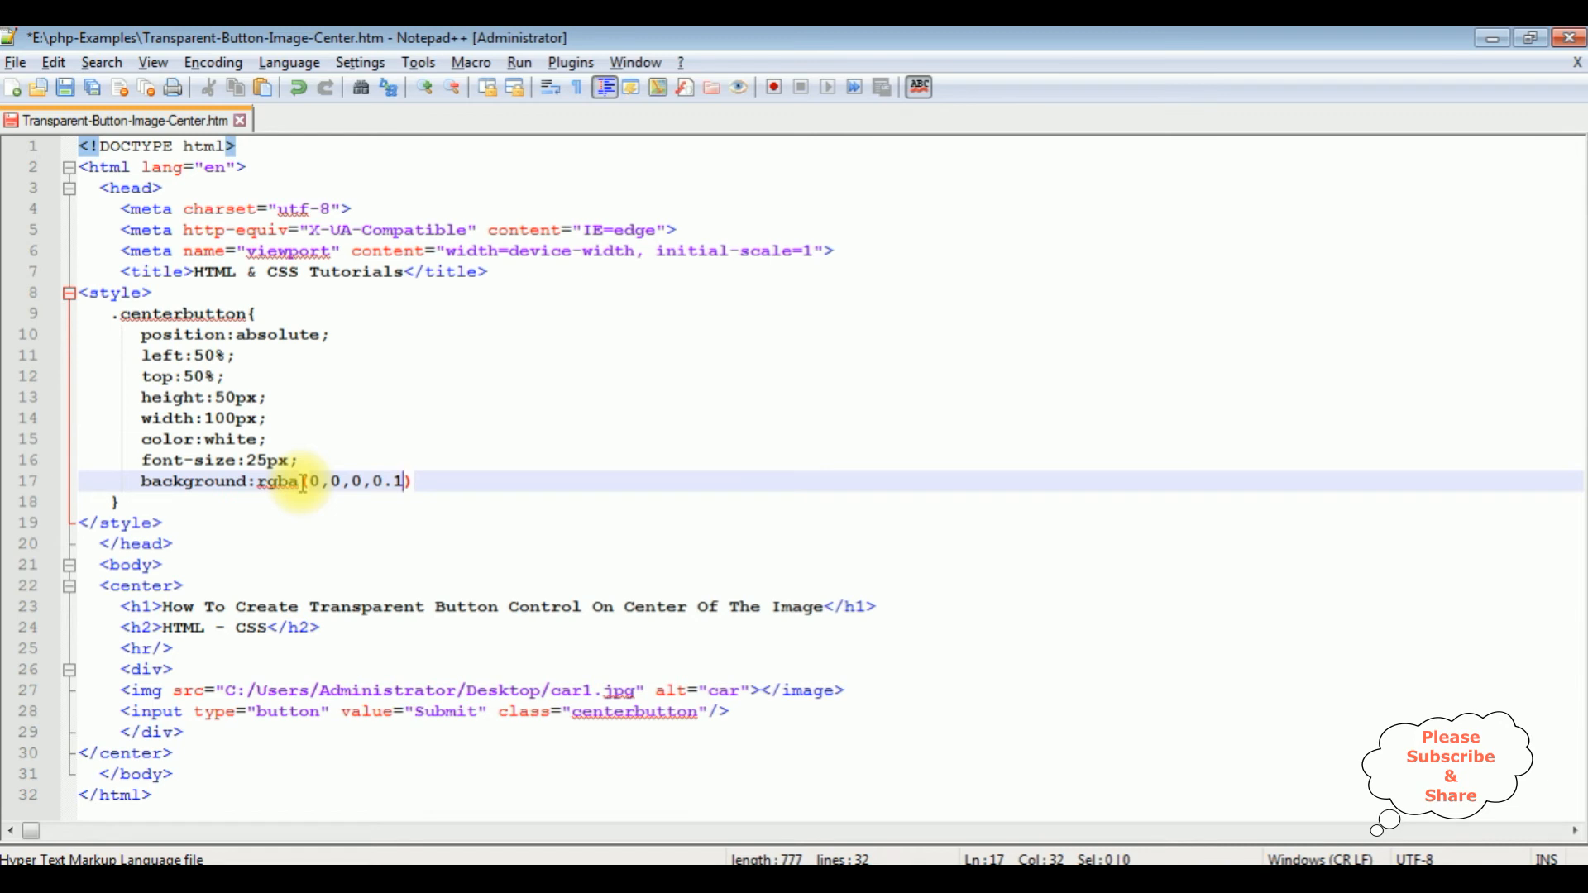
{"action": "type", "text": ";"}
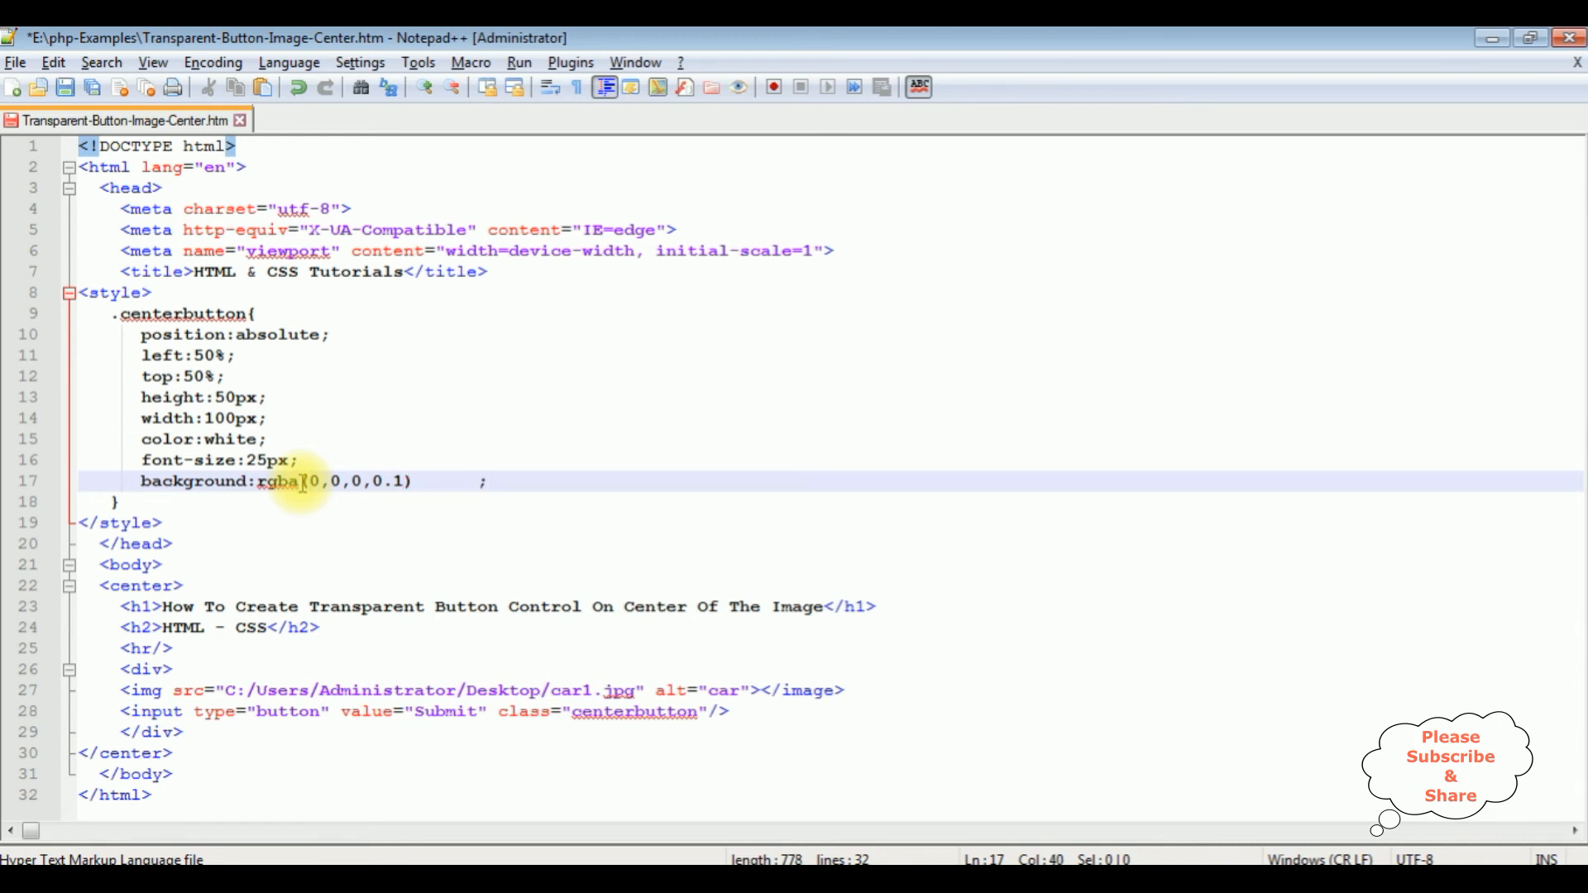
{"action": "key", "text": "Return"}
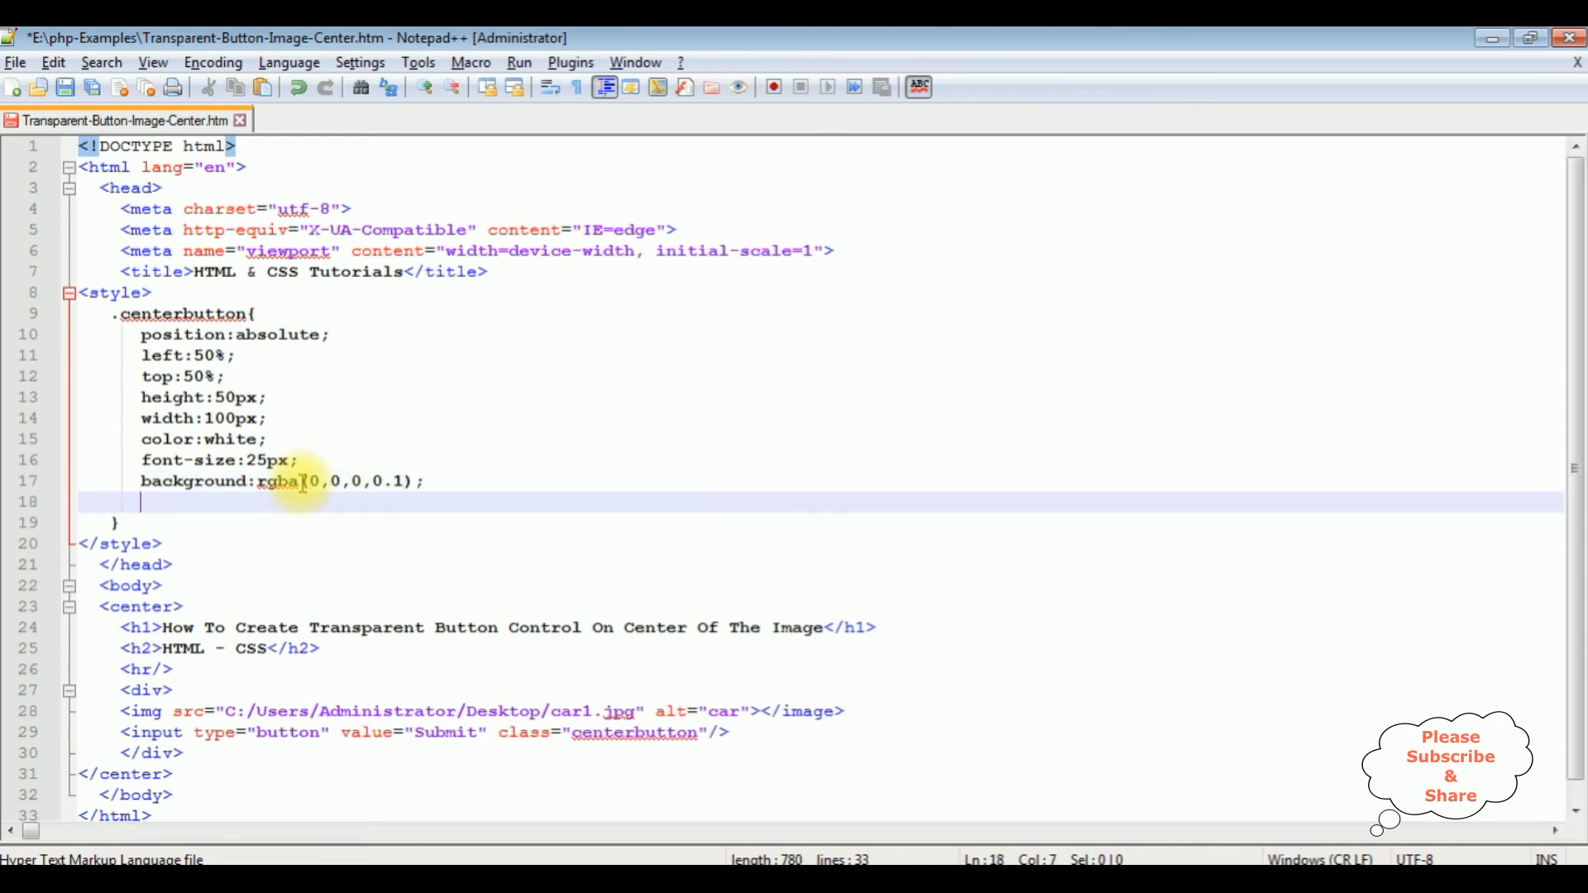
Step: Add transform: translate(-50%,-50%) to the .centerbutton rule
{"action": "type", "text": "transfo"}
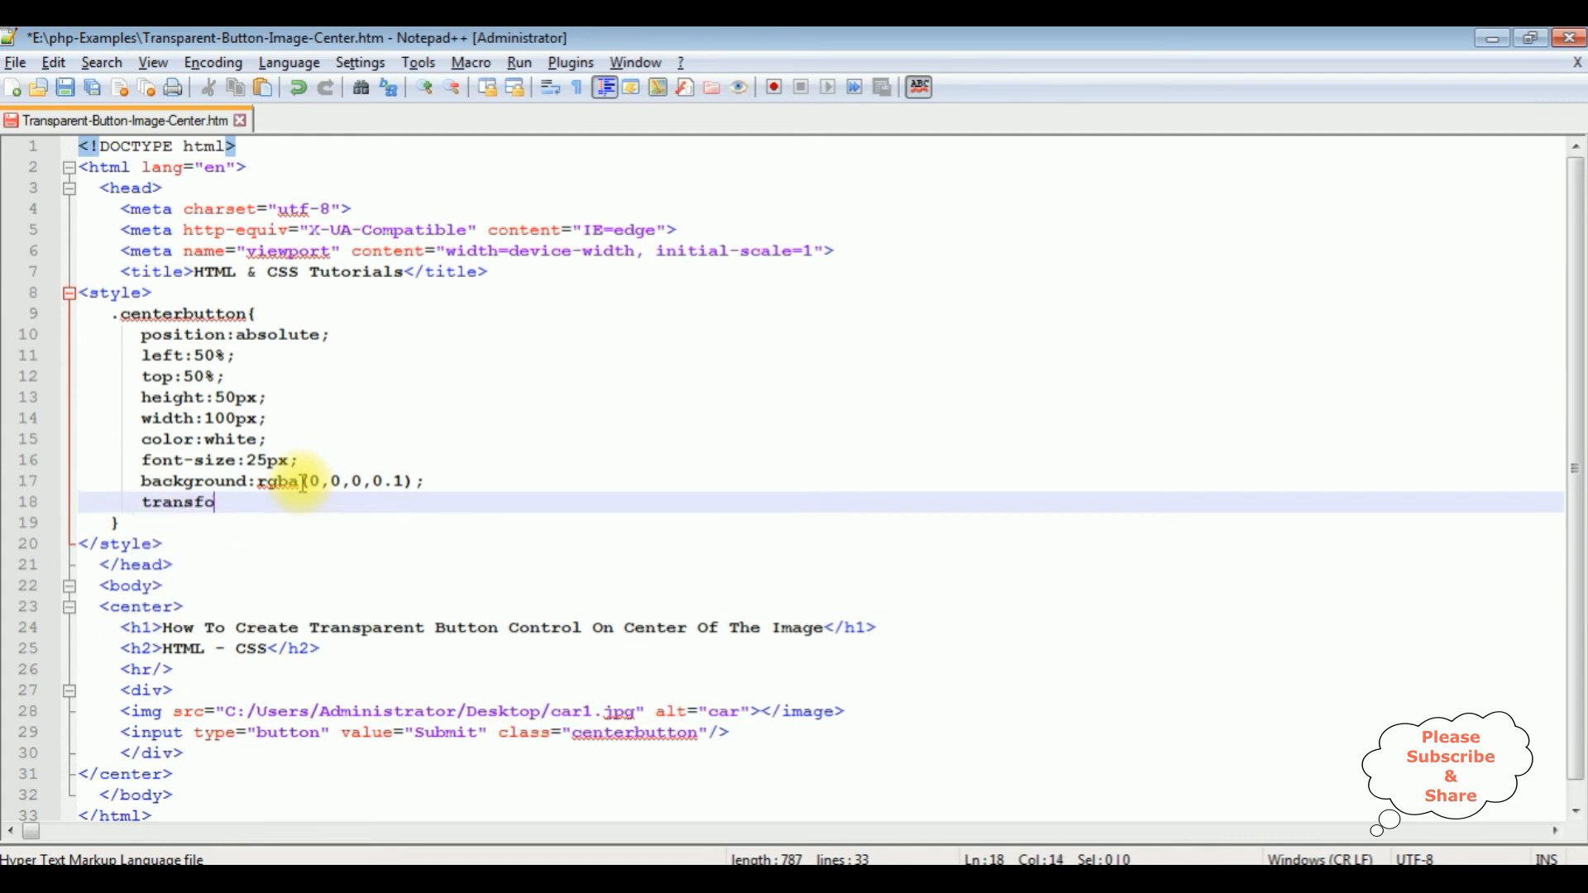
{"action": "type", "text": "rm:"}
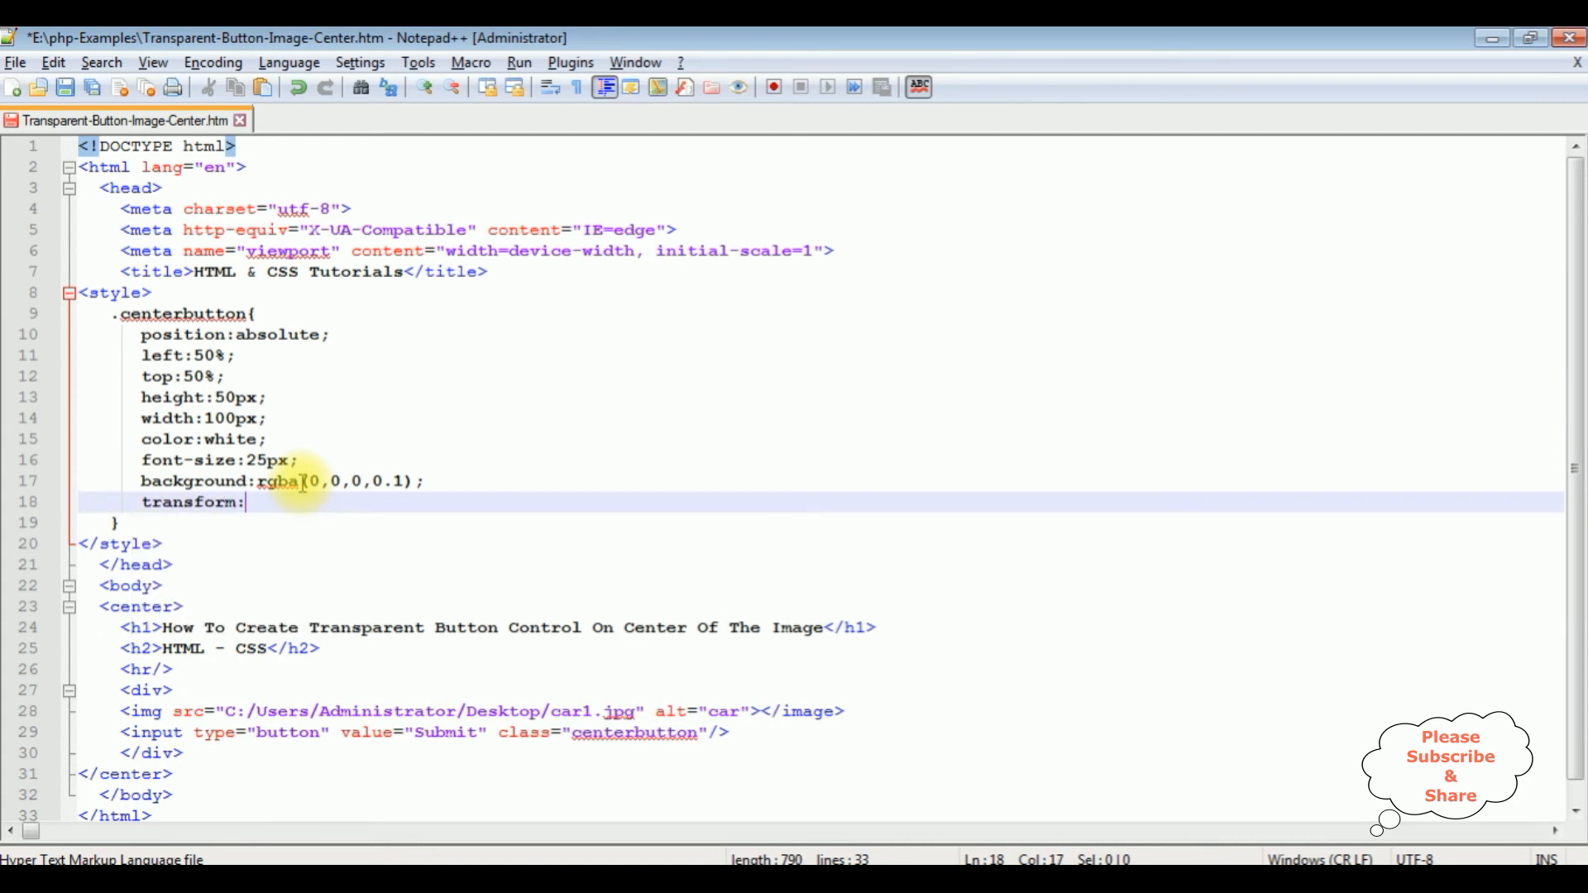
{"action": "type", "text": "translate"}
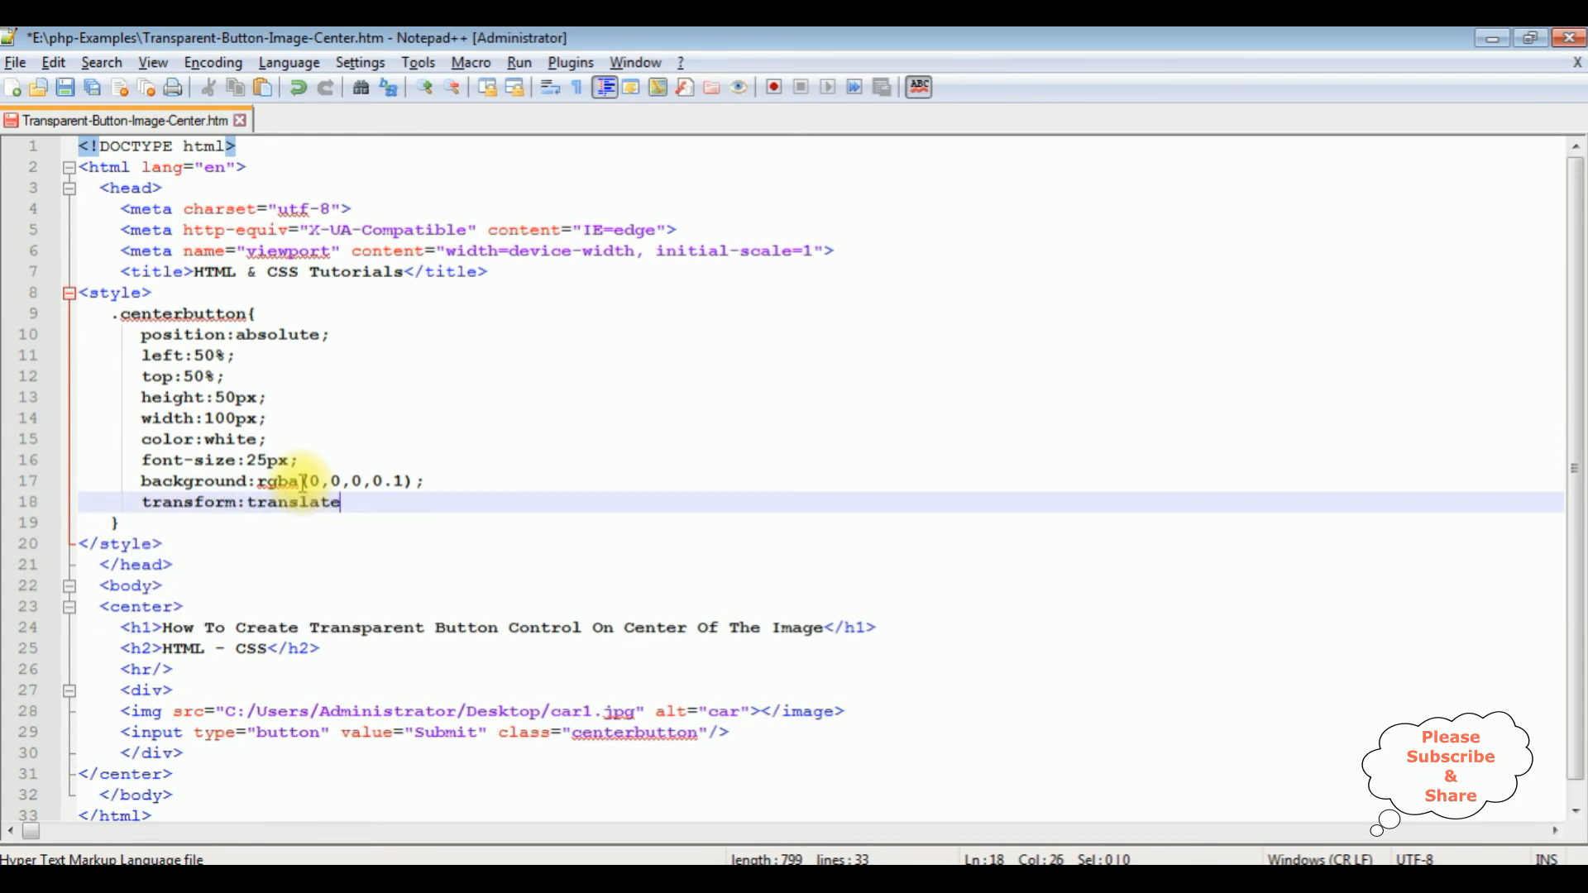
{"action": "type", "text": "()"}
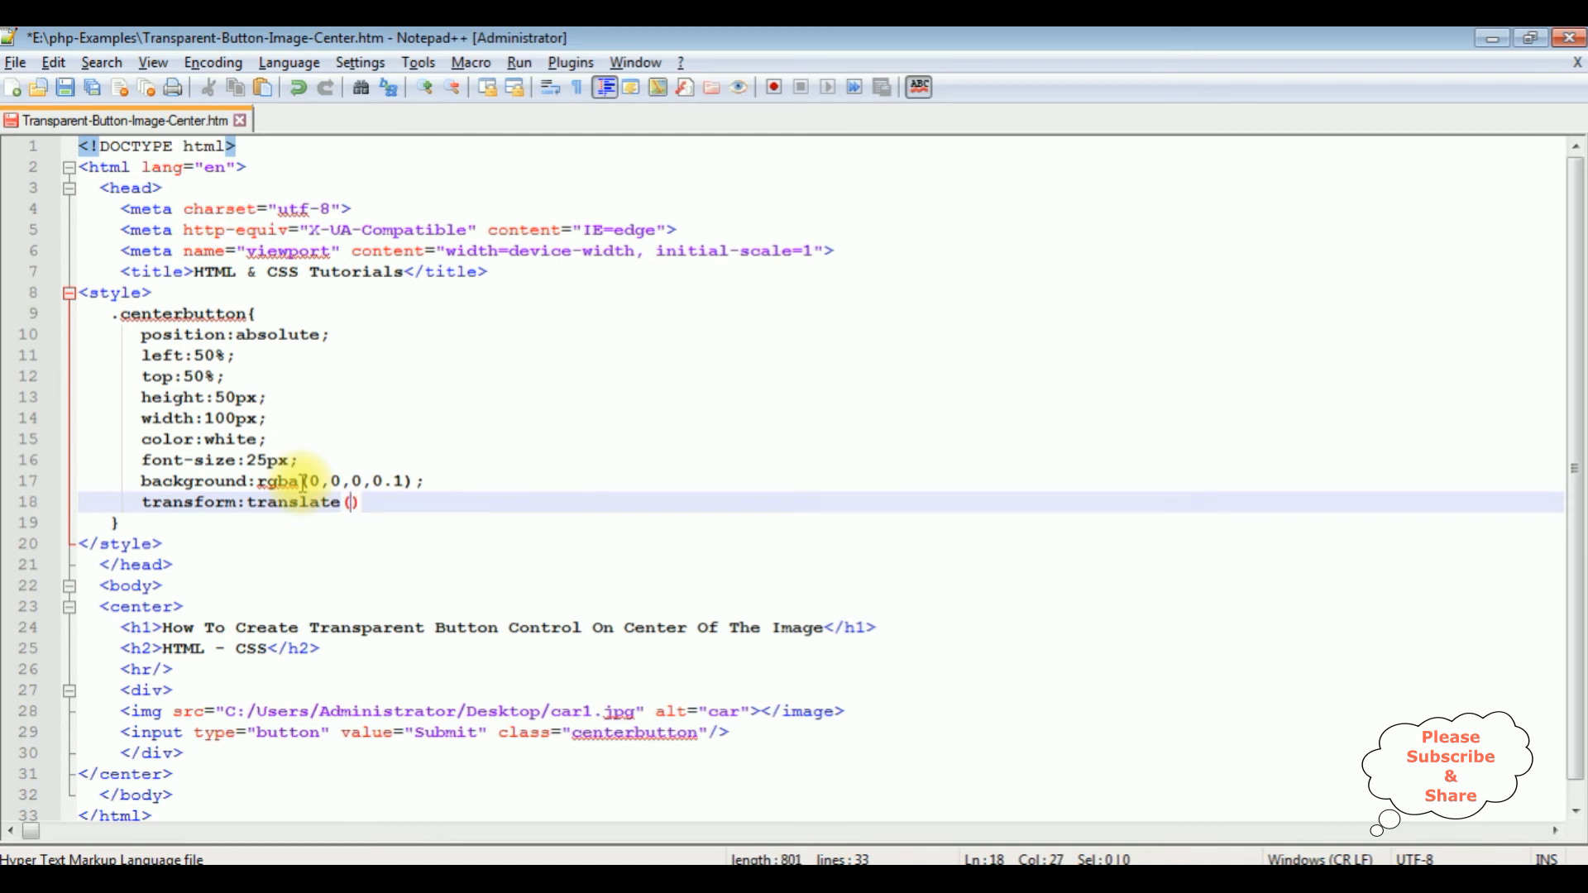
{"action": "type", "text": "-50%"}
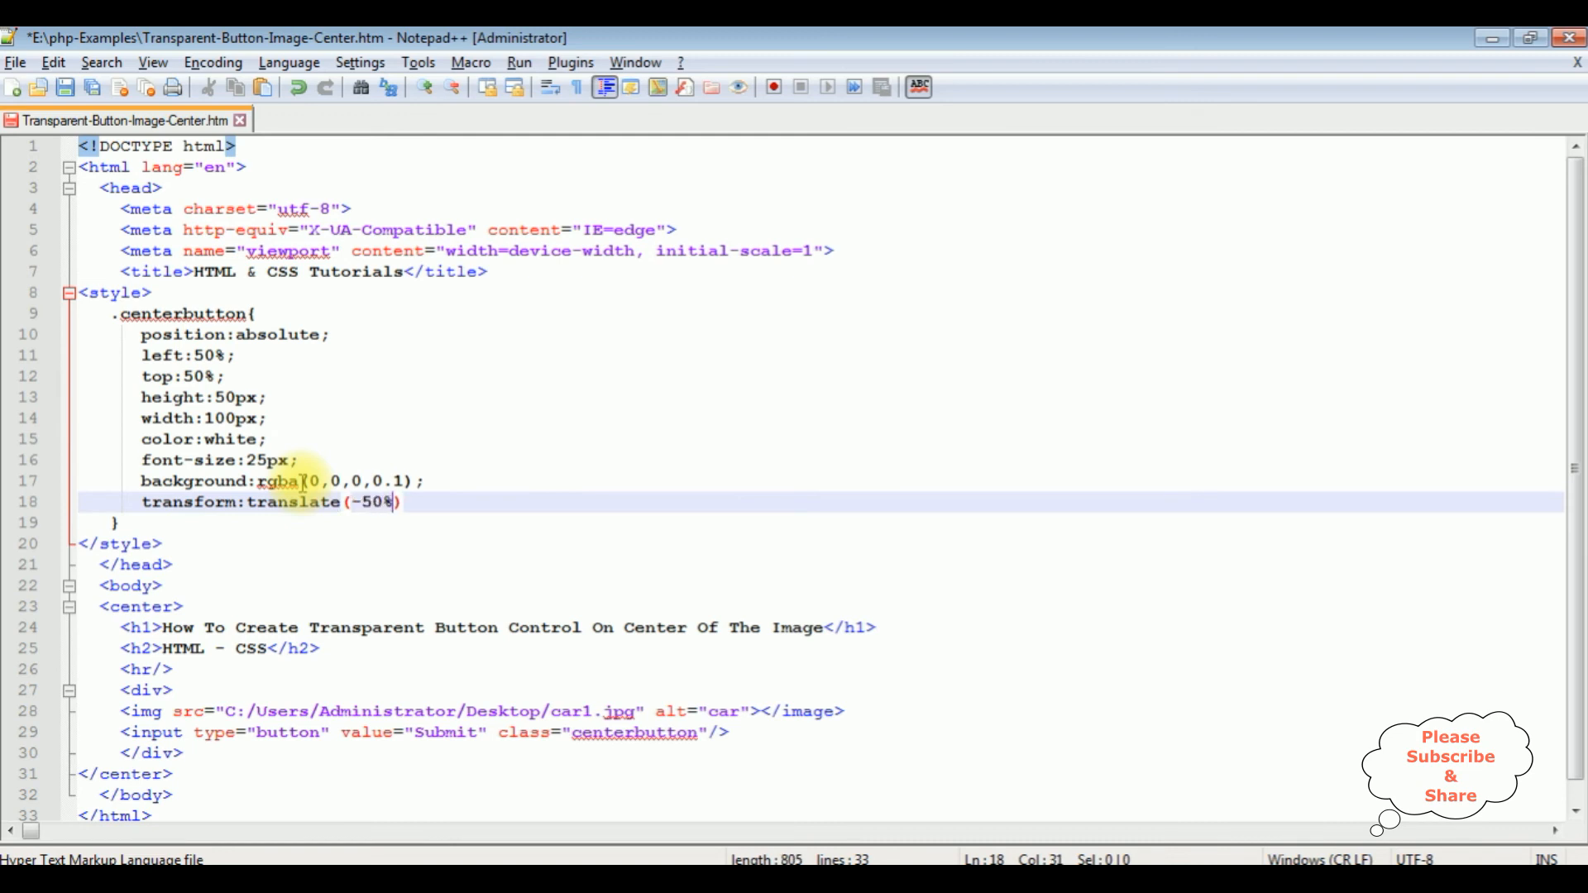
{"action": "type", "text": ",-5"}
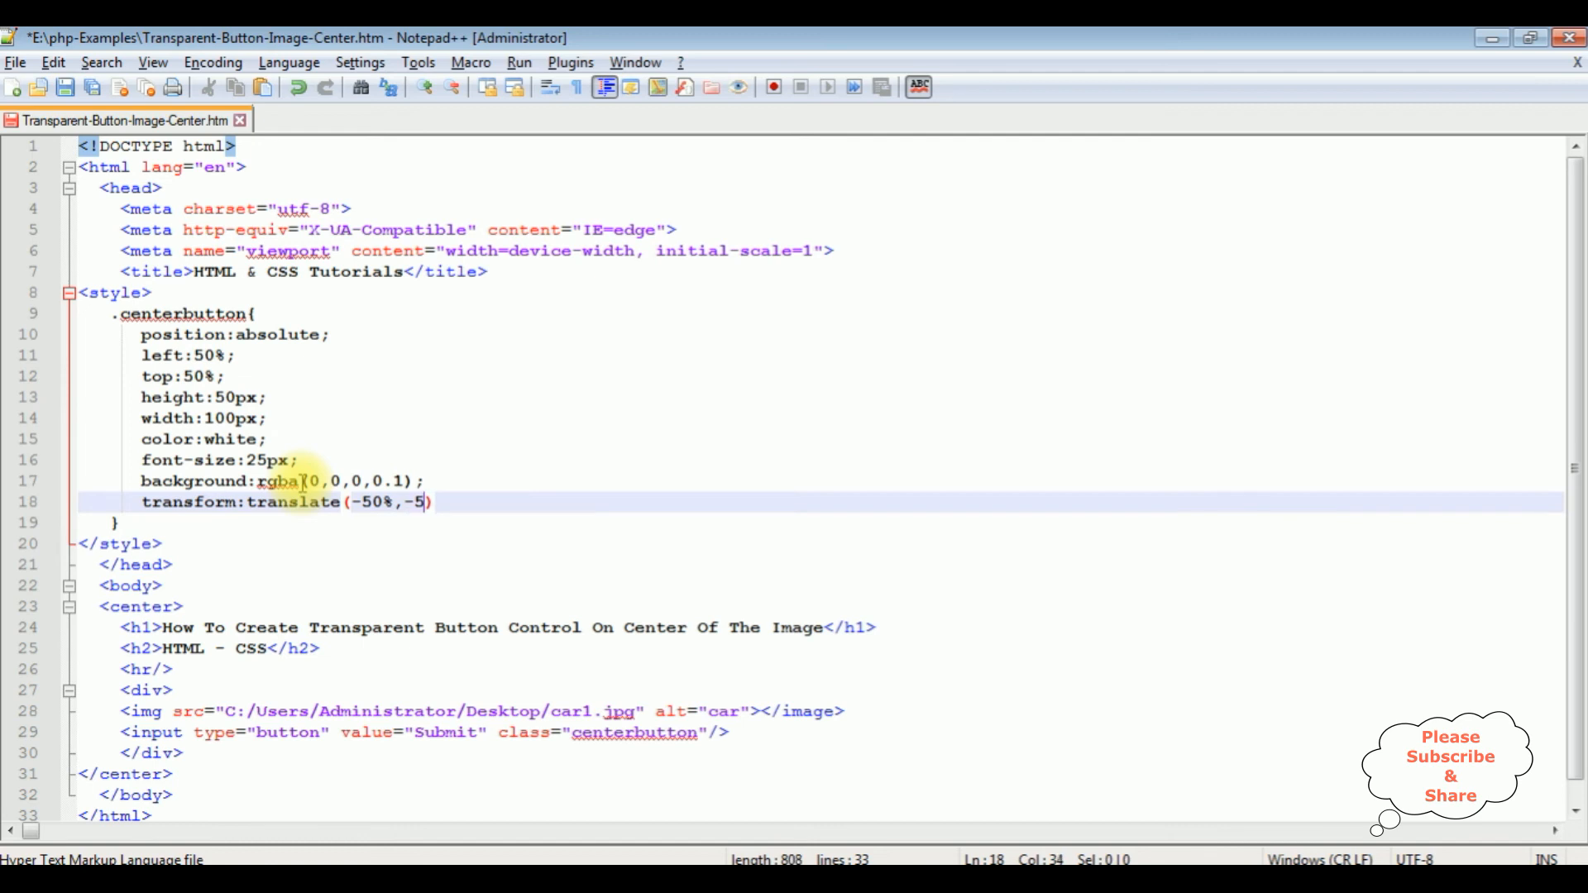
{"action": "type", "text": "0%)"}
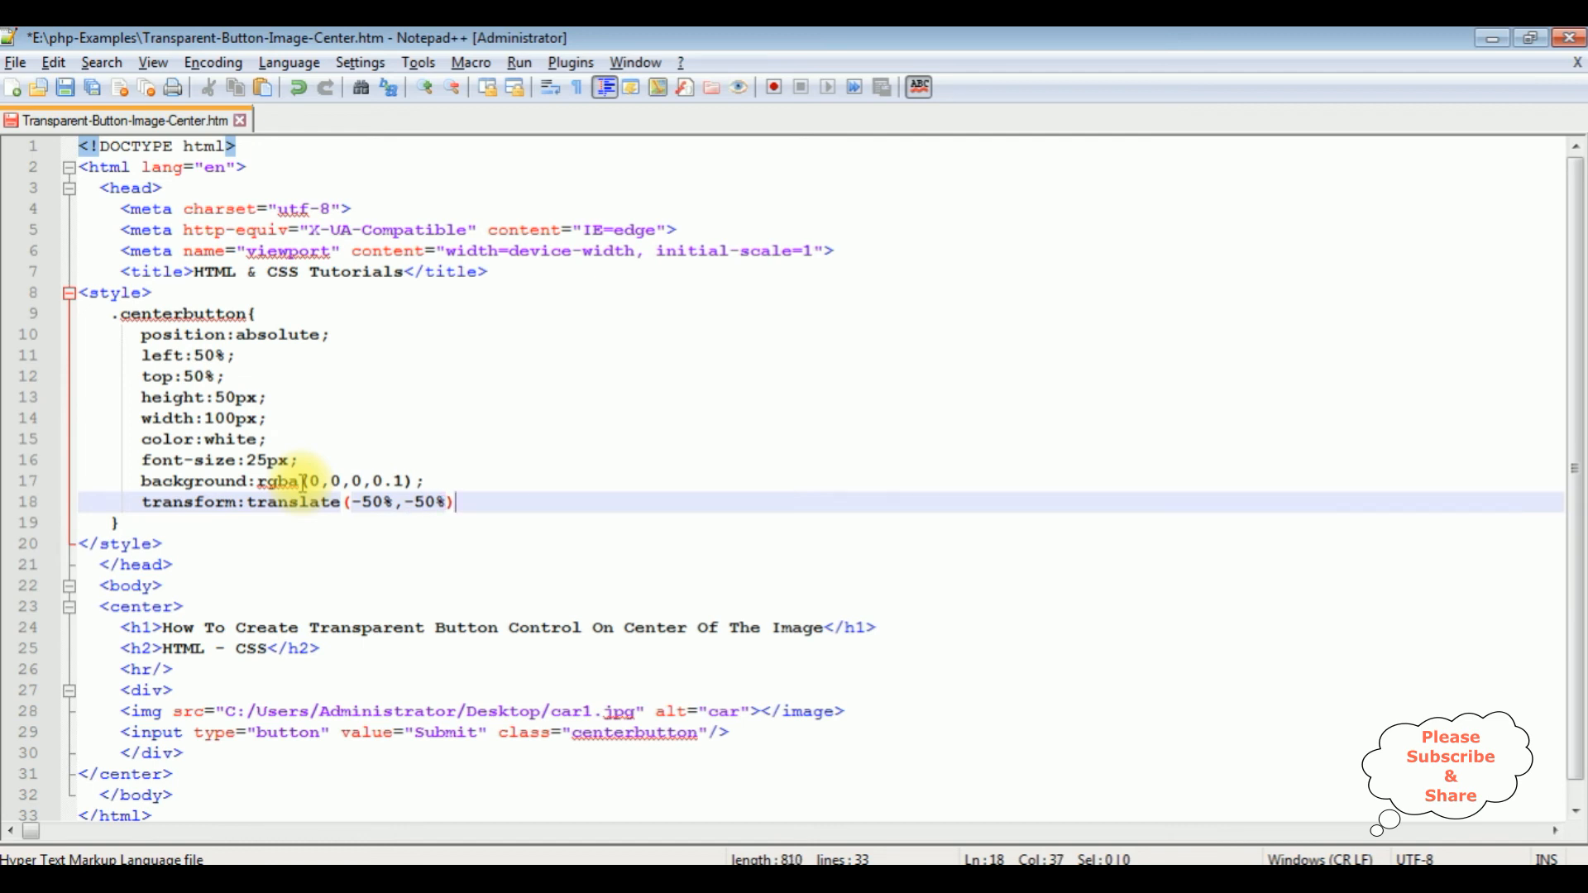
{"action": "key", "text": "Enter"}
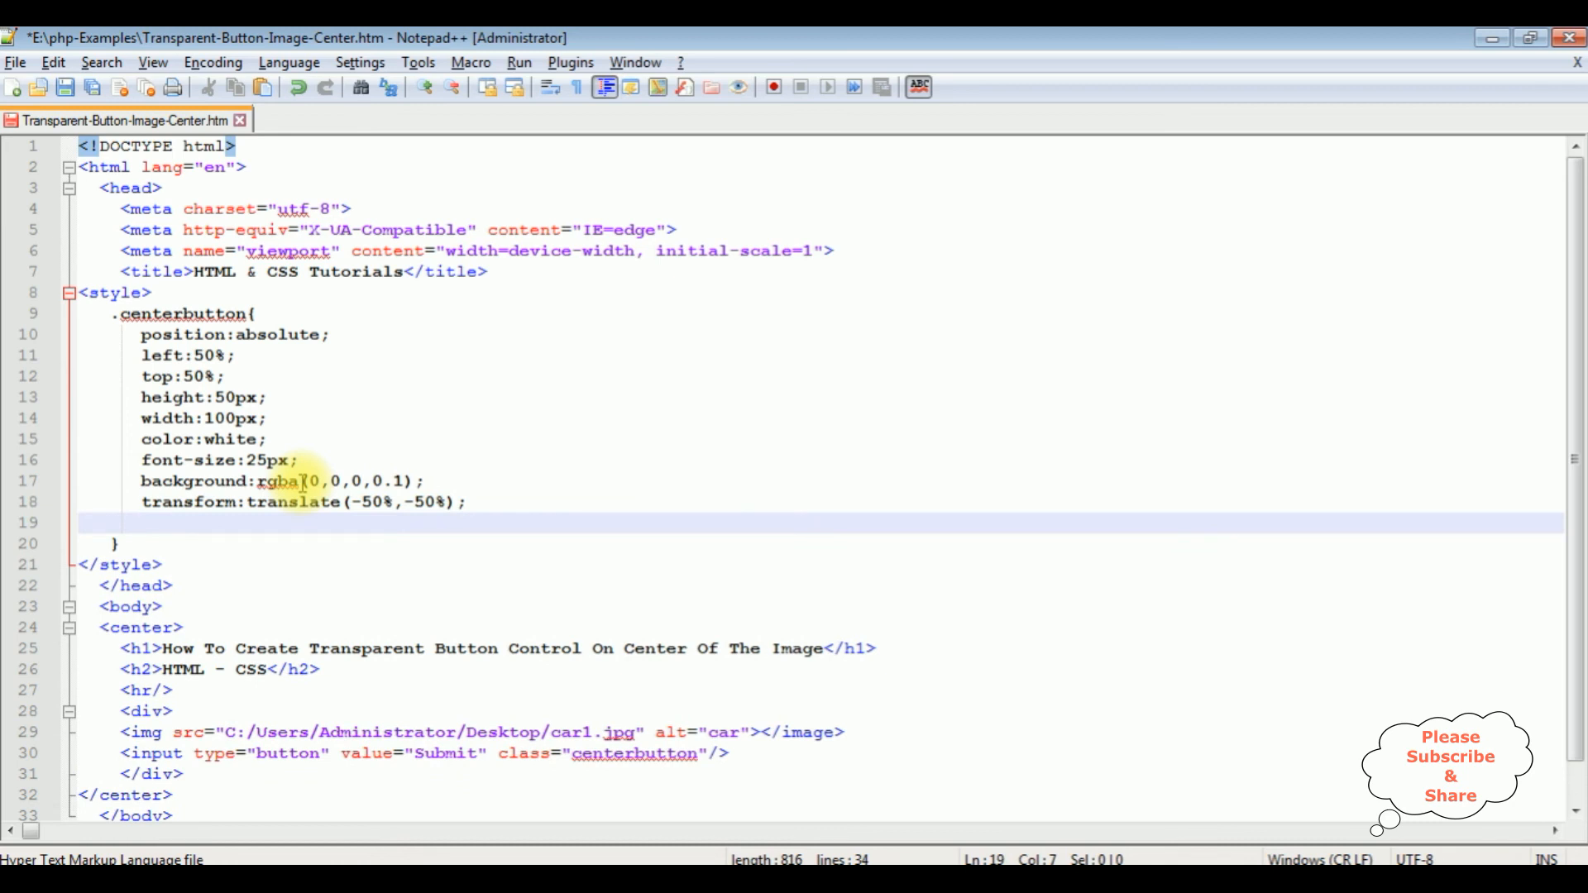
Step: Add border-radius: 10px to .centerbutton, save, and reload the page in Chrome
{"action": "type", "text": "border-radius"}
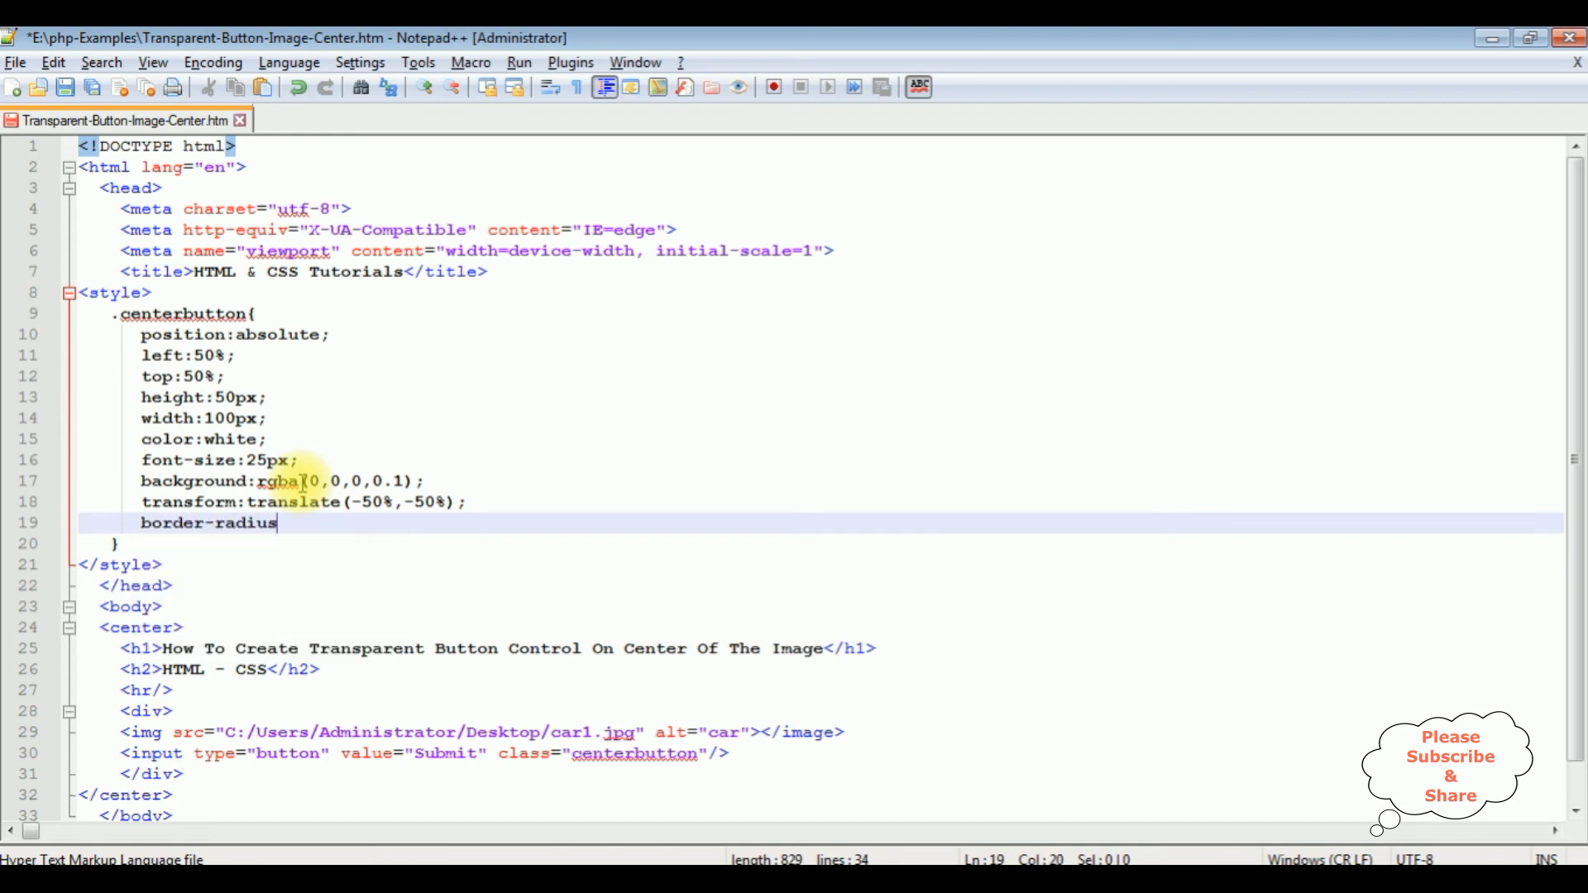
{"action": "type", "text": ":10"}
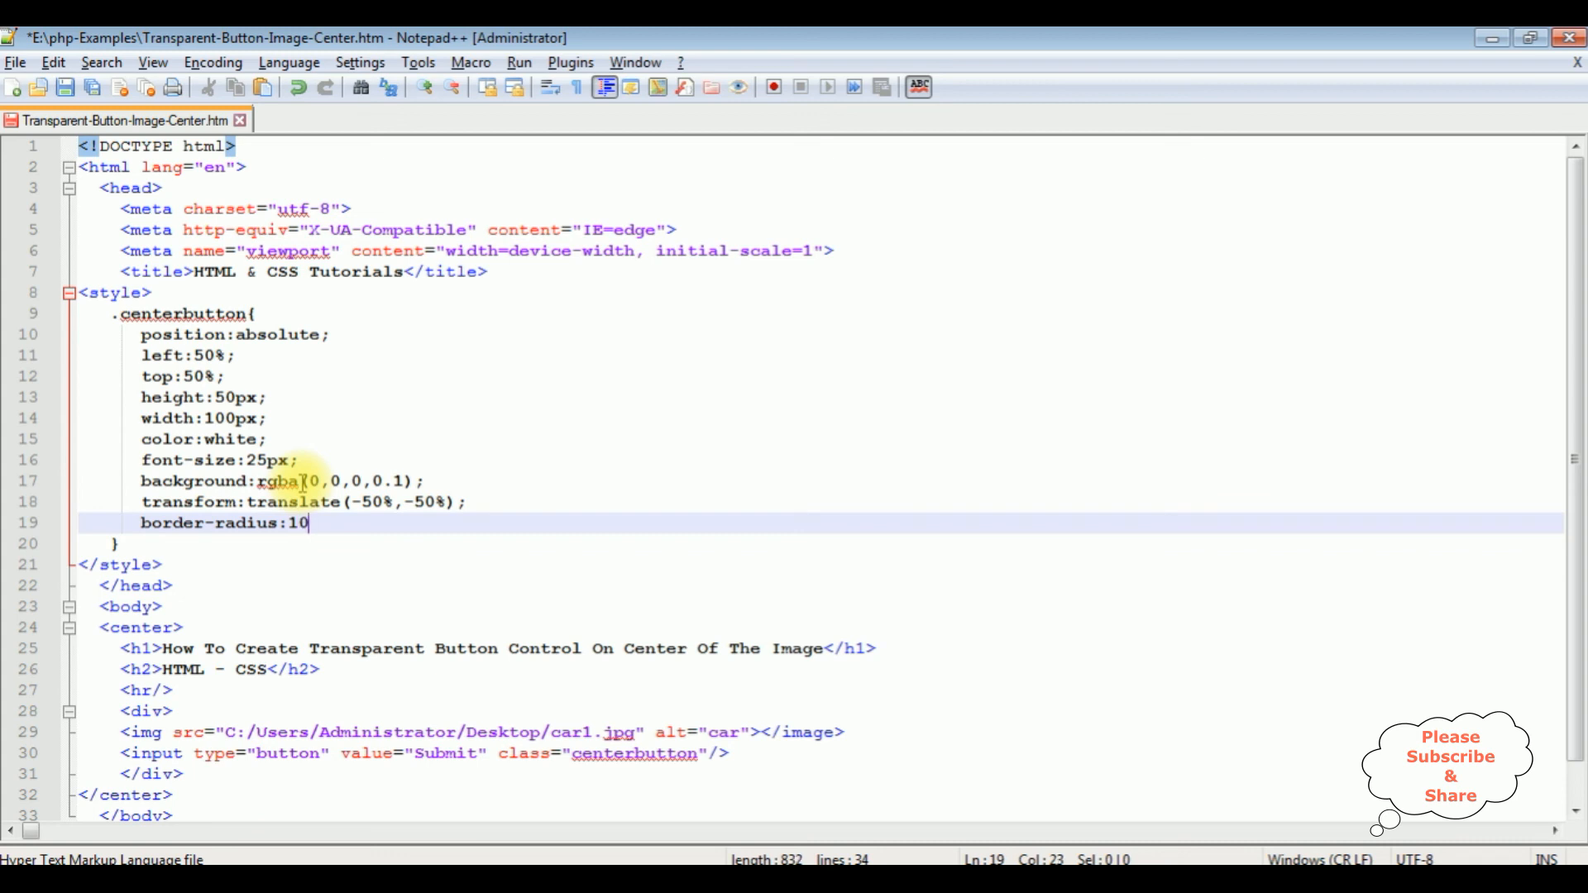
{"action": "type", "text": "px;"}
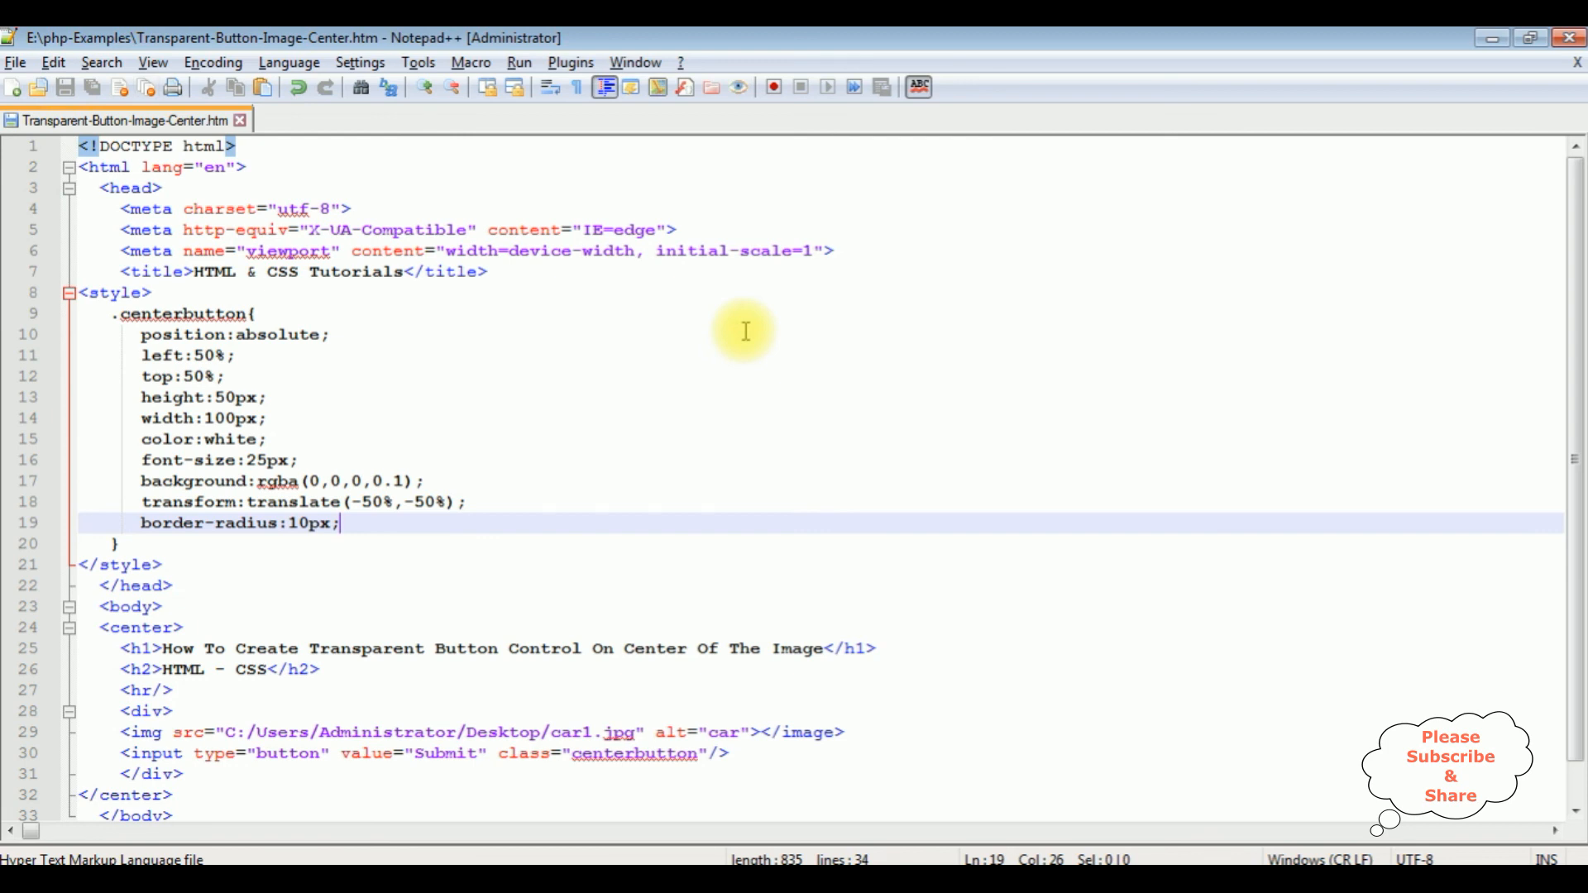
{"action": "mouse_move", "coordinate": [495, 808]}
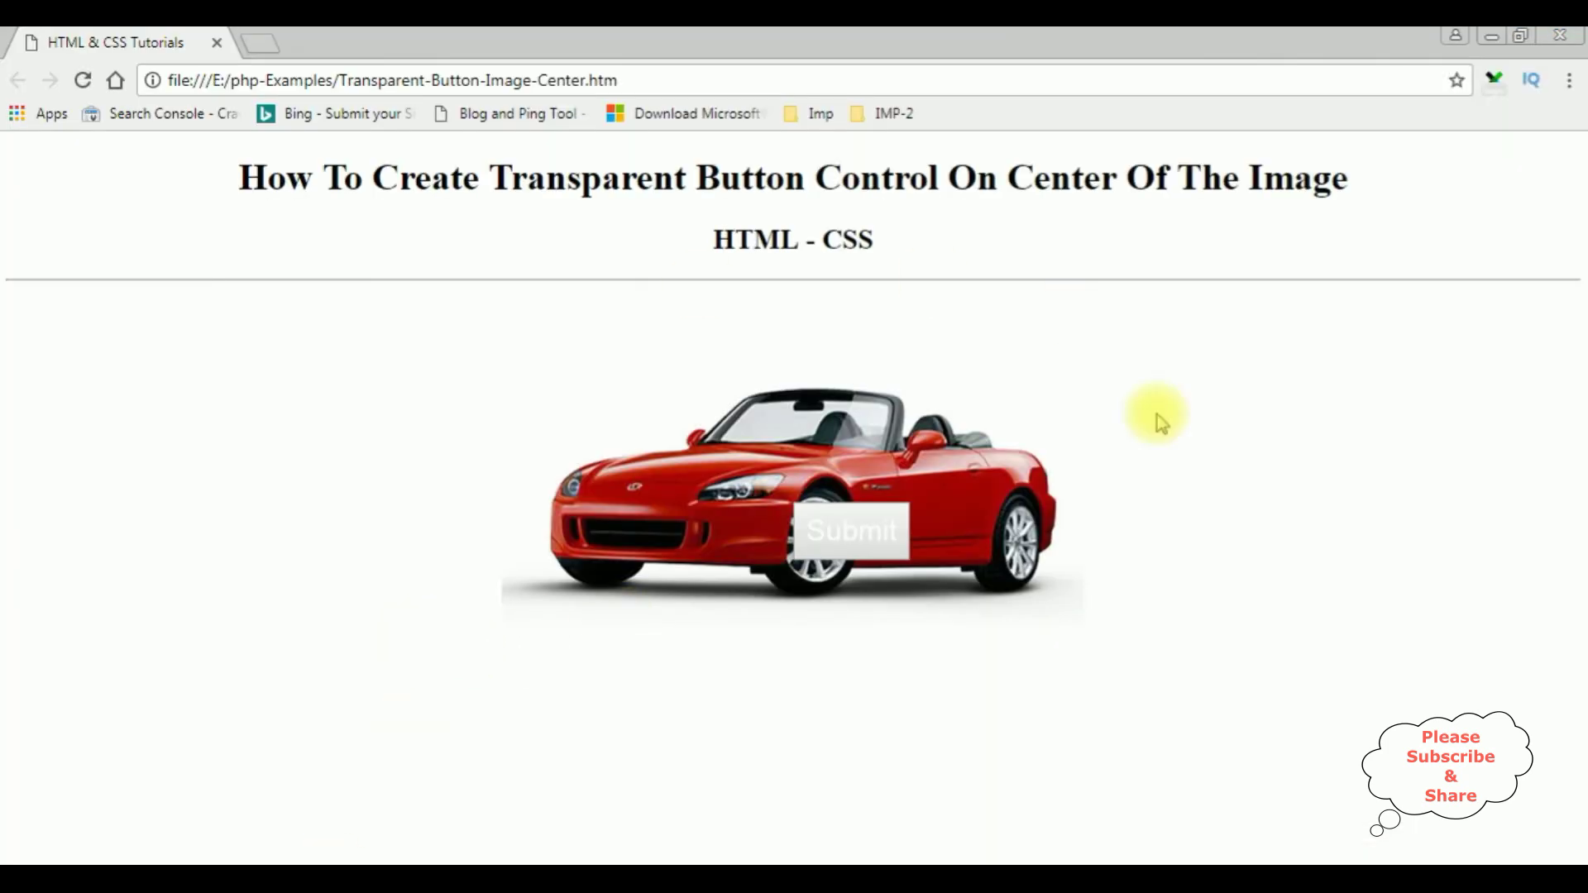
{"action": "left_click", "coordinate": [85, 81]}
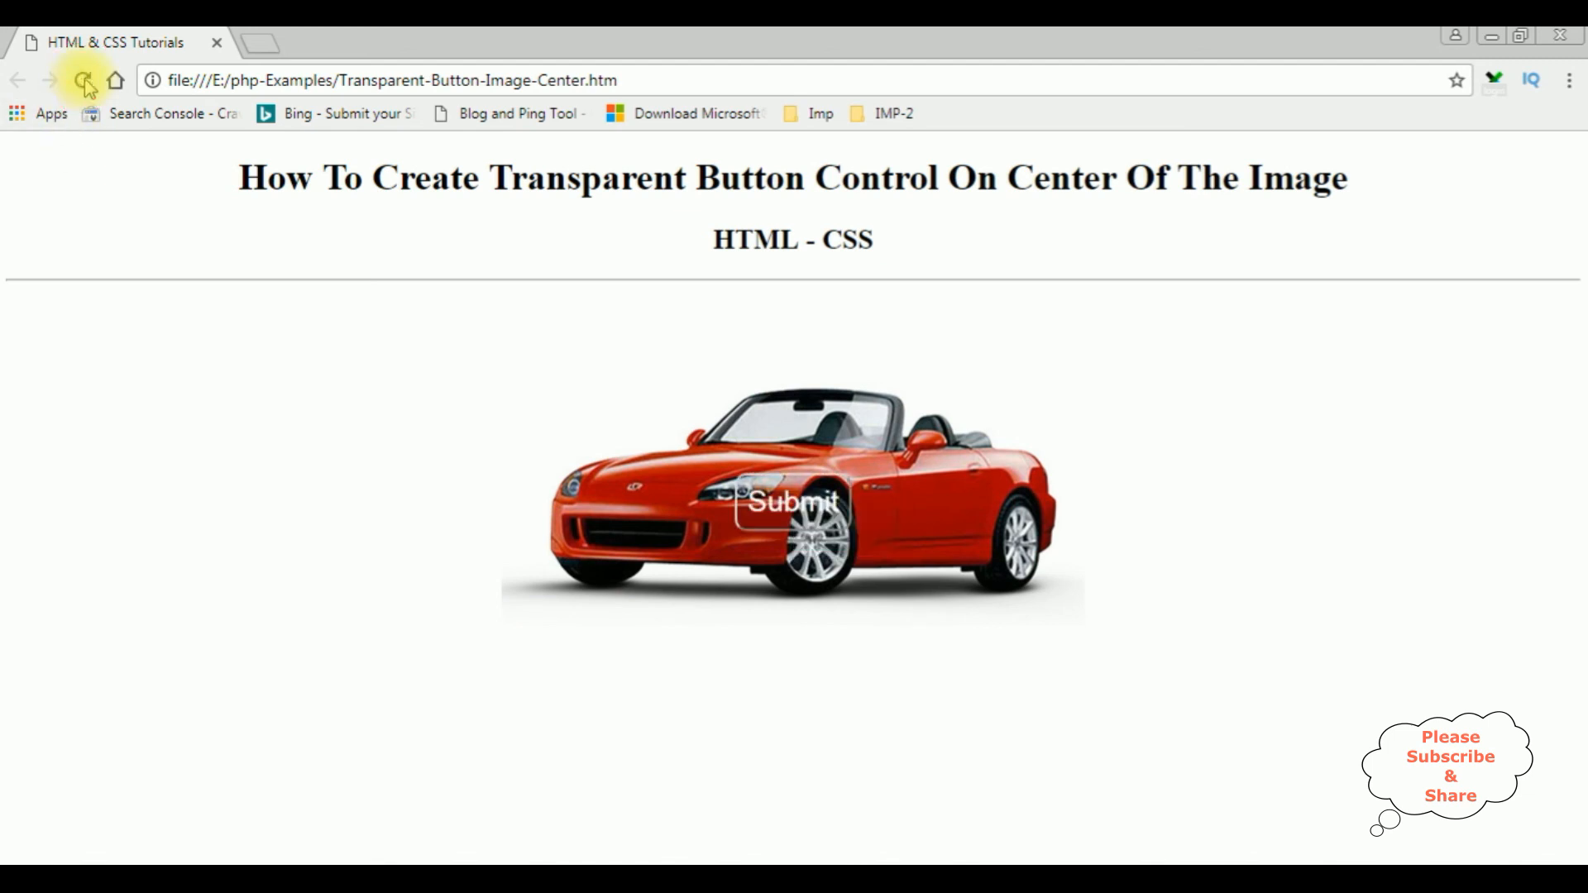